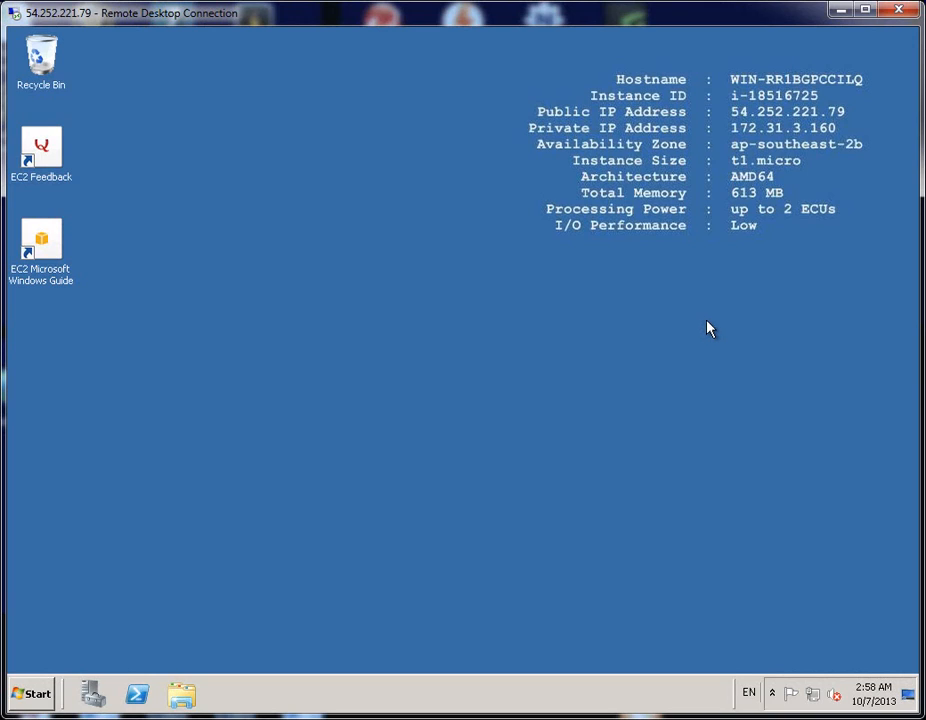
pyautogui.moveTo(587, 345)
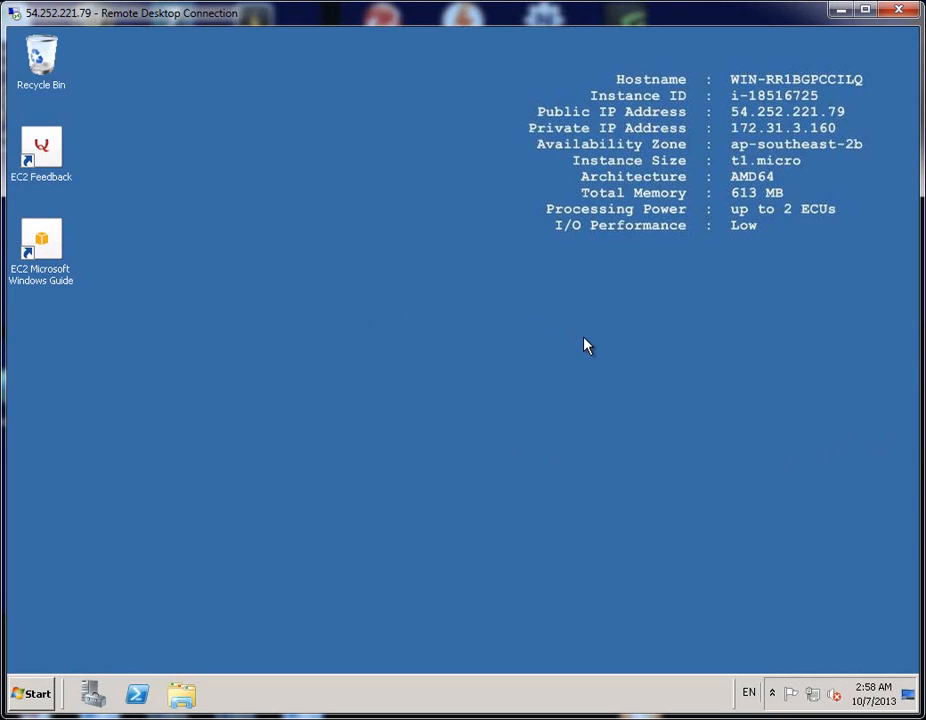
pyautogui.moveTo(584, 345)
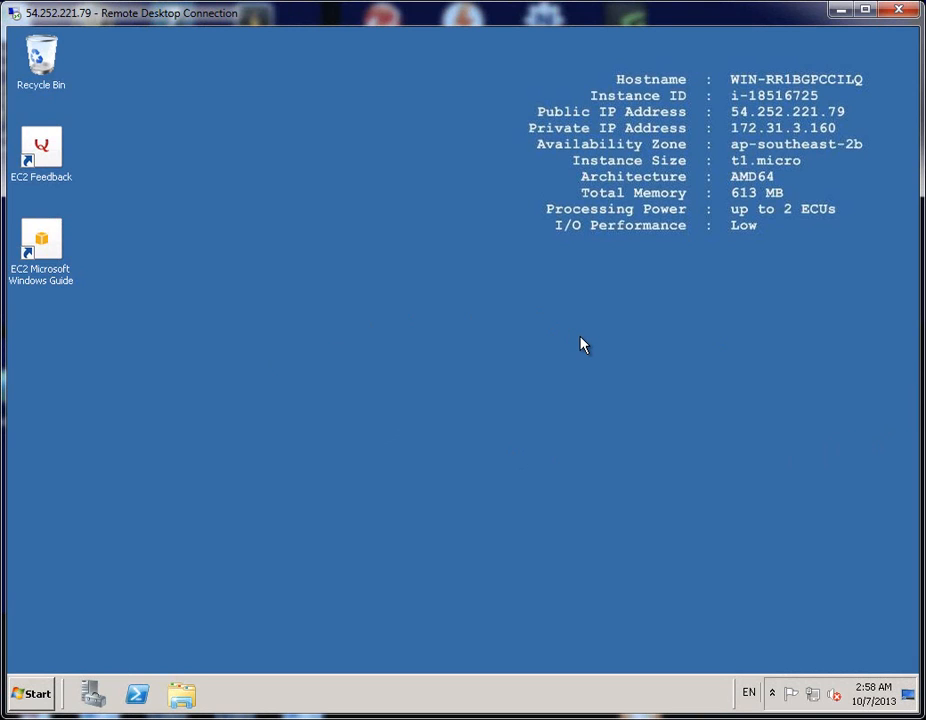
pyautogui.moveTo(97, 657)
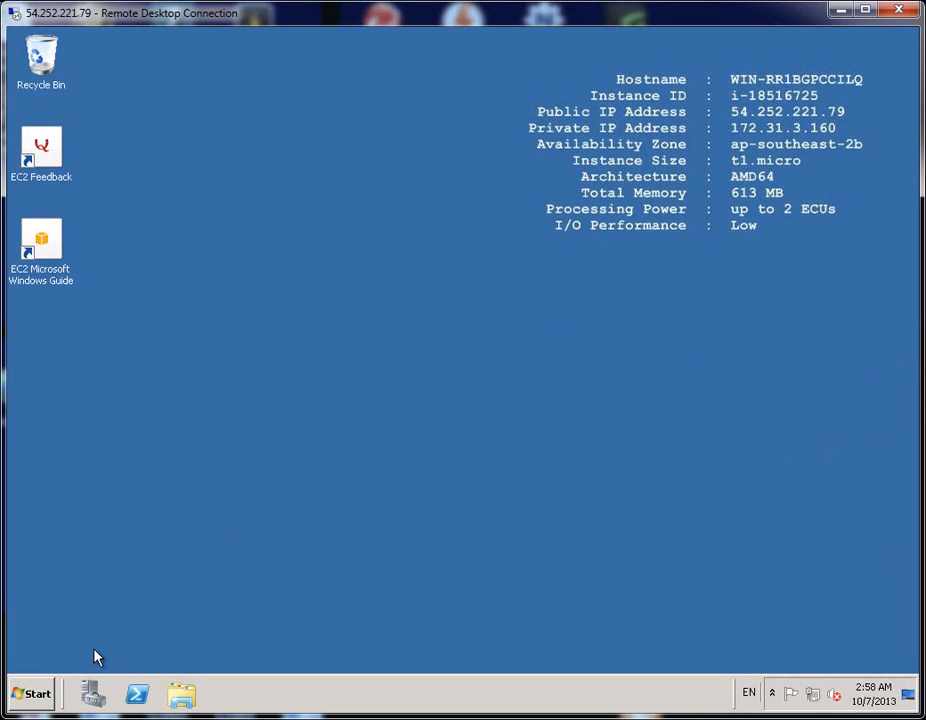
# - Open Server Manager from the taskbar and select Roles to view installed roles
pyautogui.click(30, 692)
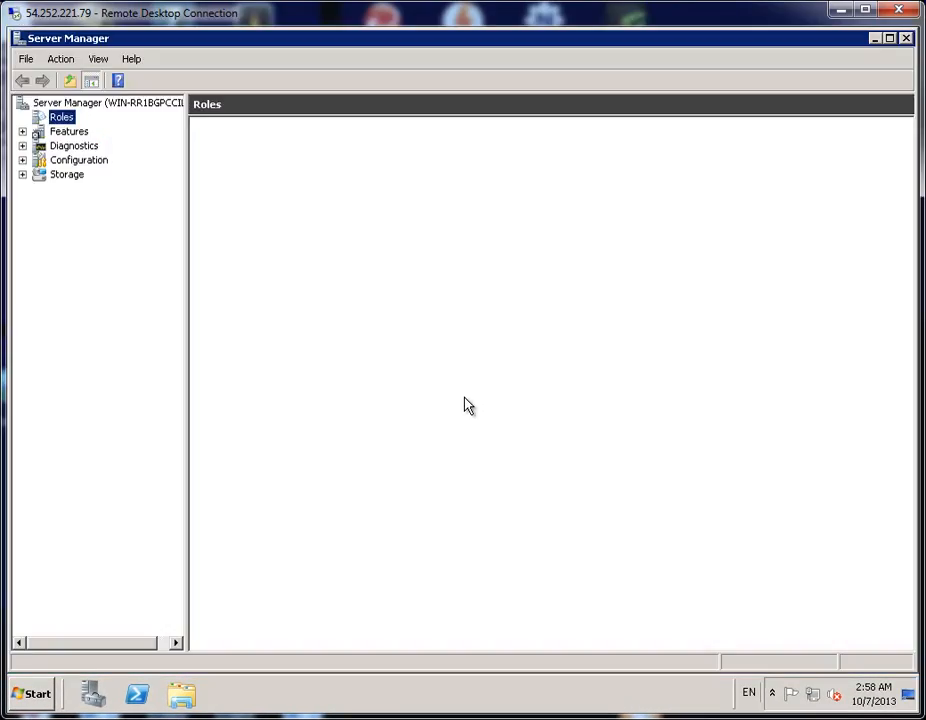
pyautogui.click(61, 117)
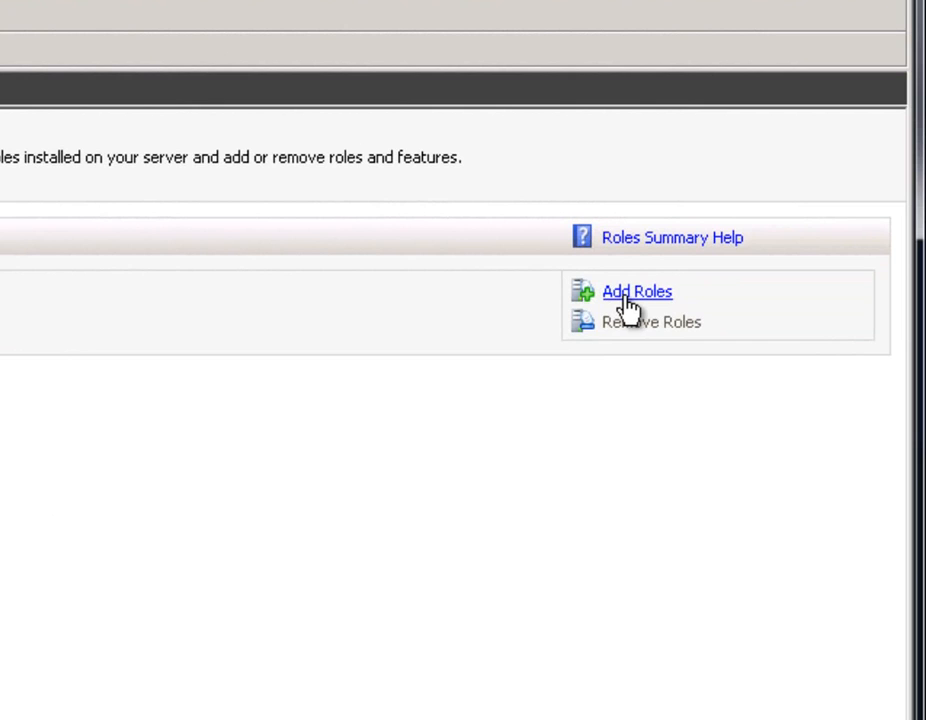
# - Select Network Policy and Access Services with Network Policy Server and Routing and Remote Access services
pyautogui.click(636, 291)
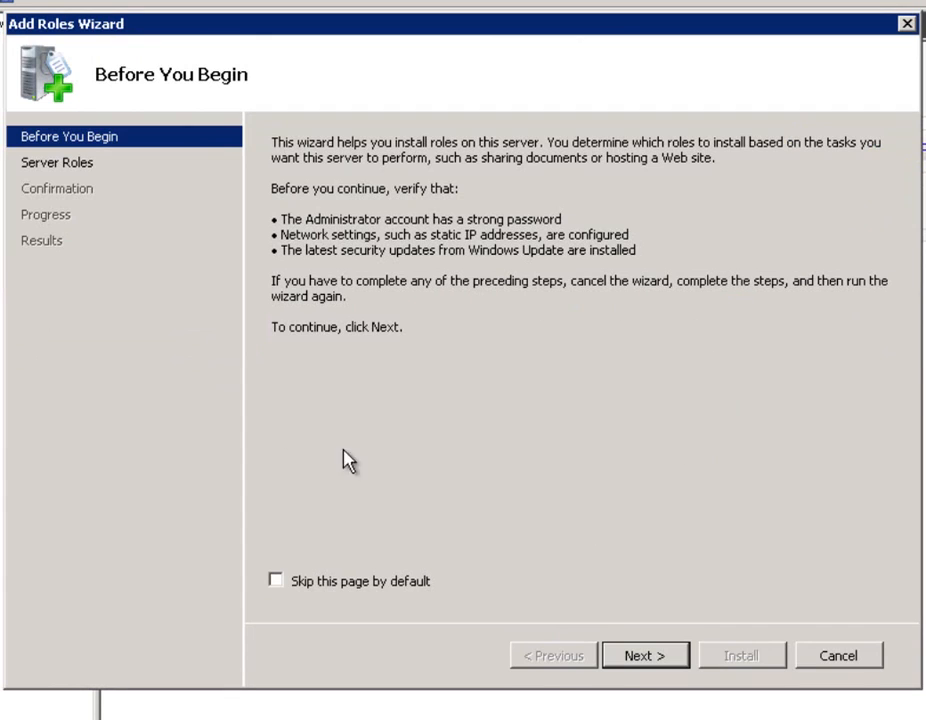
pyautogui.moveTo(90, 162)
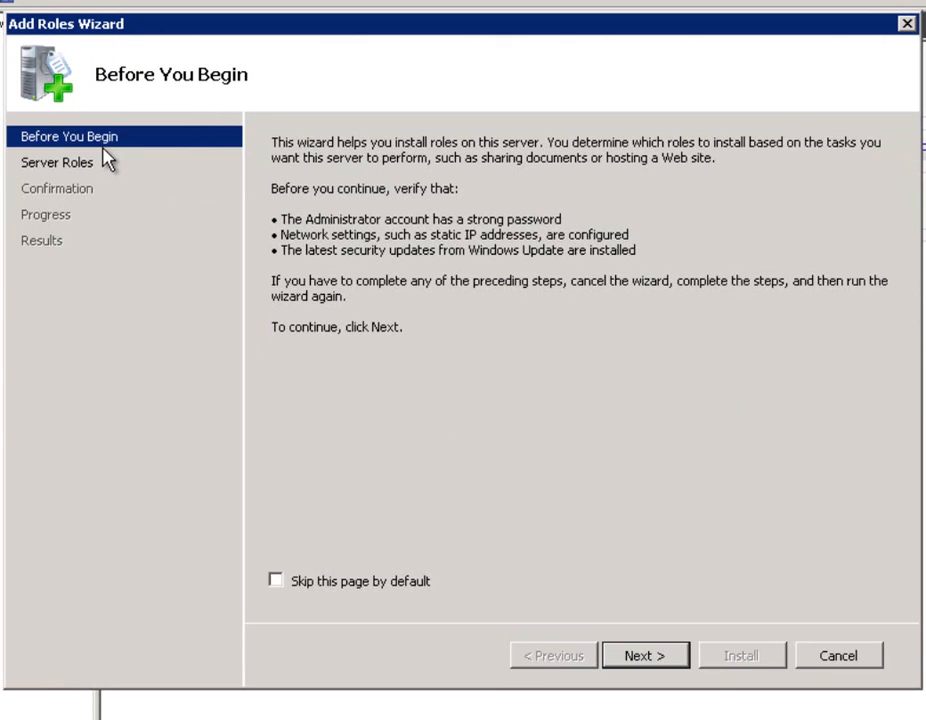
pyautogui.moveTo(369, 510)
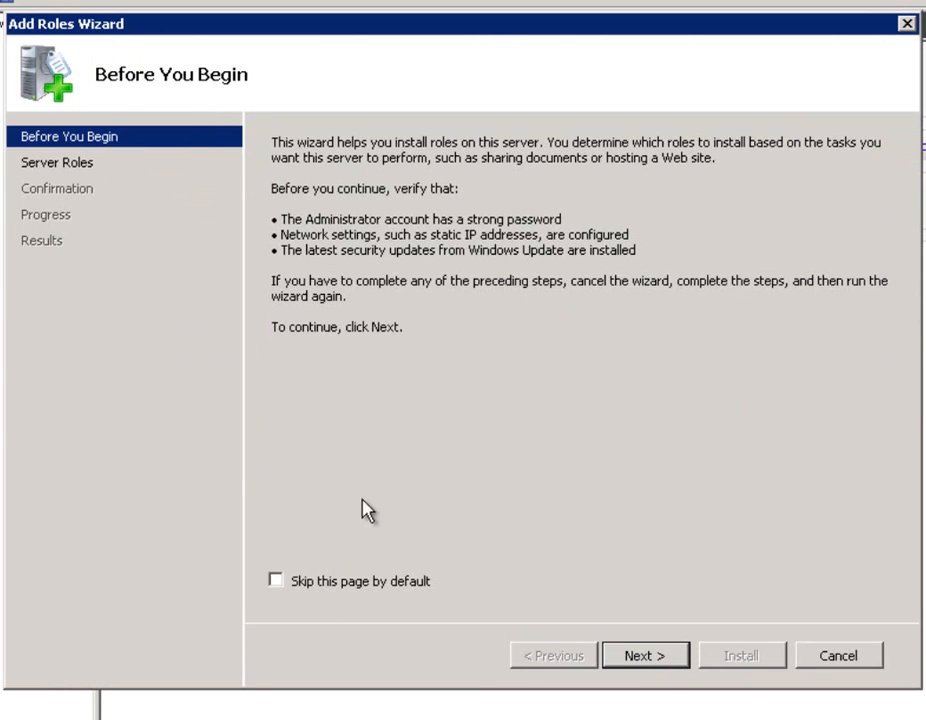
pyautogui.click(645, 655)
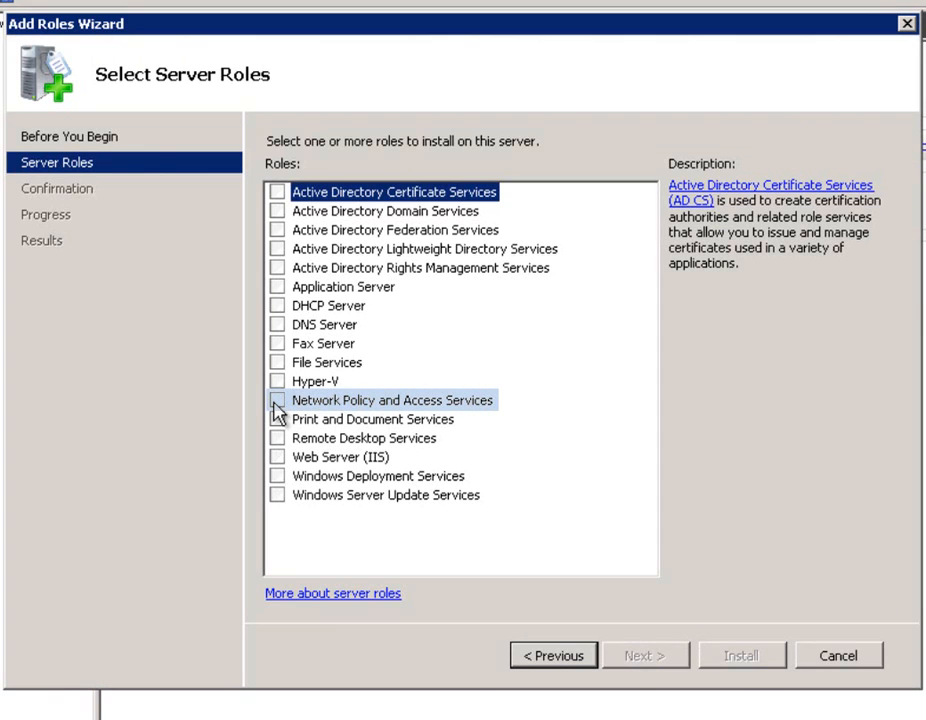
pyautogui.click(278, 399)
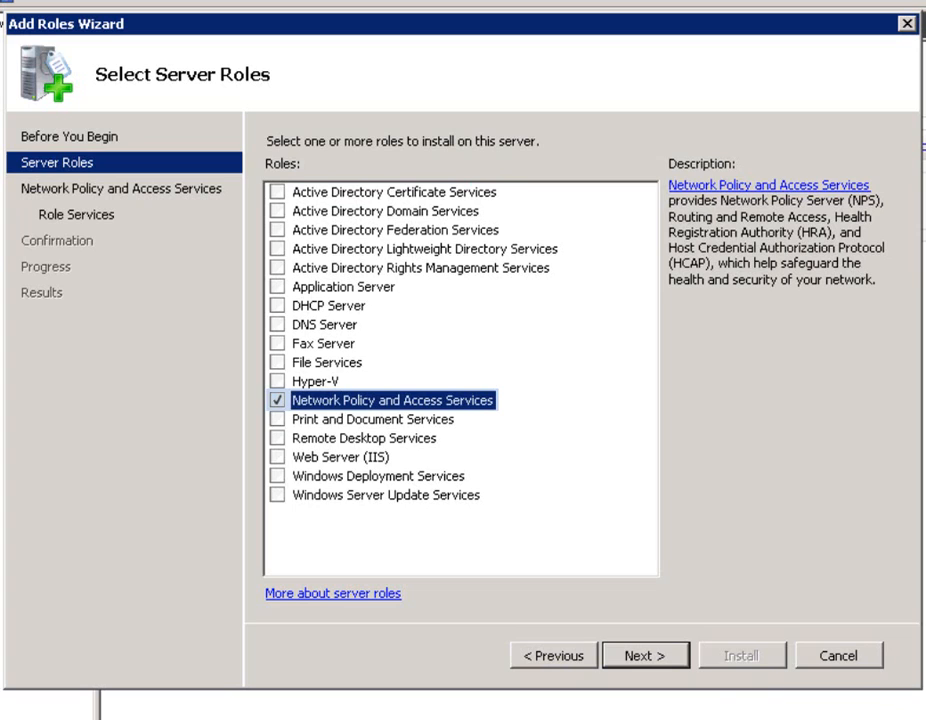
pyautogui.click(645, 655)
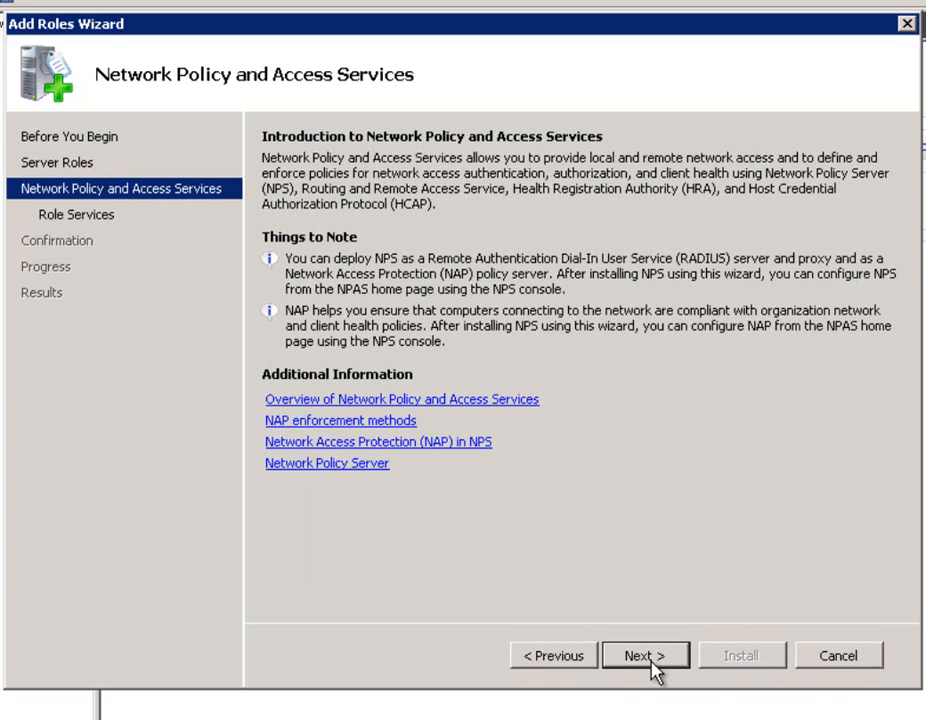
pyautogui.click(645, 655)
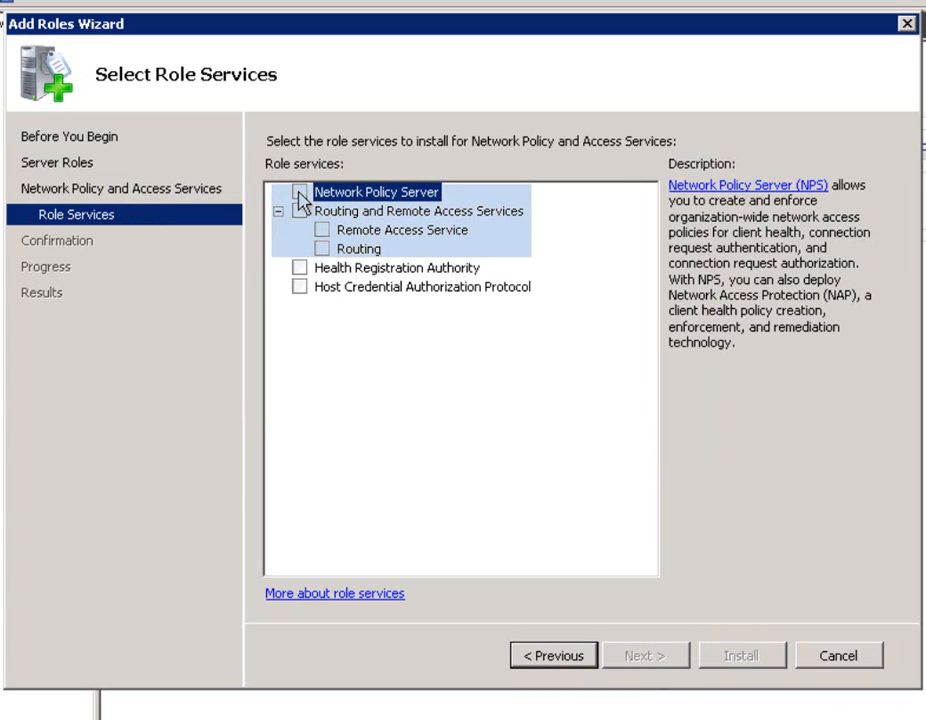
pyautogui.click(306, 211)
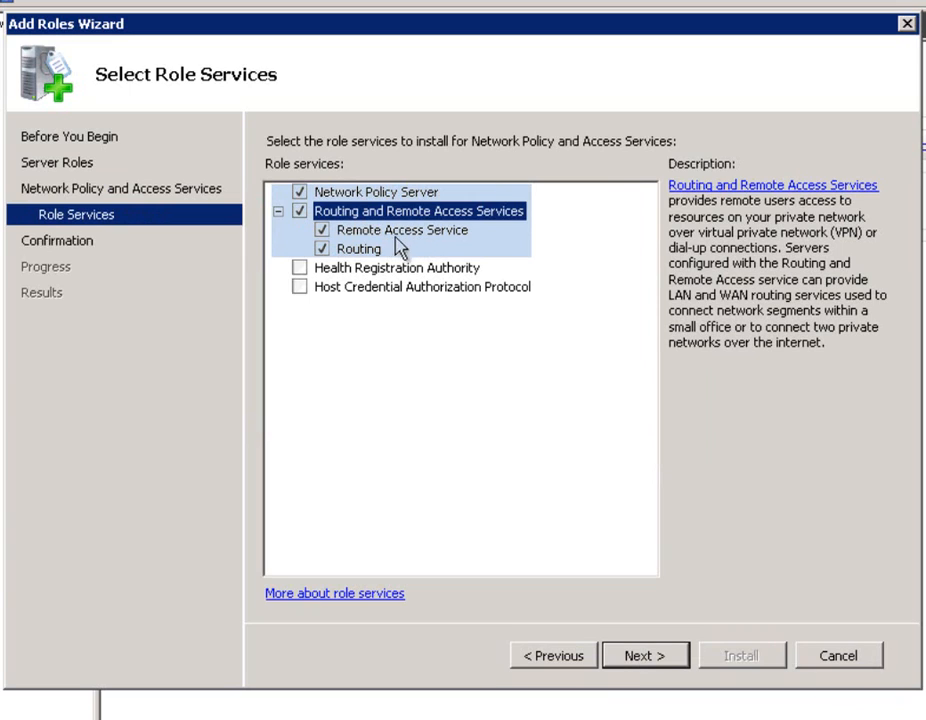
pyautogui.moveTo(358, 263)
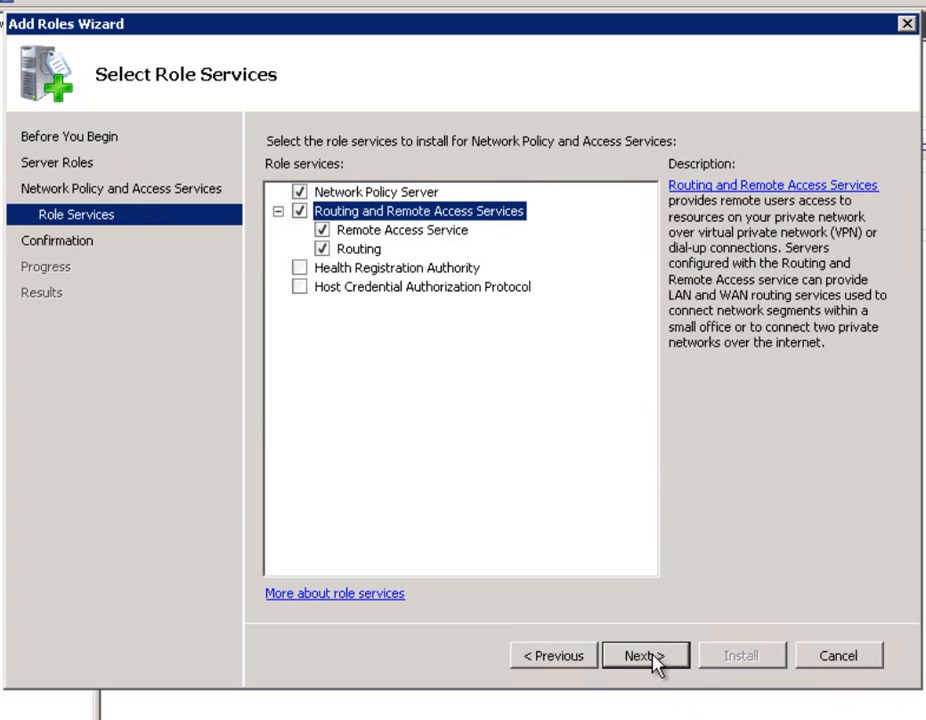
pyautogui.click(645, 655)
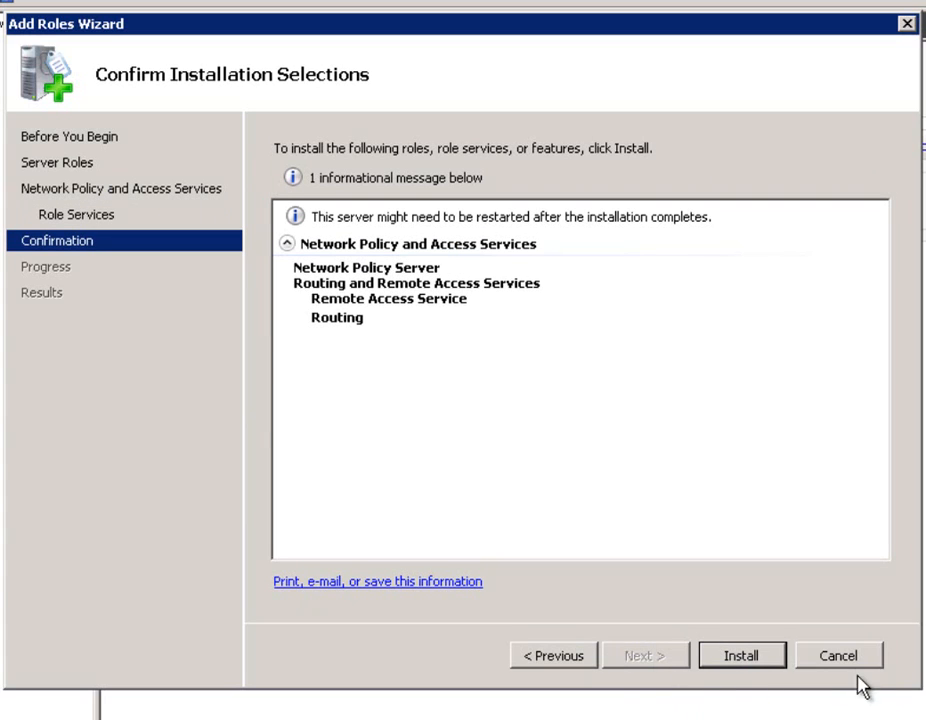
# - Install Network Policy and Access Services and close the wizard once installation succeeds
pyautogui.click(742, 655)
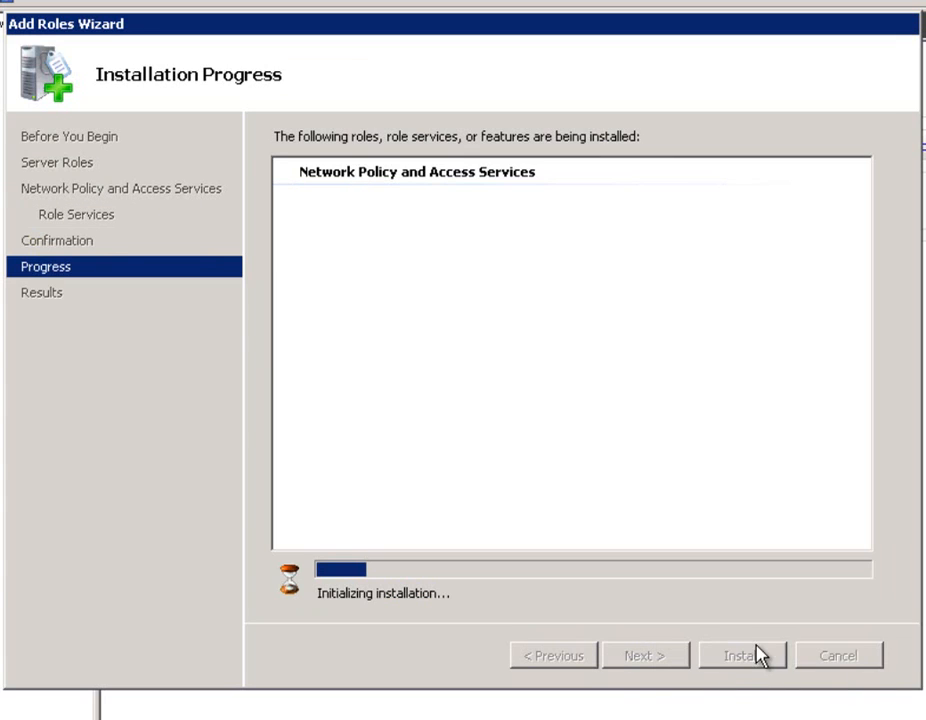
pyautogui.moveTo(778, 625)
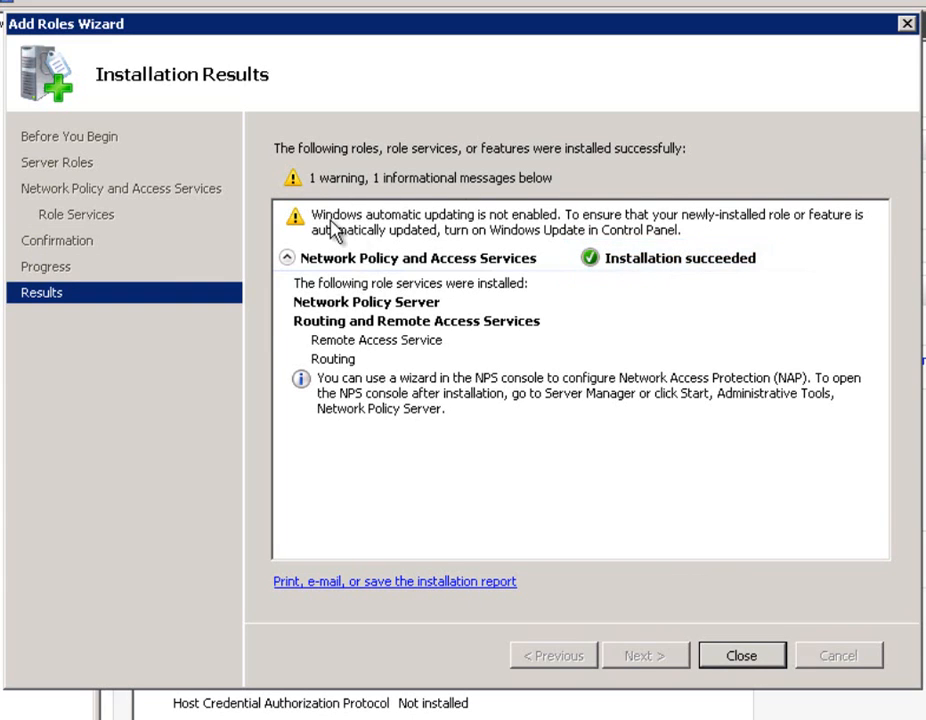
pyautogui.moveTo(627, 515)
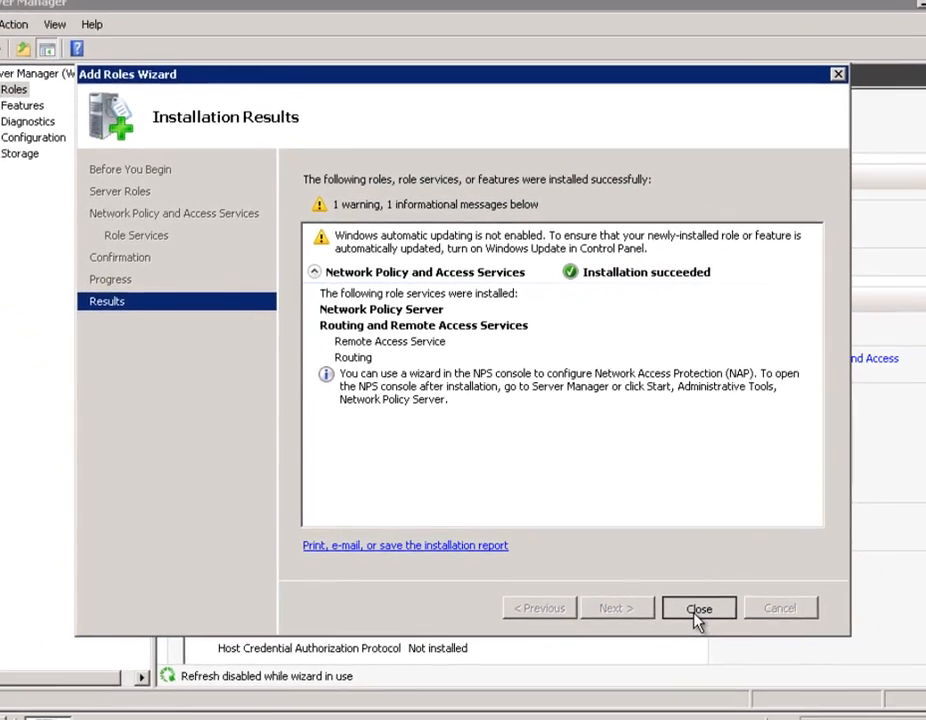
pyautogui.click(699, 608)
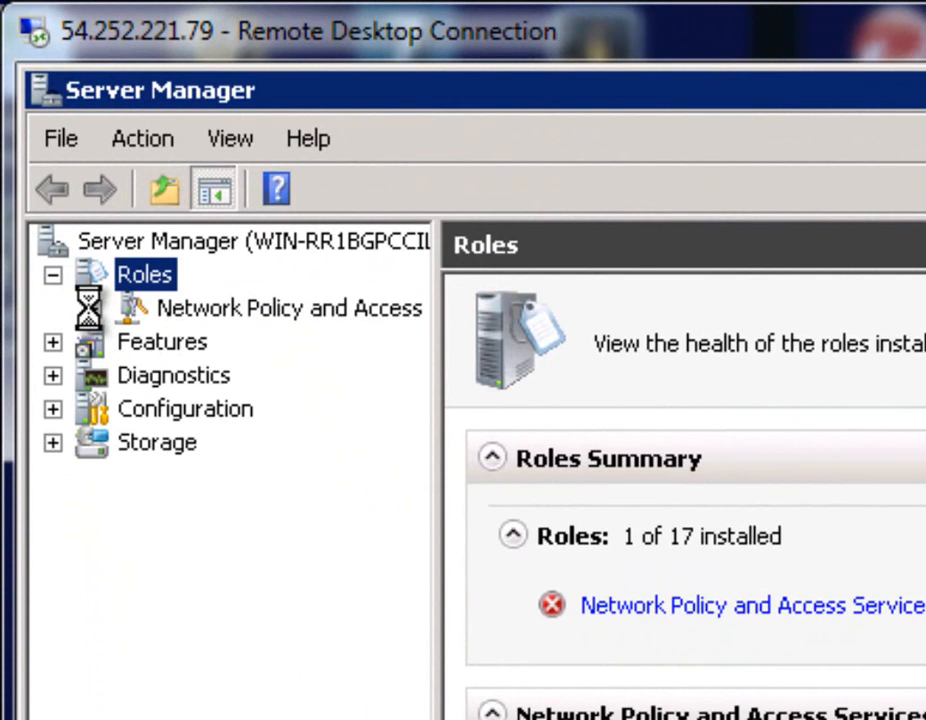
# - Expand Network Policy and Access Services and choose to configure Routing and Remote Access
pyautogui.click(90, 308)
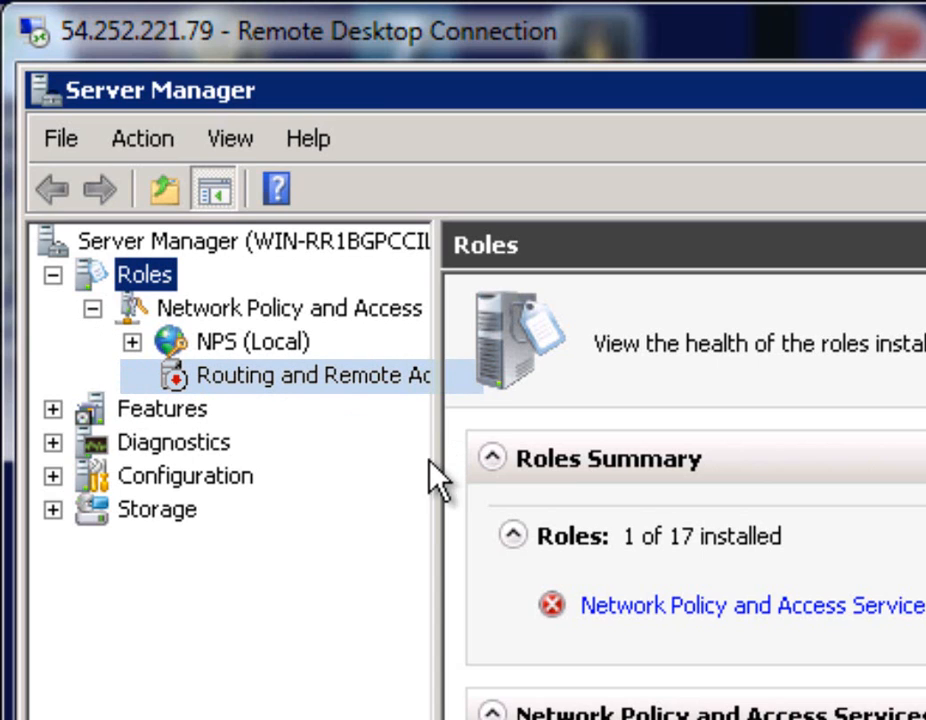
pyautogui.moveTo(650, 490)
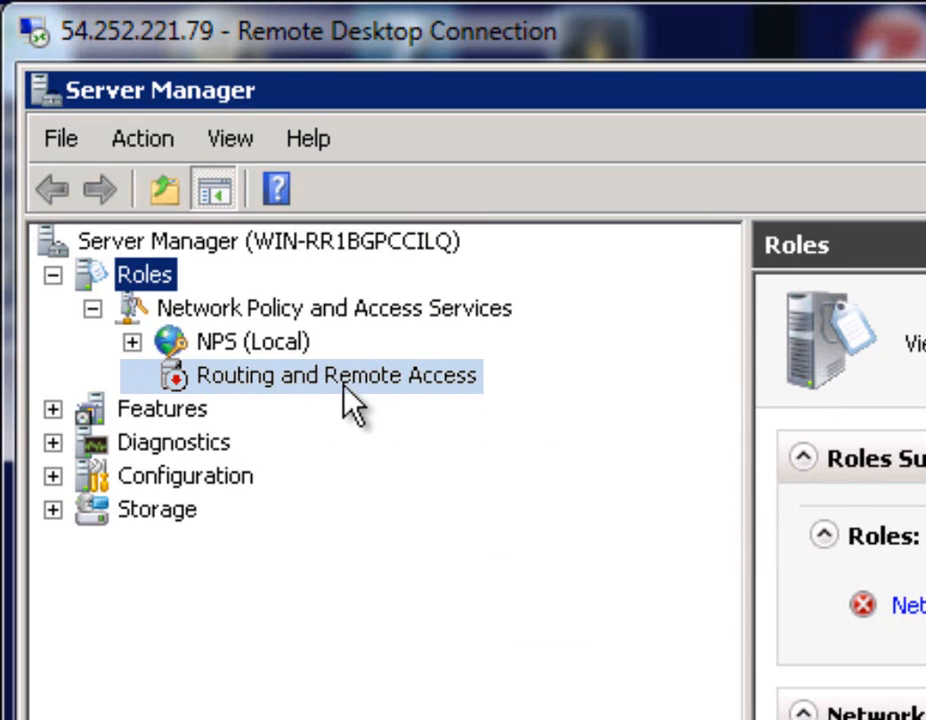
pyautogui.rightClick(335, 375)
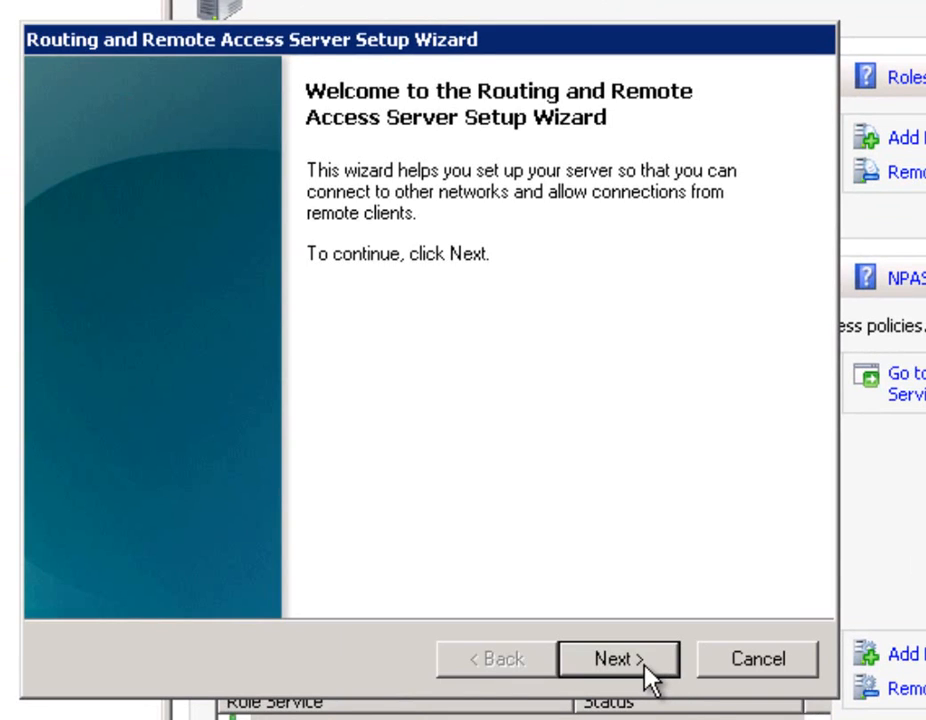
# - Choose a custom Routing and Remote Access configuration with VPN access enabled
pyautogui.click(618, 659)
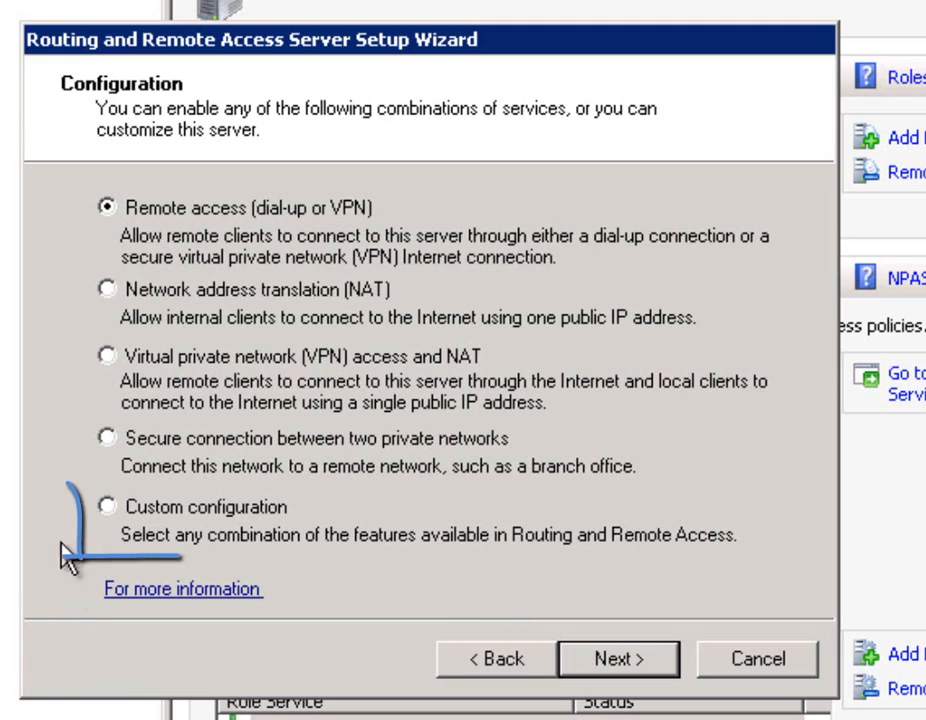
pyautogui.click(105, 508)
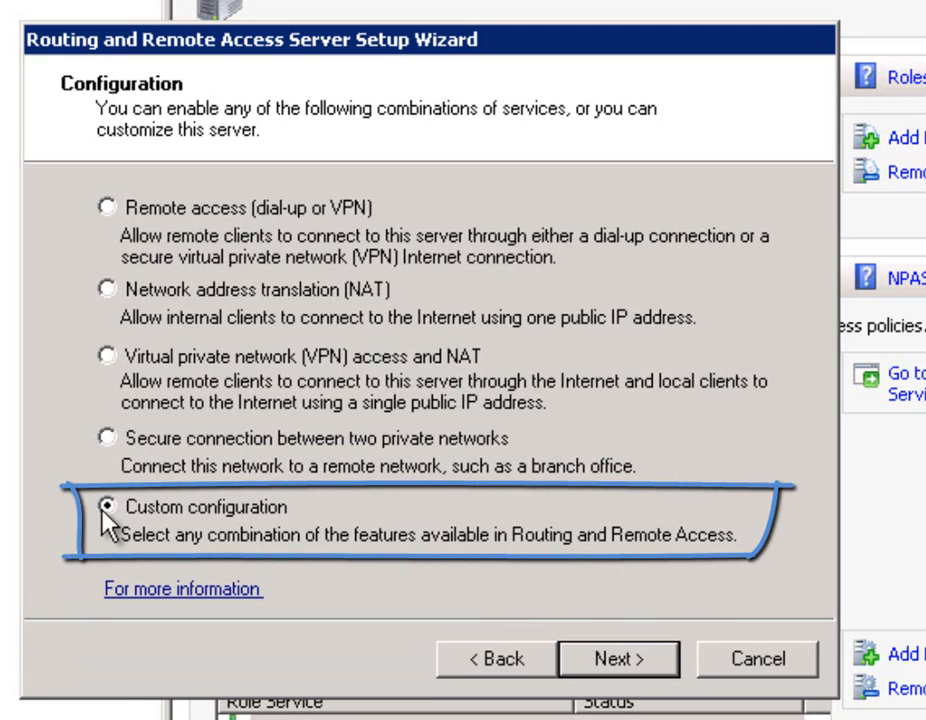
pyautogui.click(617, 658)
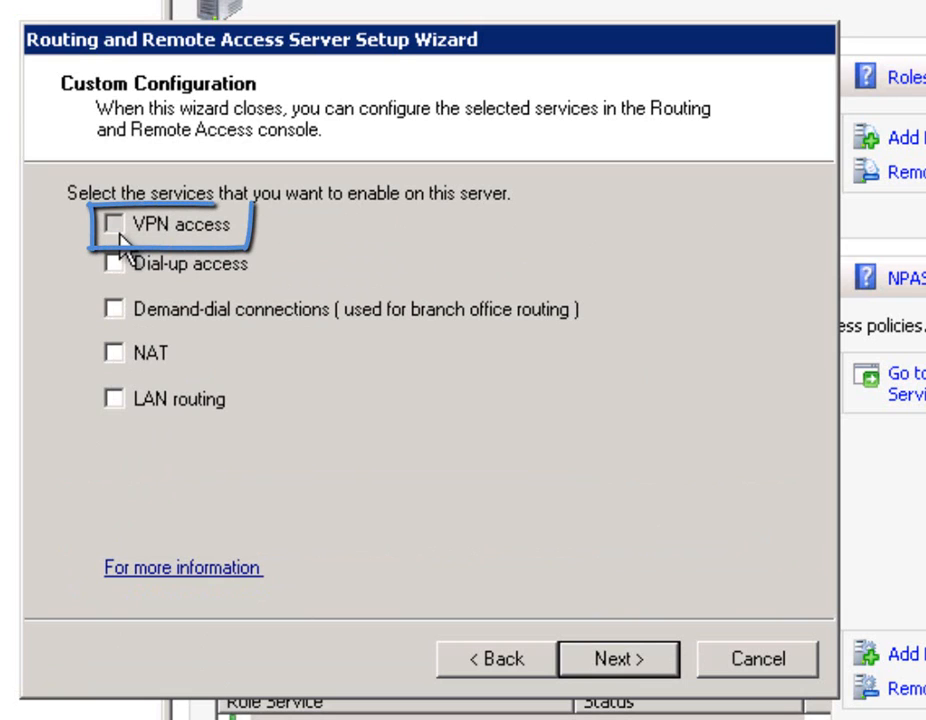
pyautogui.click(113, 224)
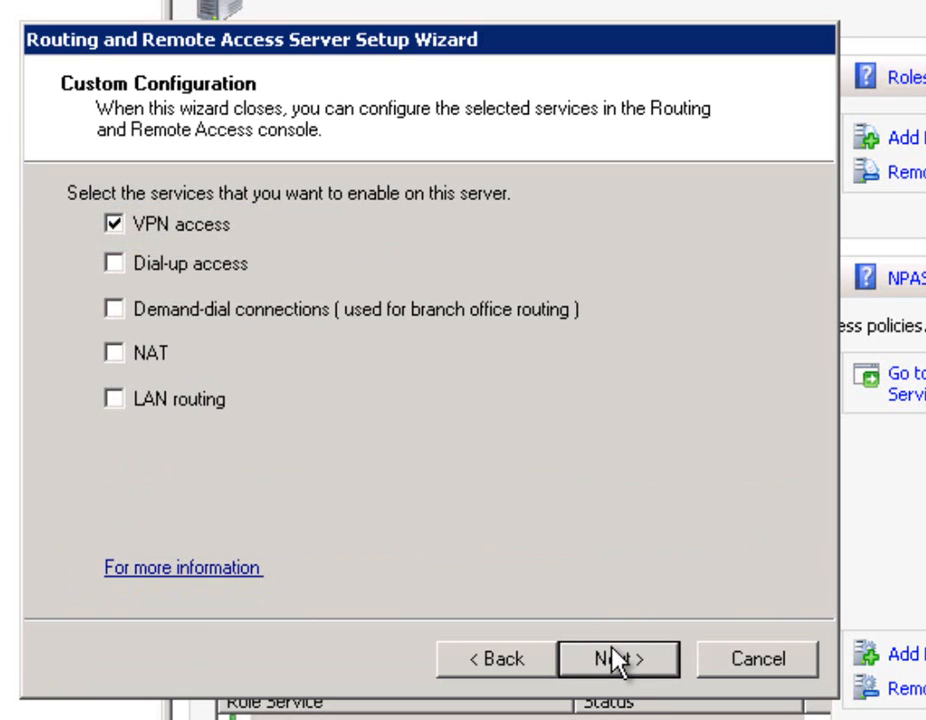
pyautogui.click(618, 658)
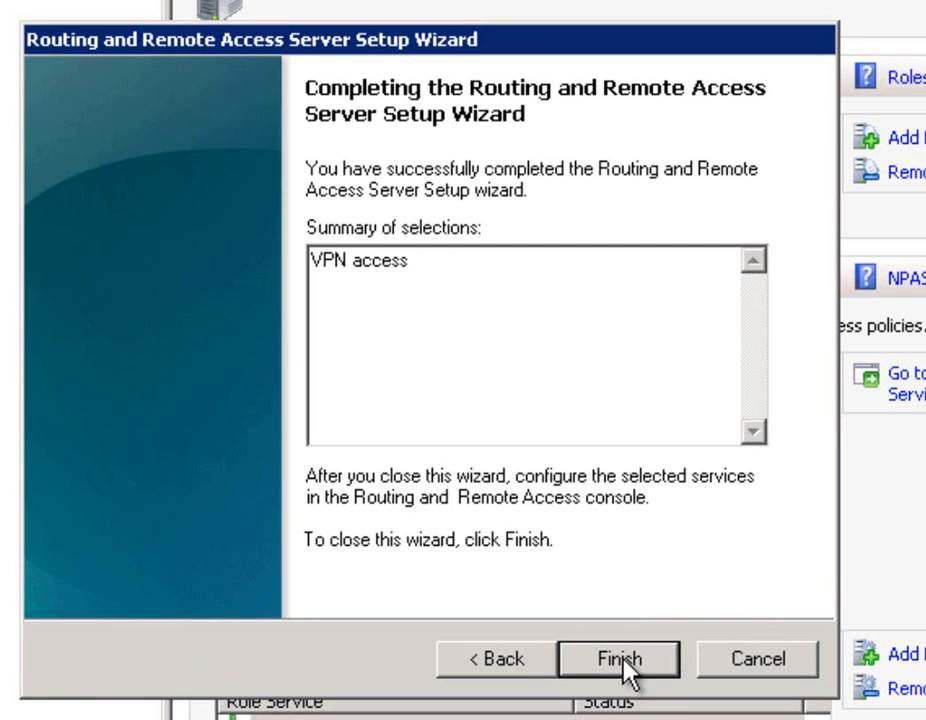
pyautogui.click(617, 658)
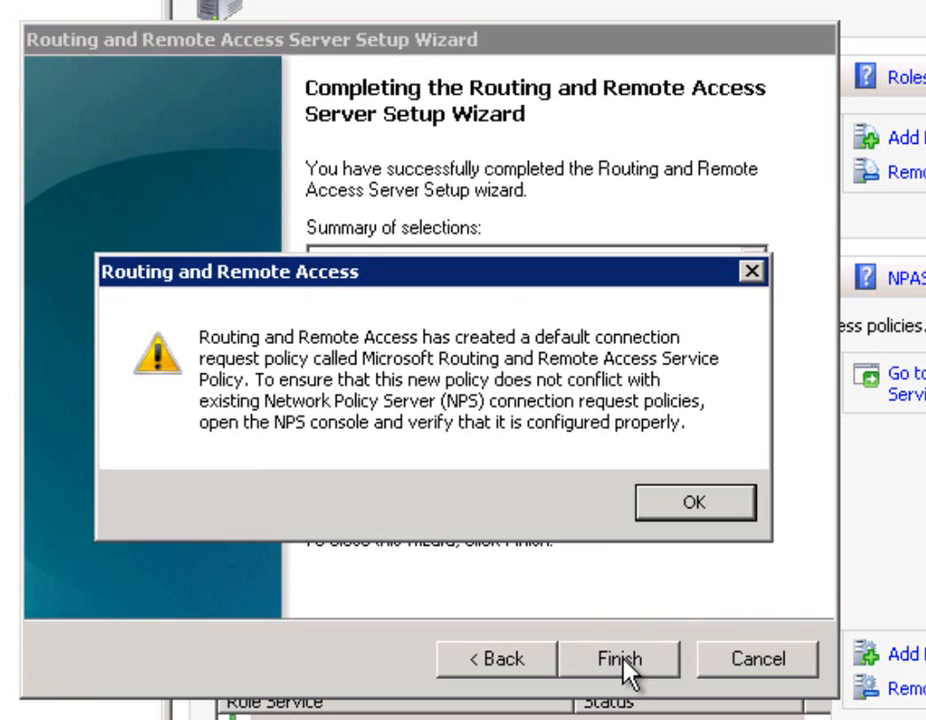
pyautogui.moveTo(538, 317)
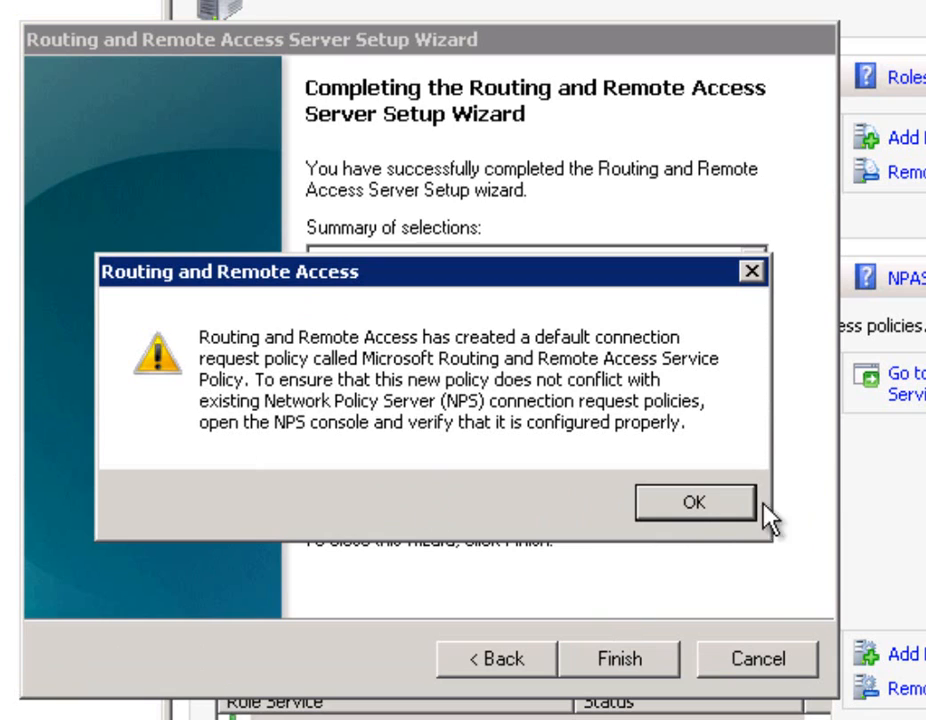
# - Acknowledge the NPS connection policy warning and start the Routing and Remote Access service
pyautogui.click(693, 502)
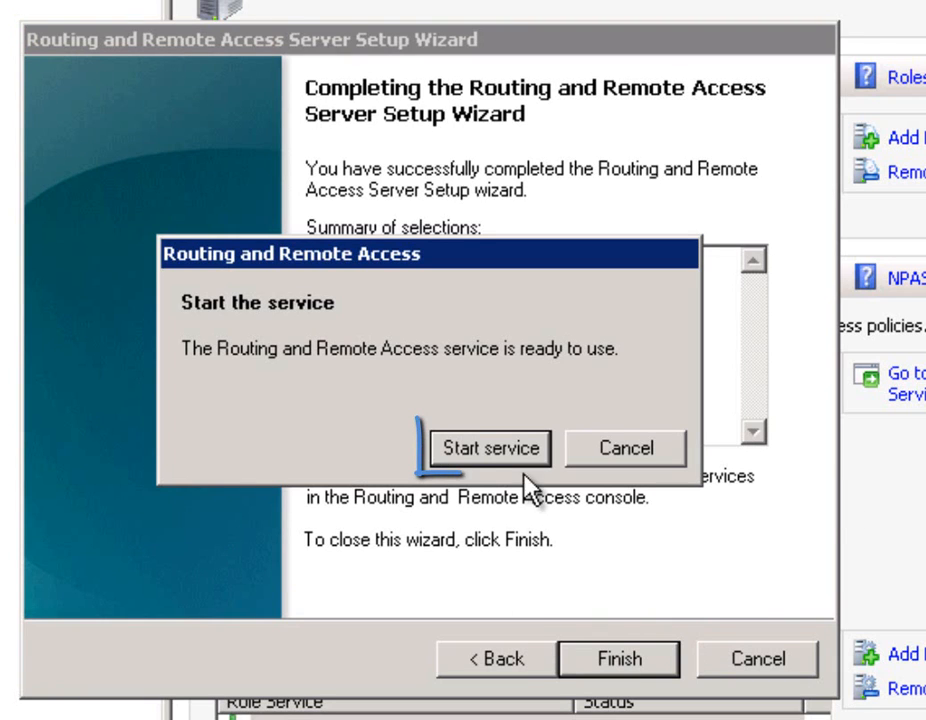
pyautogui.click(489, 447)
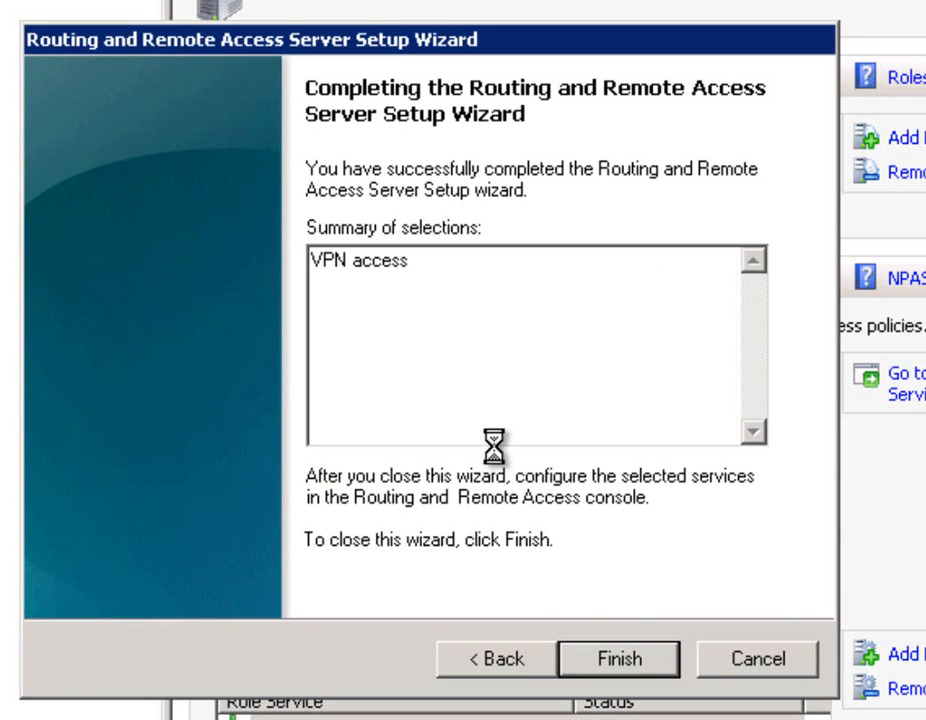
pyautogui.click(618, 658)
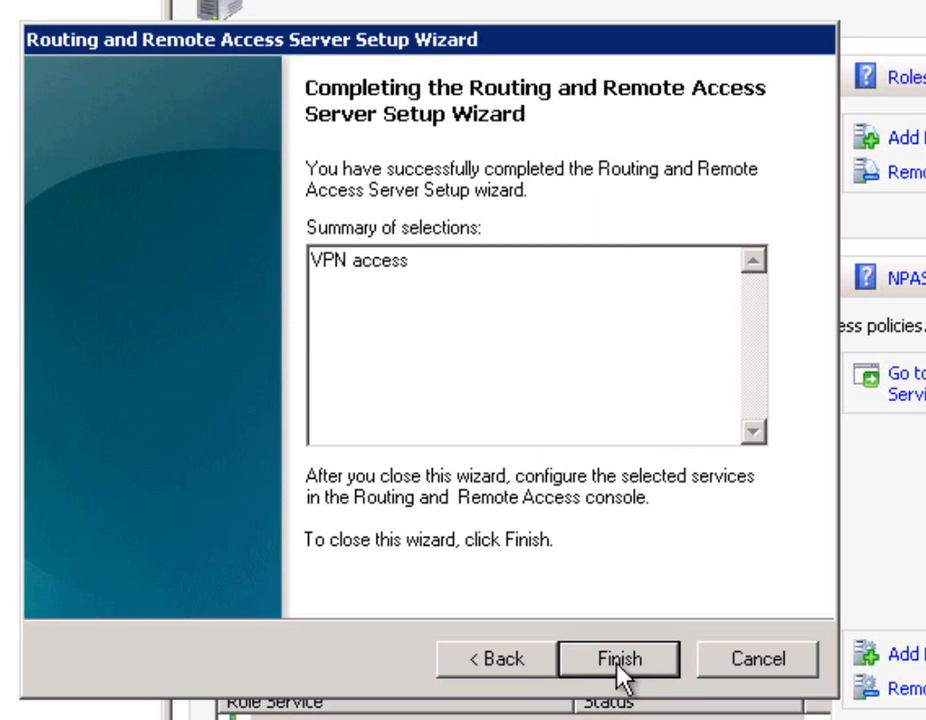
pyautogui.moveTo(645, 655)
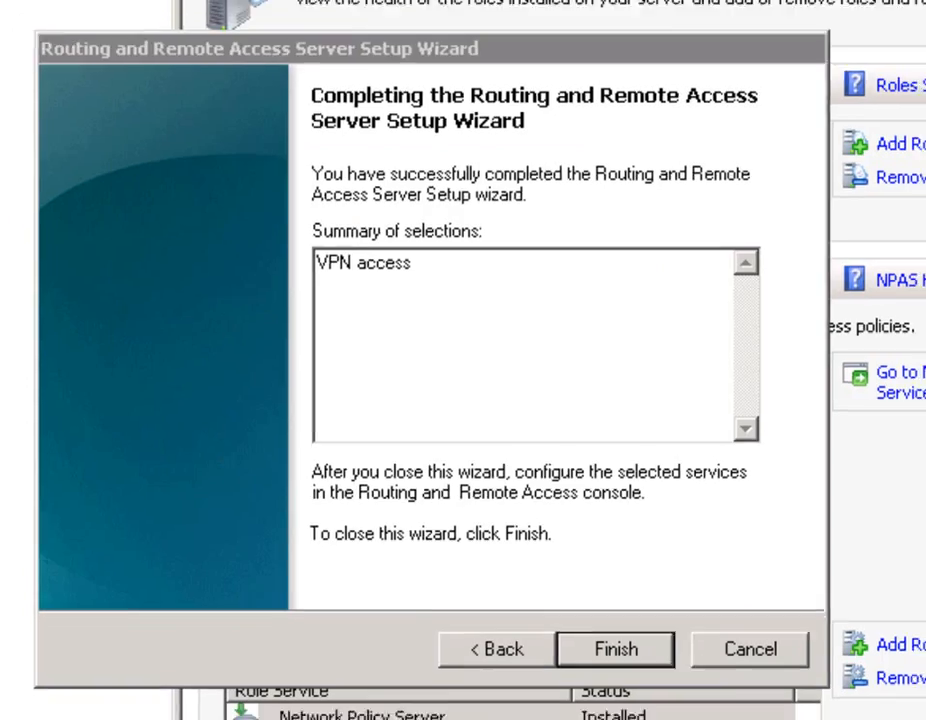
# - Close the setup wizard and select the Routing and Remote Access node to confirm configuration
pyautogui.click(615, 649)
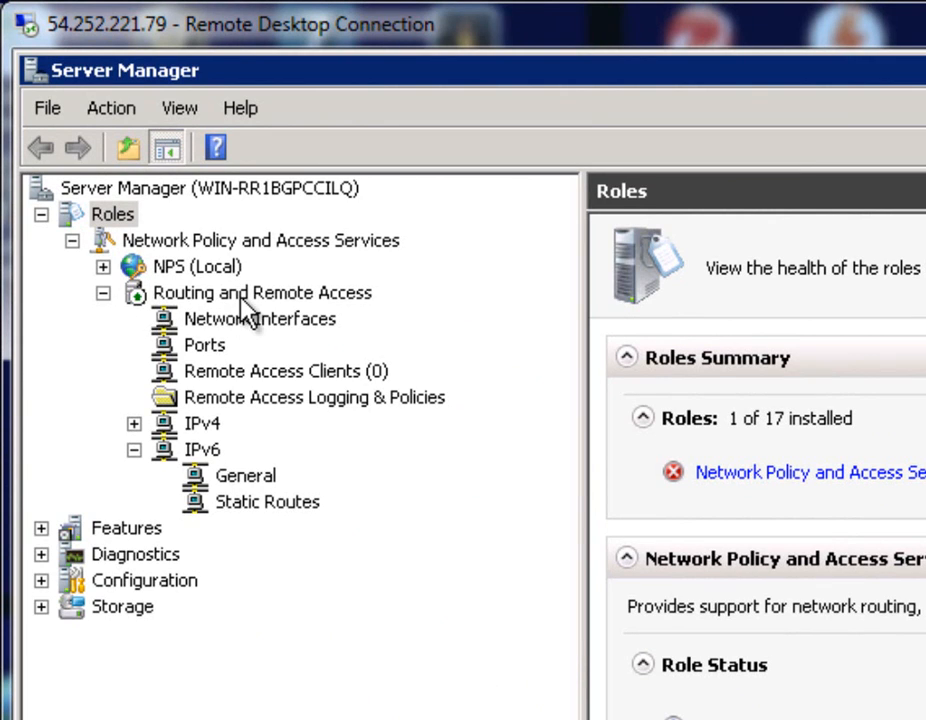
pyautogui.moveTo(320, 297)
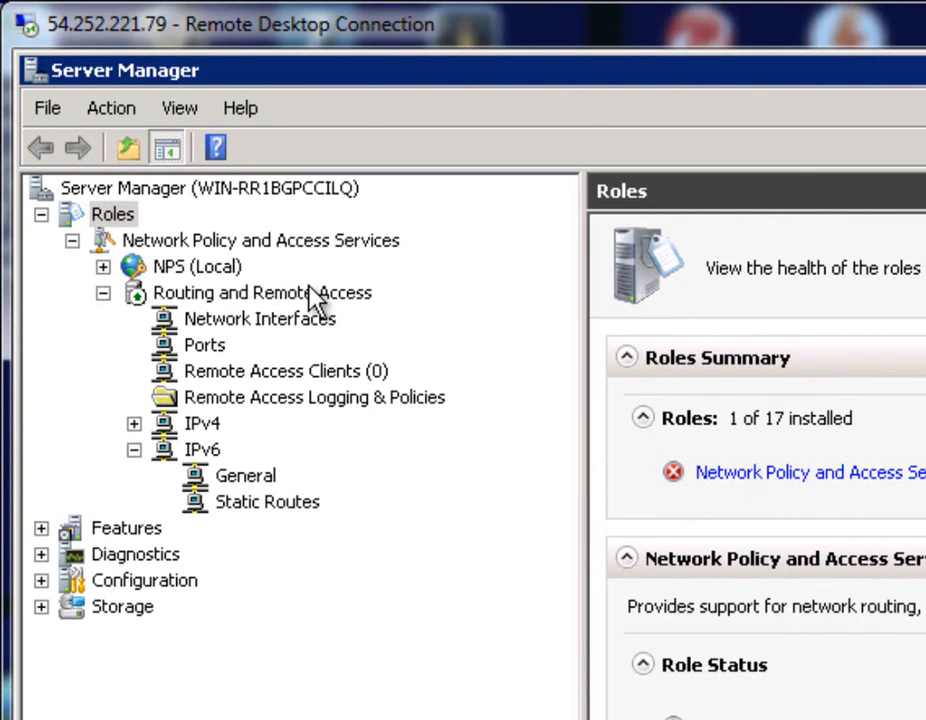
pyautogui.click(260, 292)
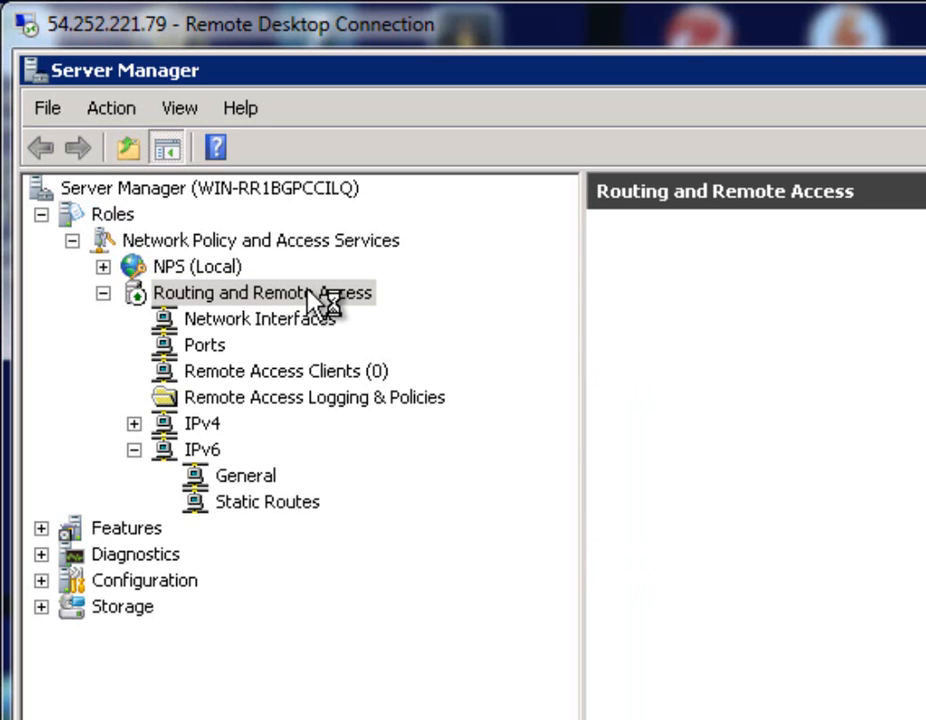
pyautogui.click(262, 292)
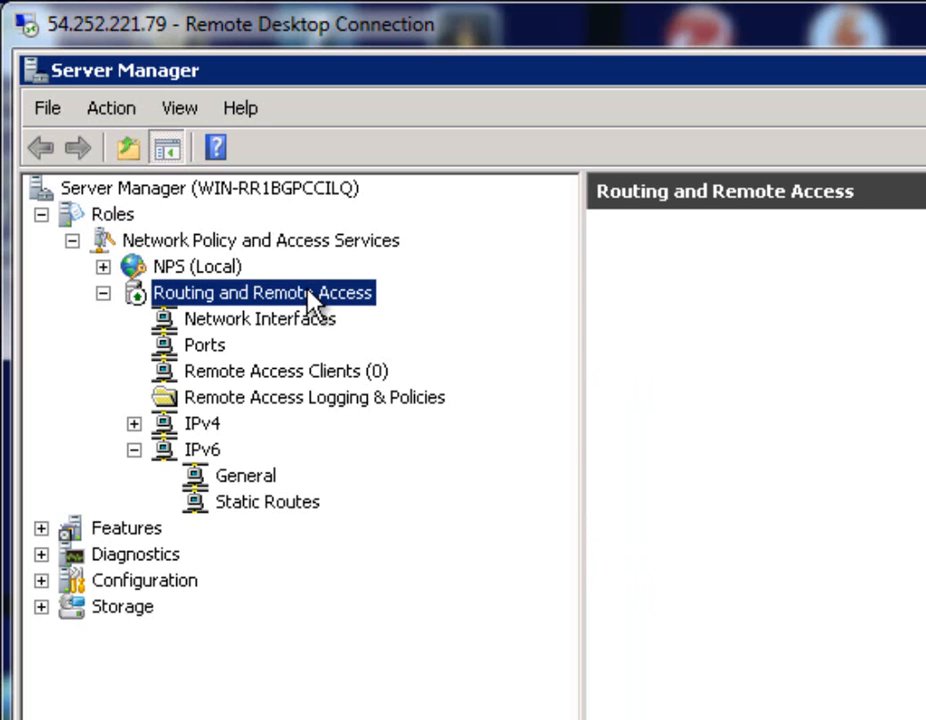
pyautogui.click(262, 292)
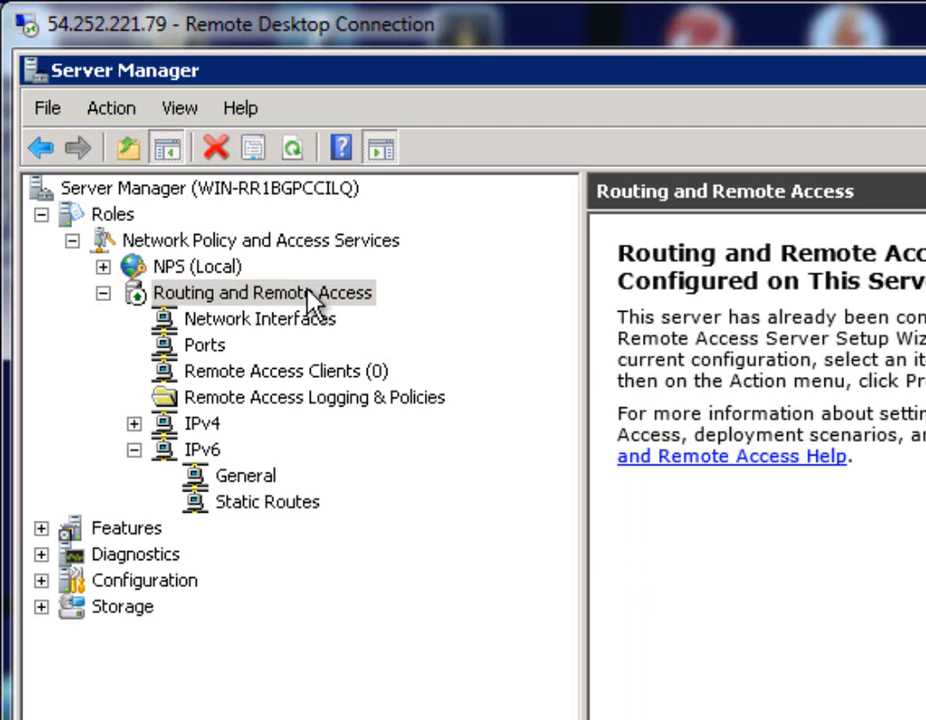
pyautogui.moveTo(235, 292)
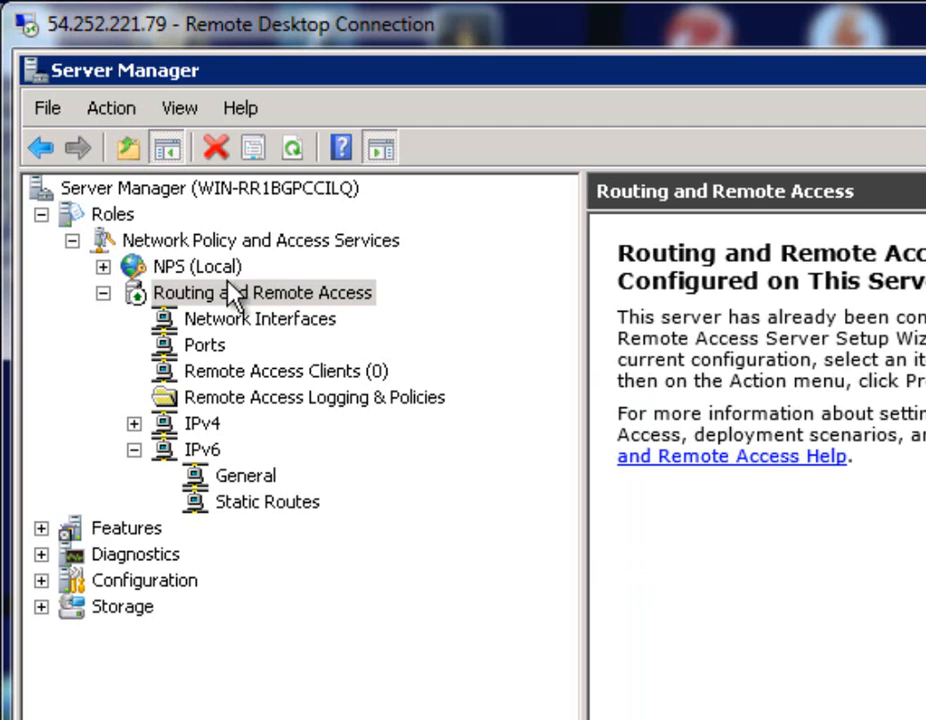
# - Switch Routing and Remote Access IPv4 assignment to a static address pool and add a range
pyautogui.rightClick(257, 292)
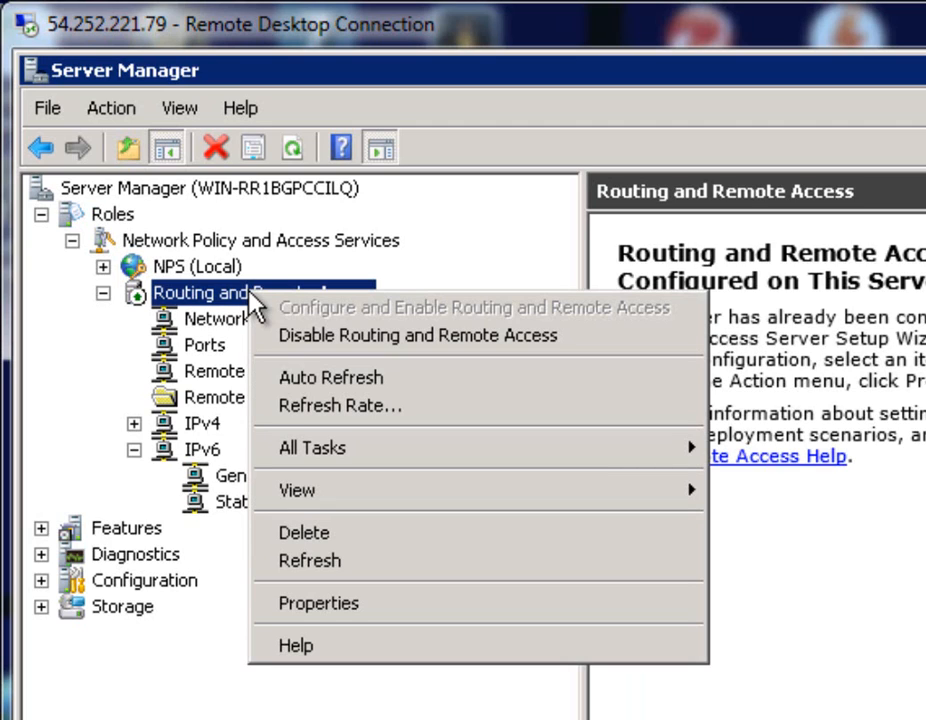
pyautogui.moveTo(312, 447)
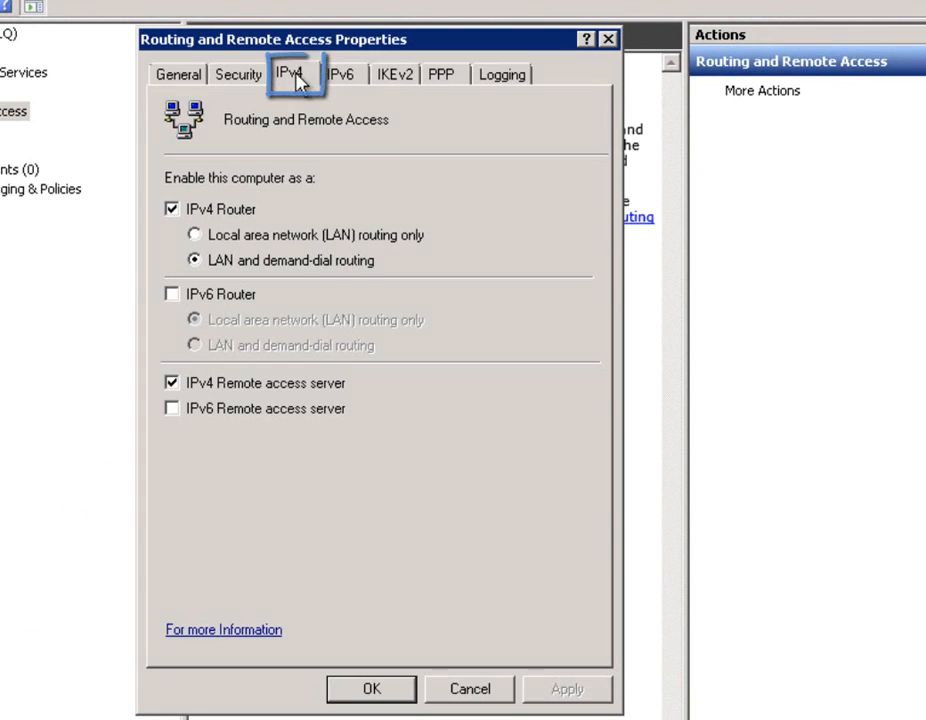
pyautogui.click(290, 73)
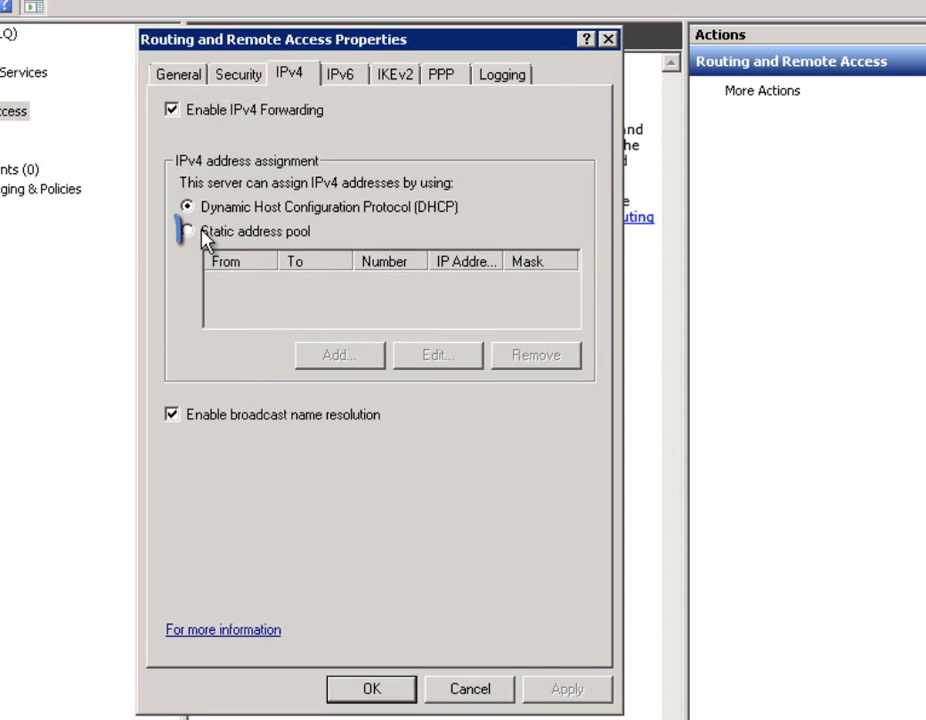
pyautogui.click(184, 231)
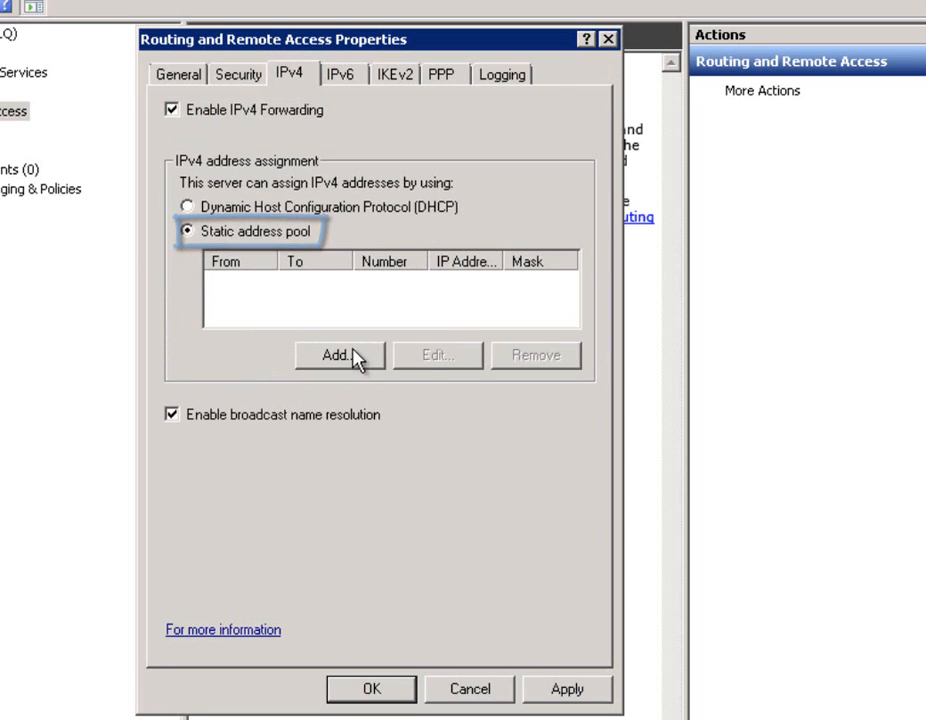
pyautogui.click(340, 355)
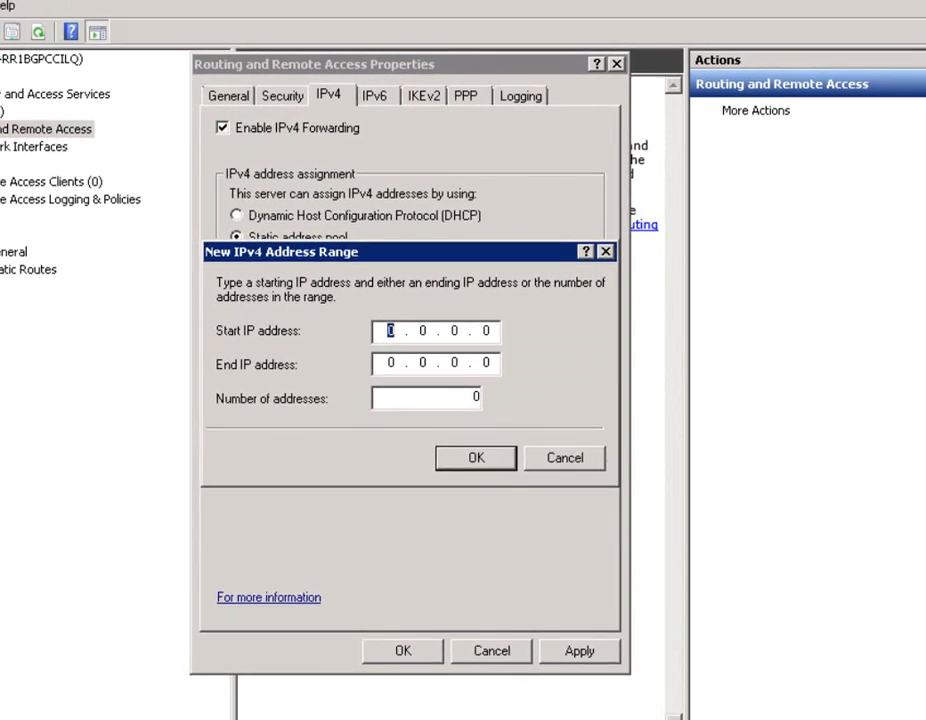
pyautogui.click(33, 694)
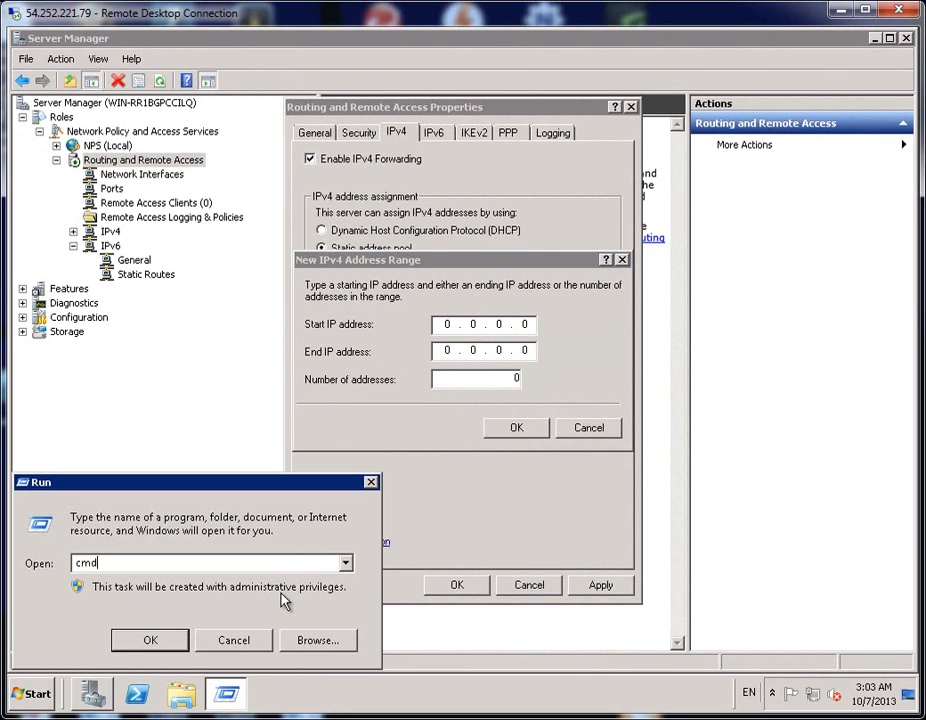
# - Run ipconfig to reveal IPv4 address 172.31.3.160 and gateway 172.31.0.1
pyautogui.click(150, 640)
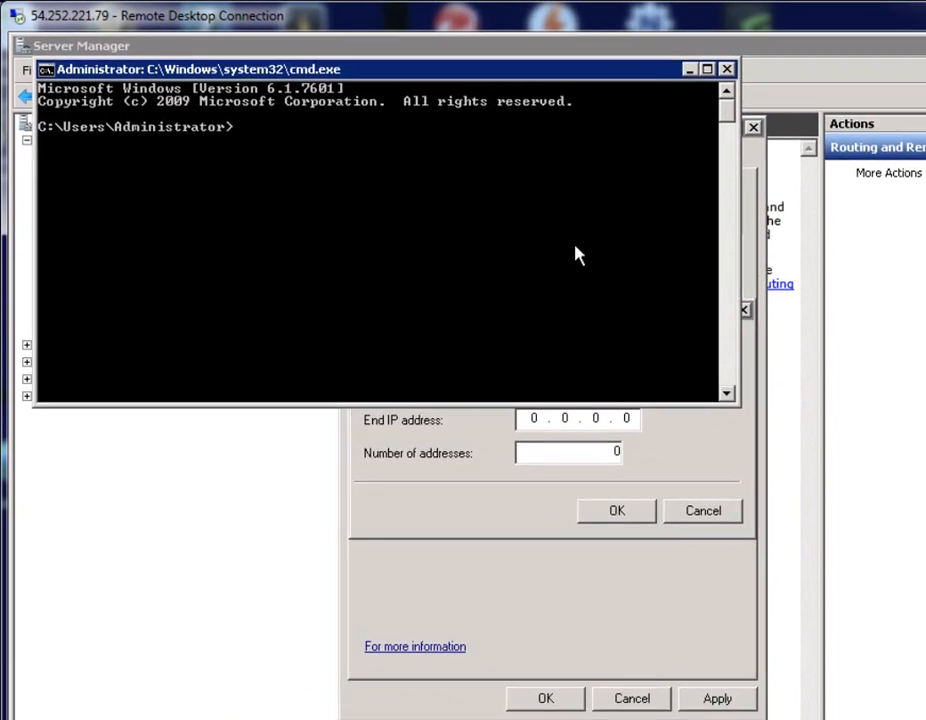
pyautogui.write('ip')
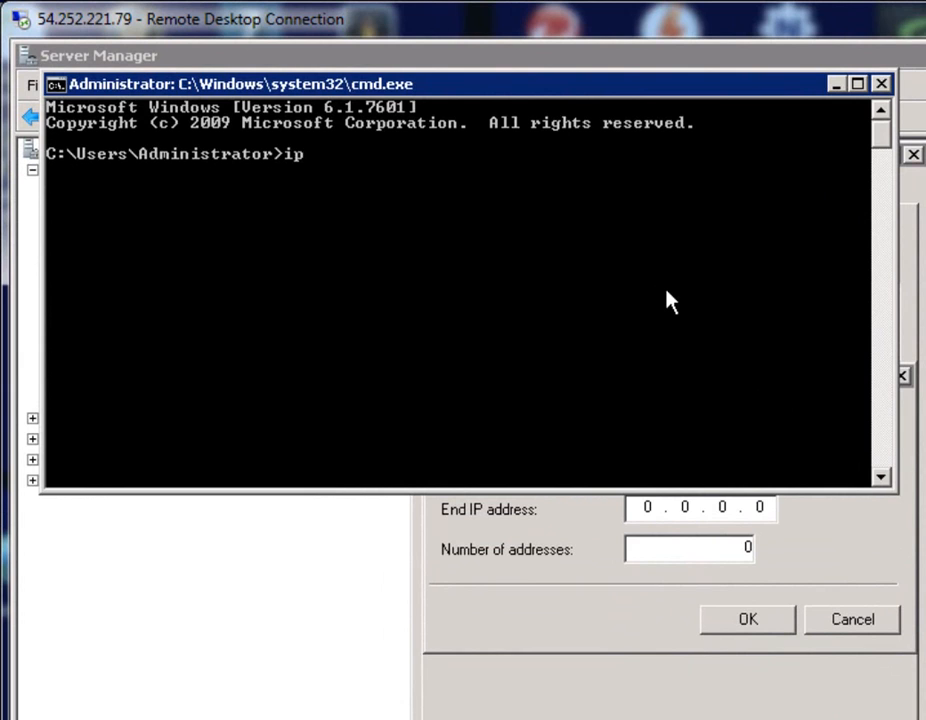
pyautogui.write('config')
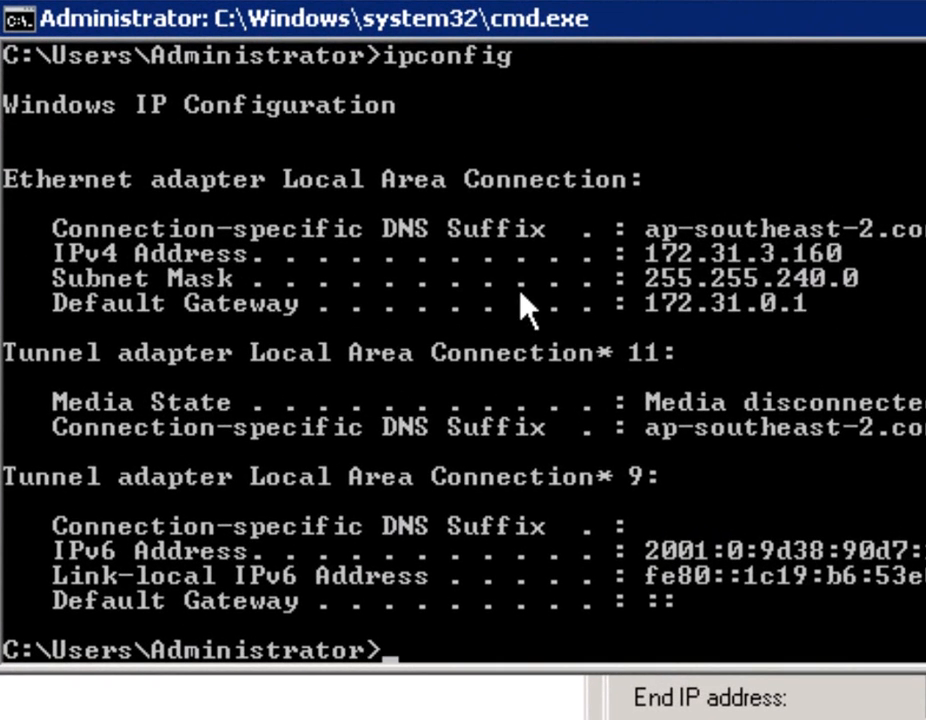
pyautogui.moveTo(908, 263)
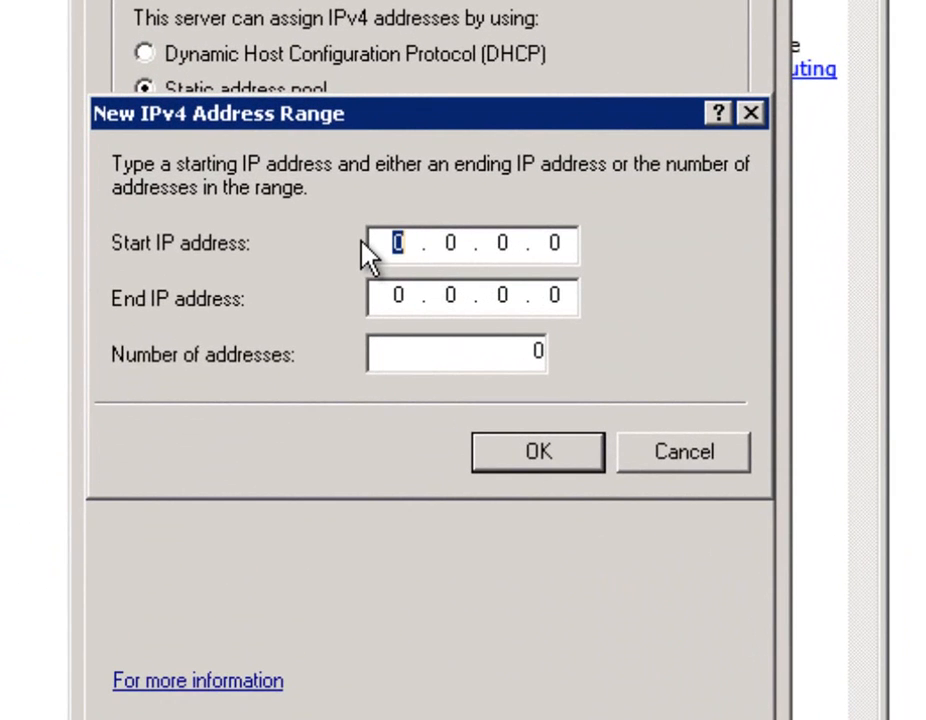
# - Enter a static range starting at 172.31.3.170 with 10 addresses and confirm it
pyautogui.write('172')
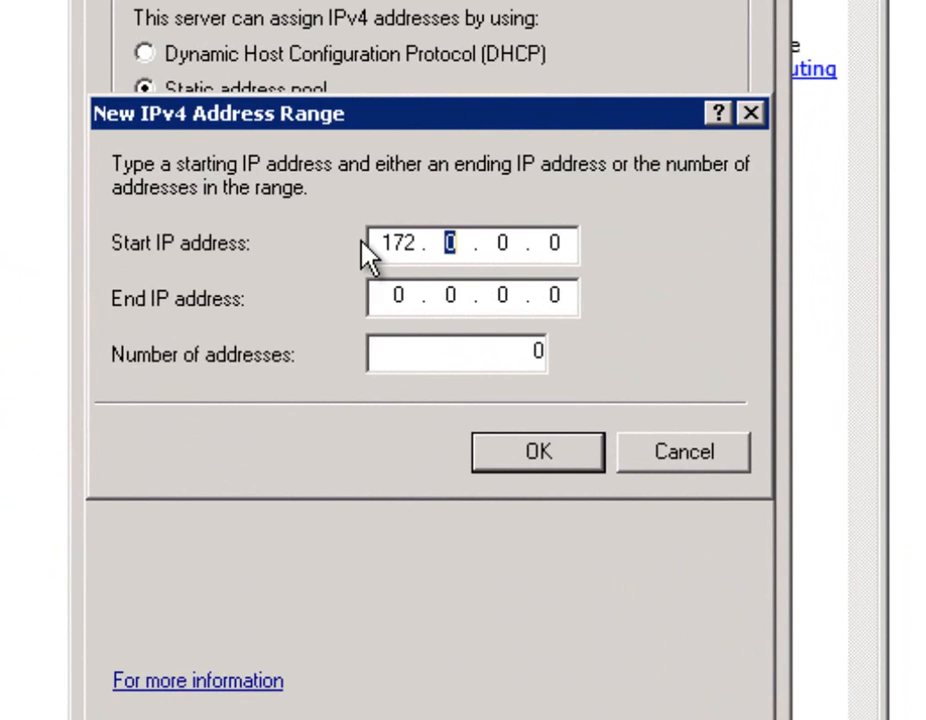
pyautogui.write('31')
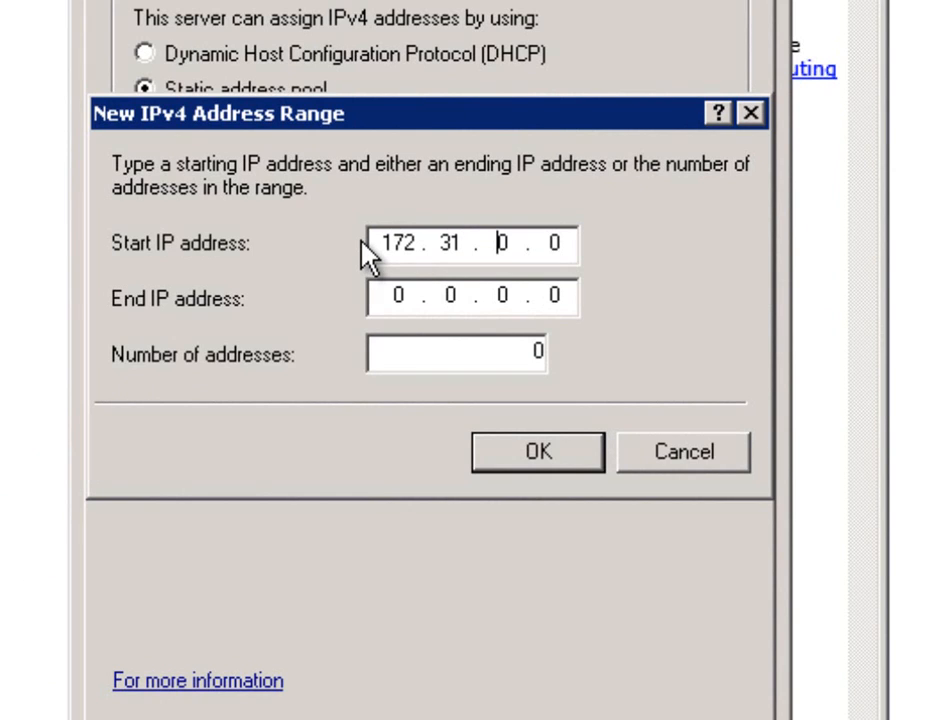
pyautogui.write('3')
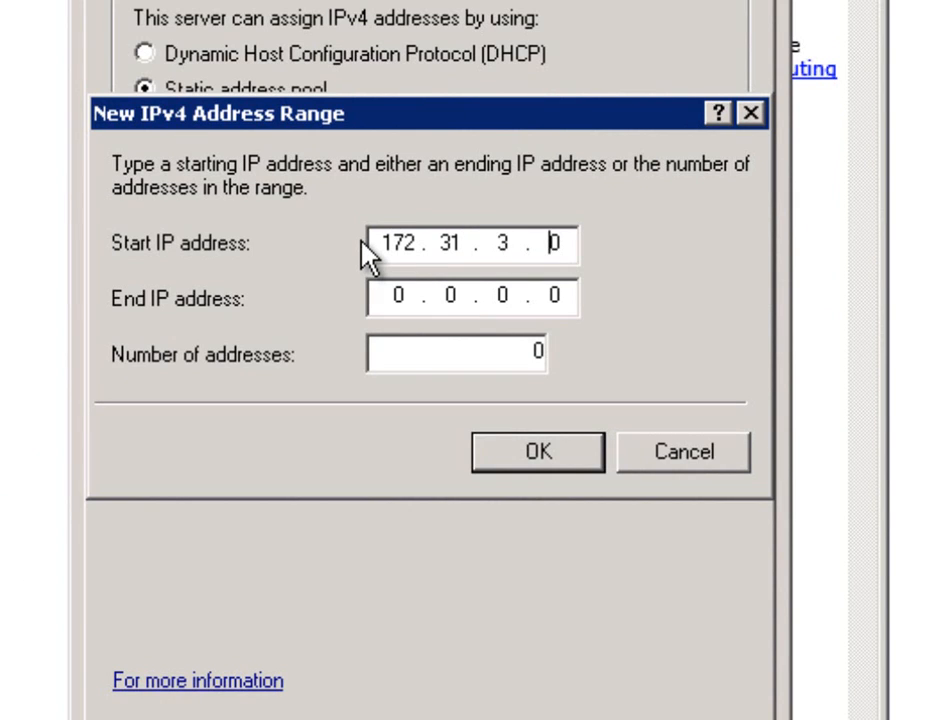
pyautogui.write('1')
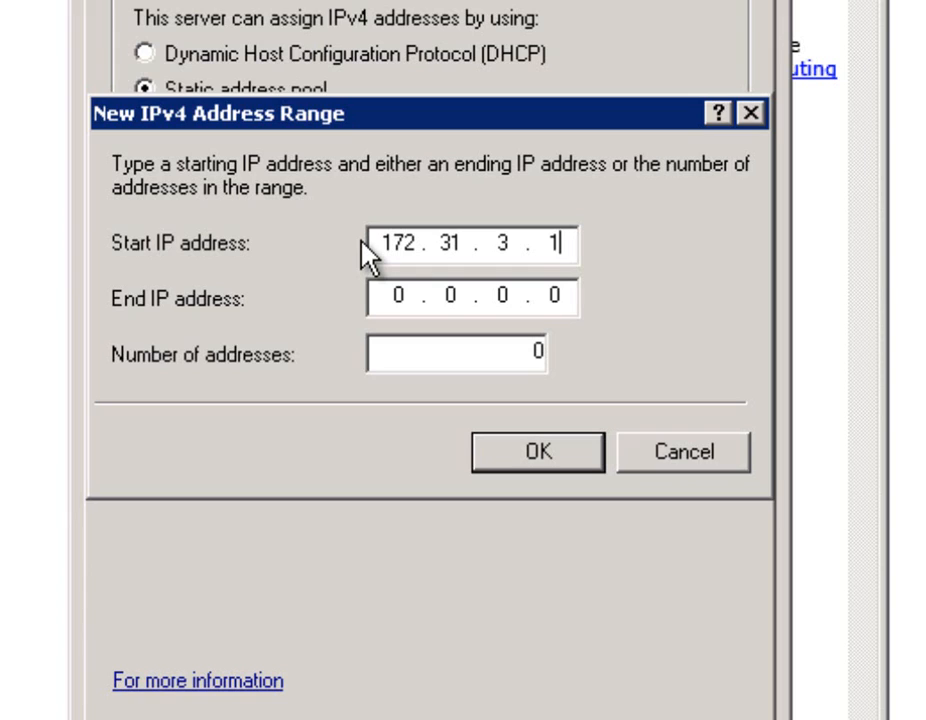
pyautogui.write('70')
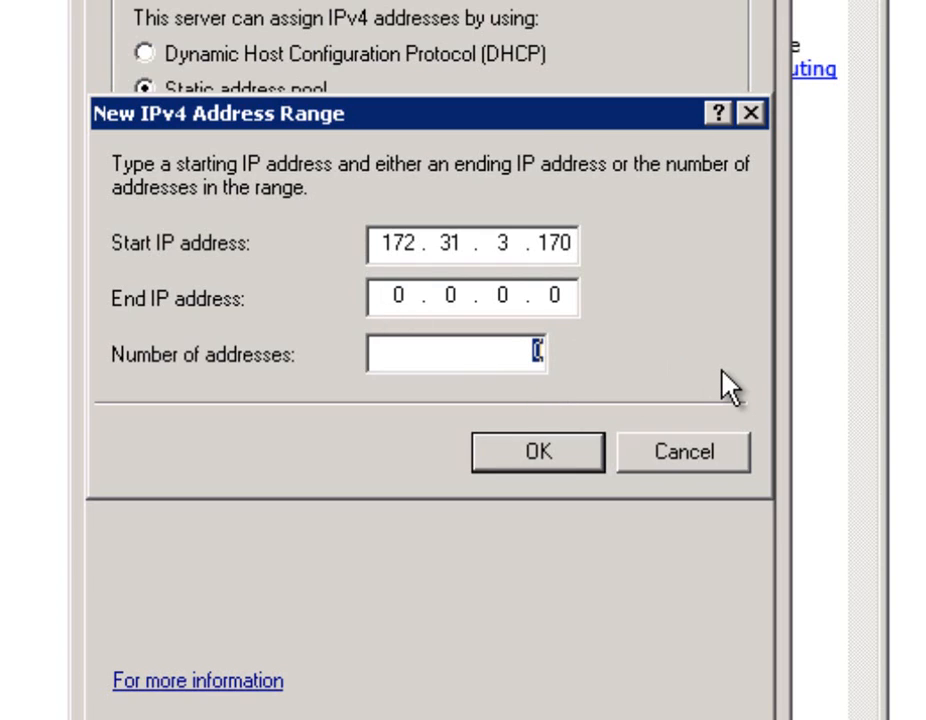
pyautogui.moveTo(720, 385)
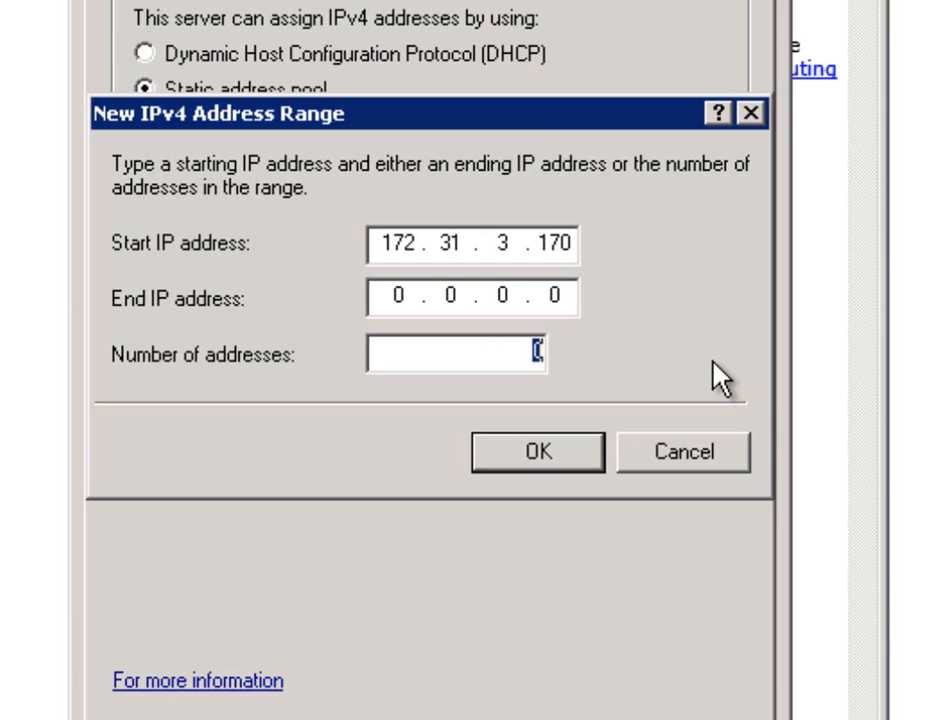
pyautogui.write('10')
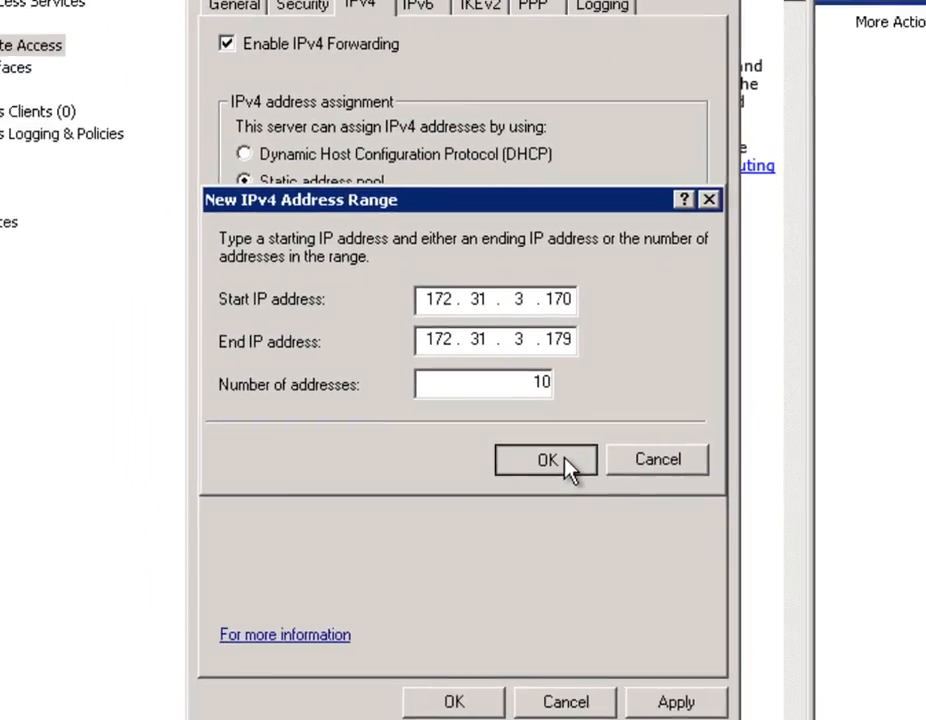
pyautogui.click(546, 459)
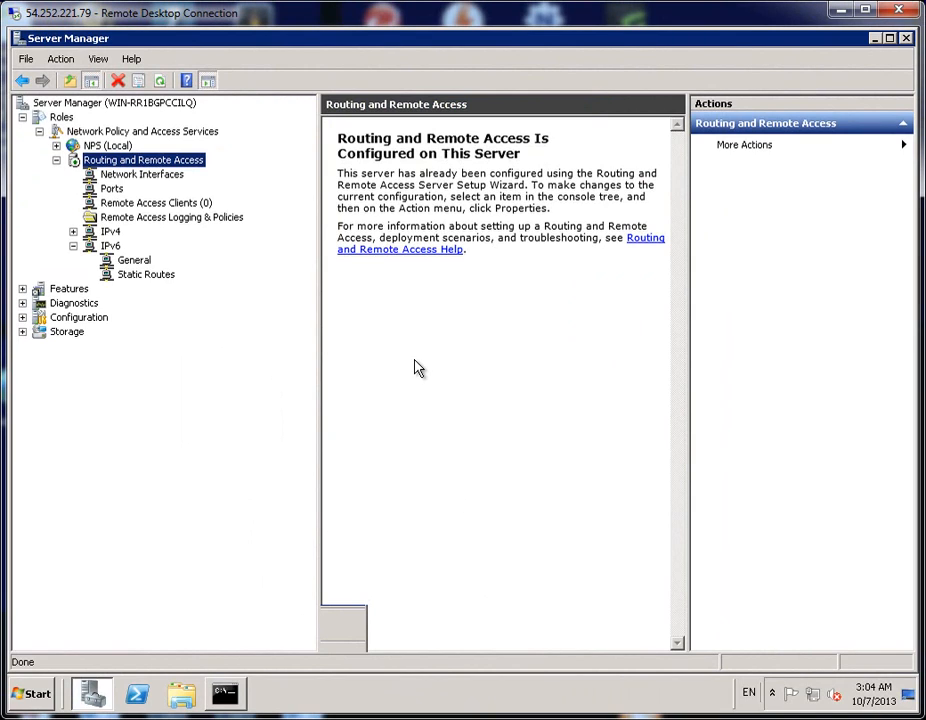
pyautogui.moveTo(470, 412)
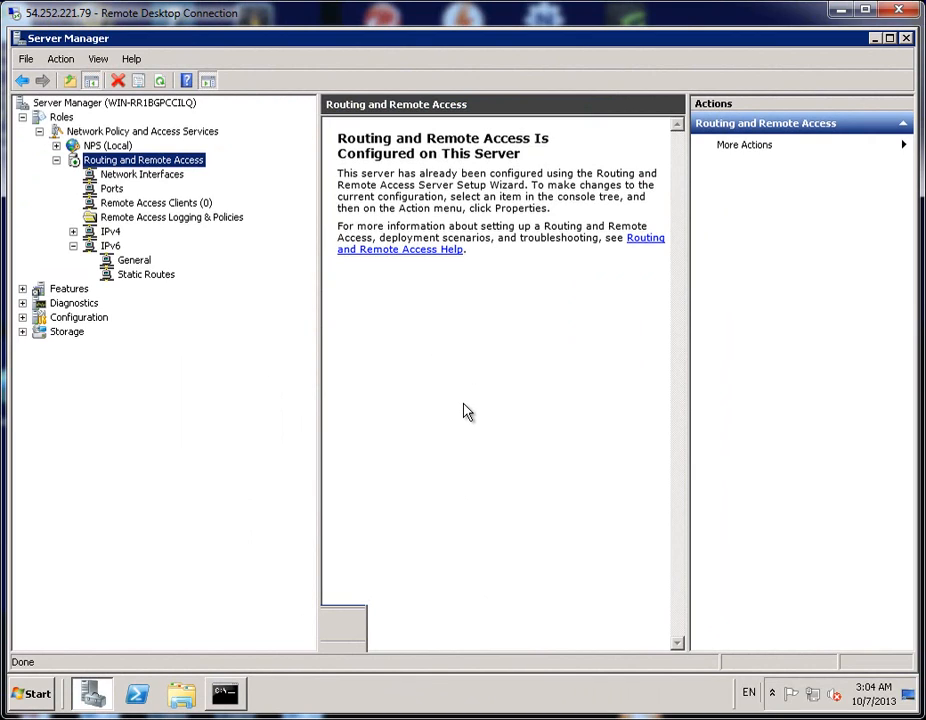
pyautogui.moveTo(58, 361)
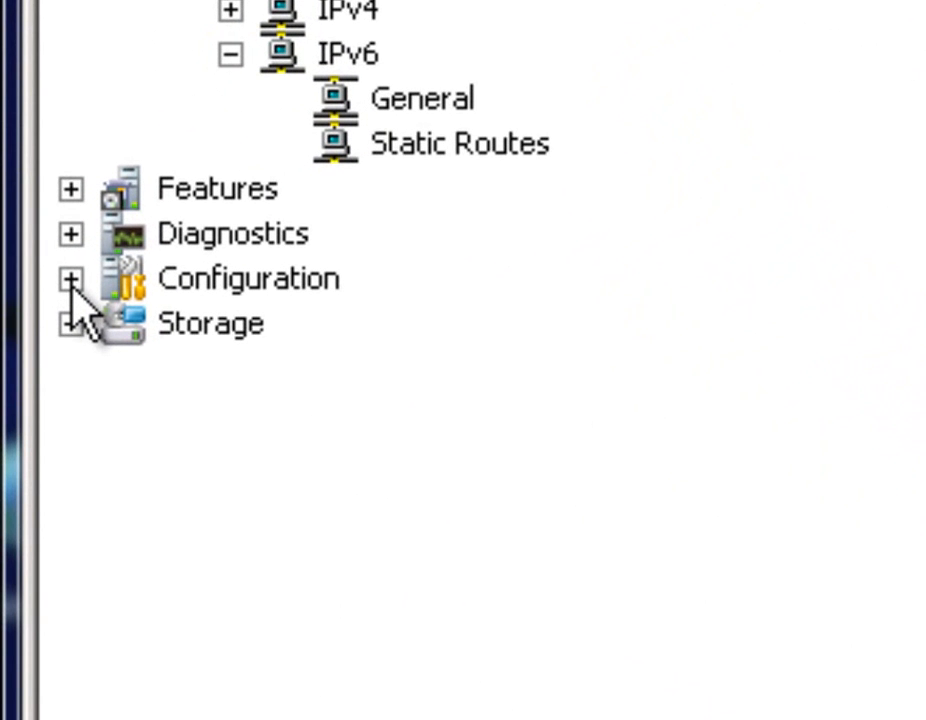
# - Expand Configuration > Local Users and Groups and show the Groups list
pyautogui.click(250, 278)
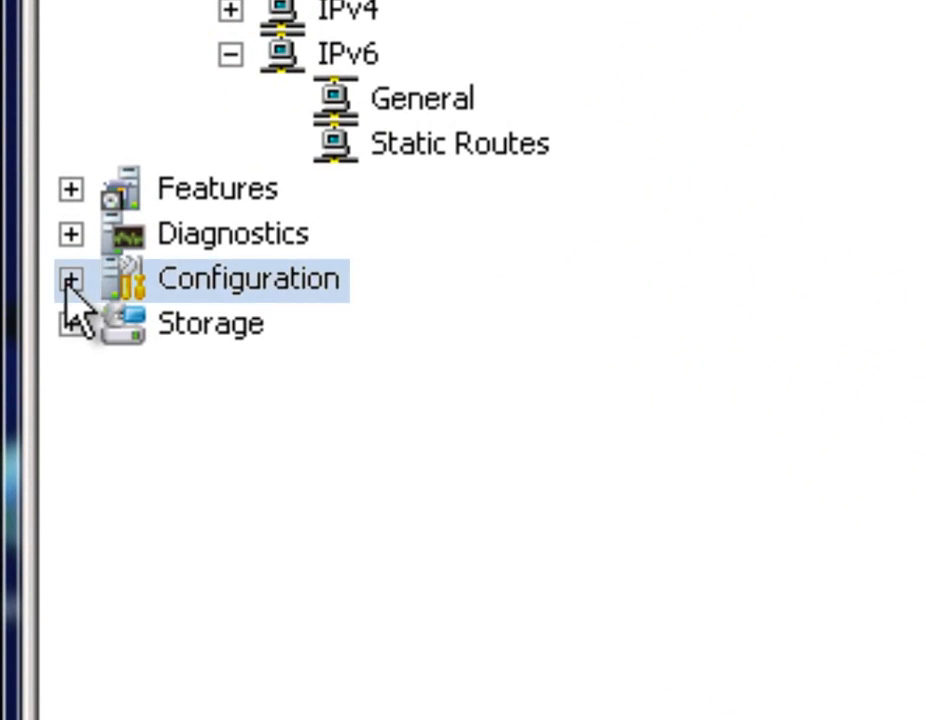
pyautogui.click(70, 278)
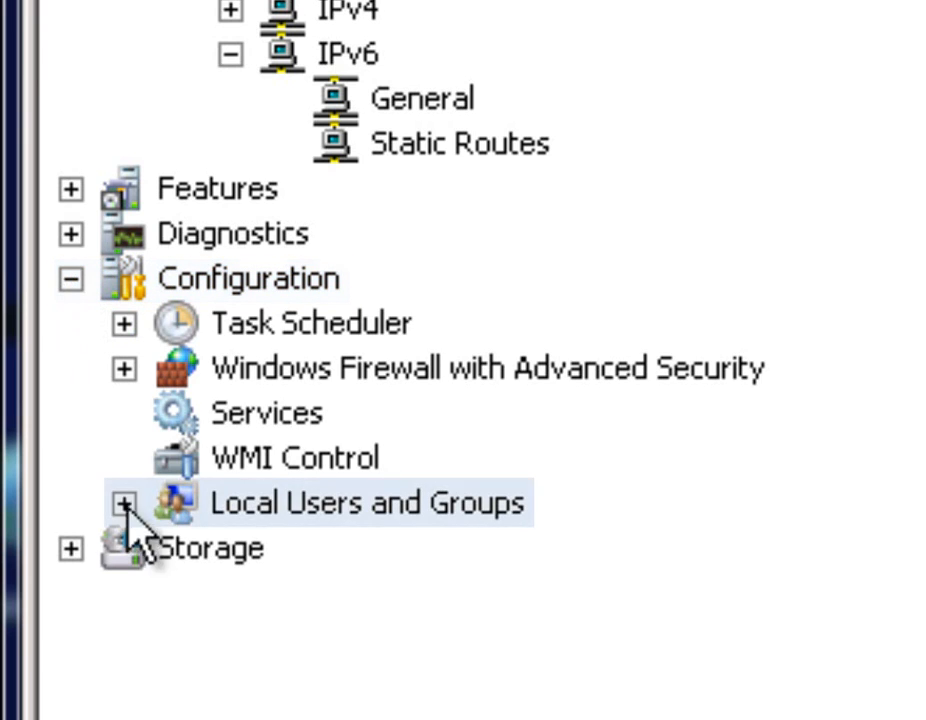
pyautogui.click(123, 501)
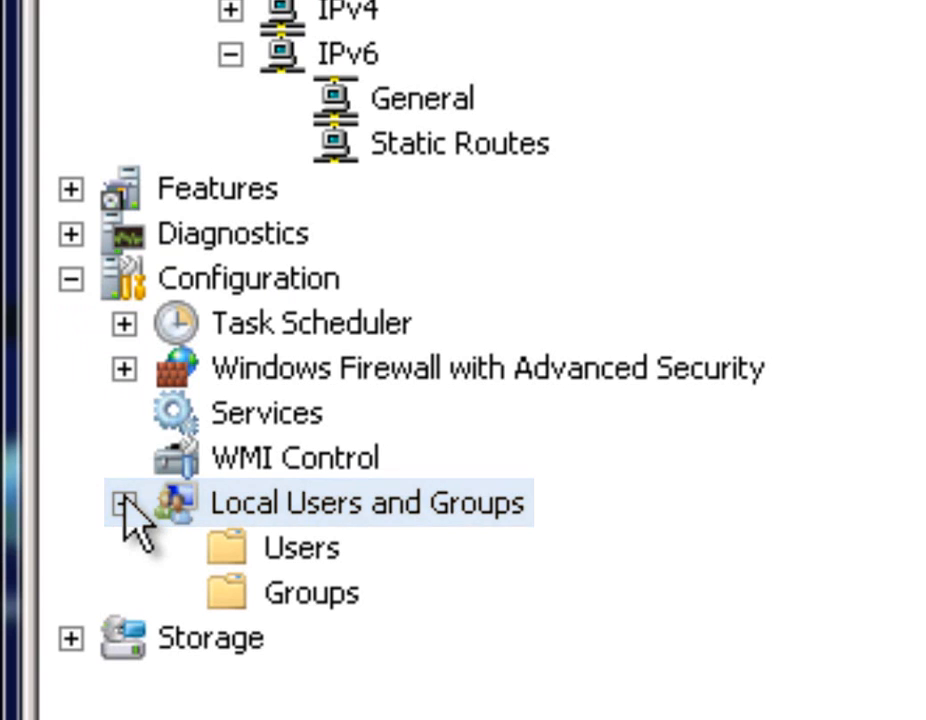
pyautogui.click(313, 593)
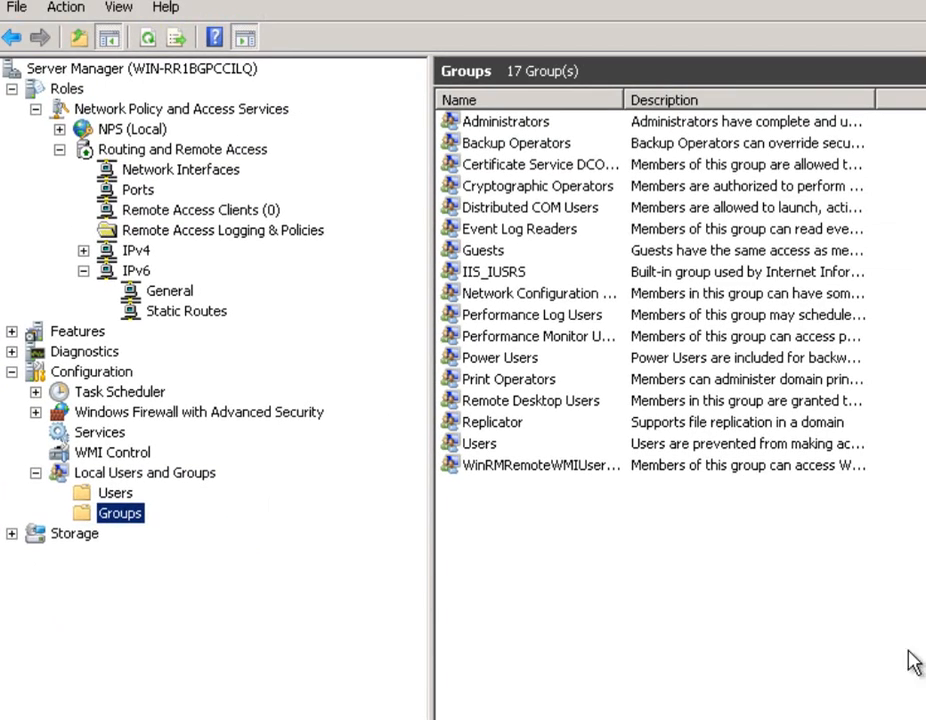
# - Create local group 'VPN Group' with description 'Access to VPN'
pyautogui.rightClick(580, 575)
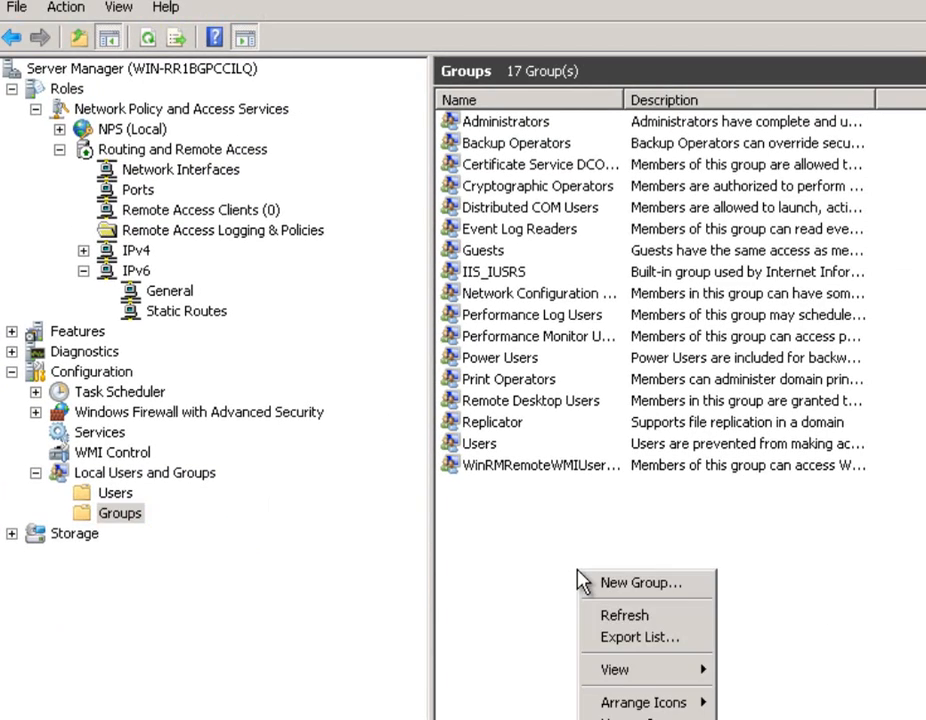
pyautogui.moveTo(644, 582)
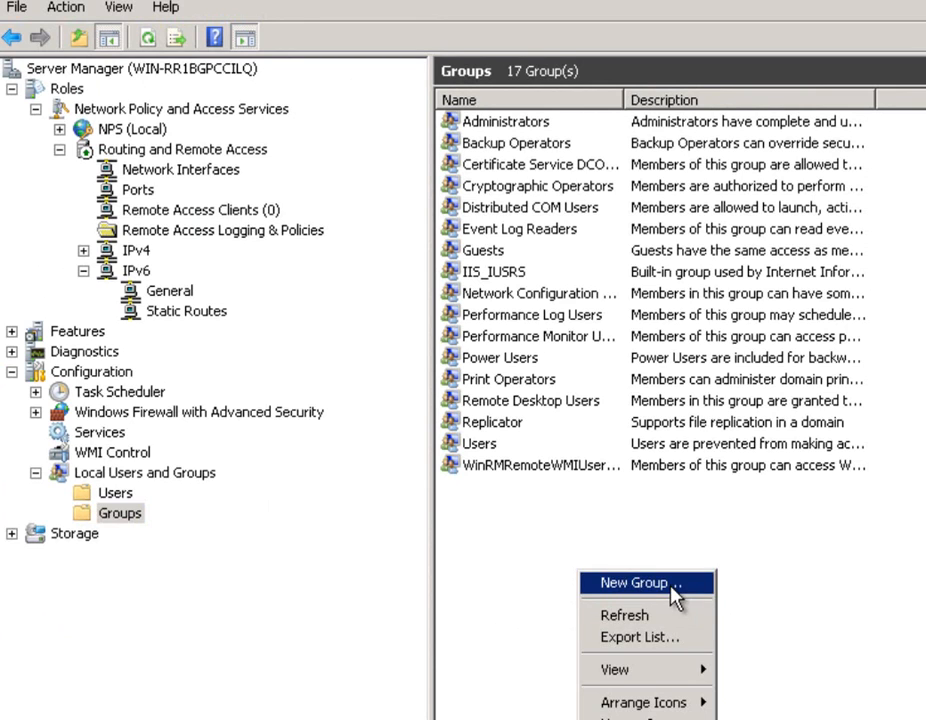
pyautogui.click(634, 582)
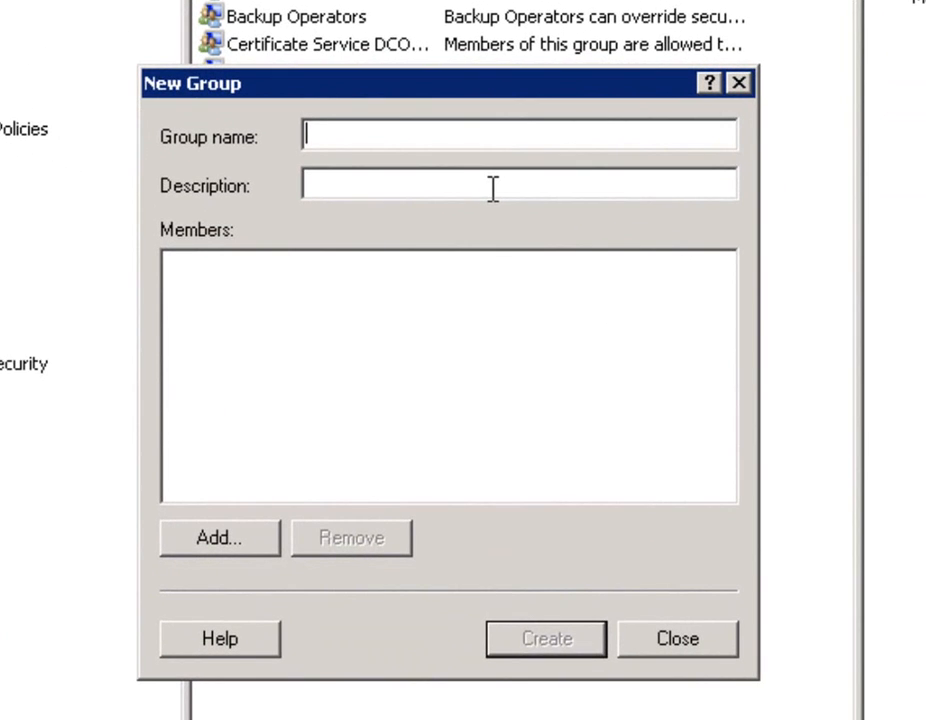
pyautogui.write('VPN Group')
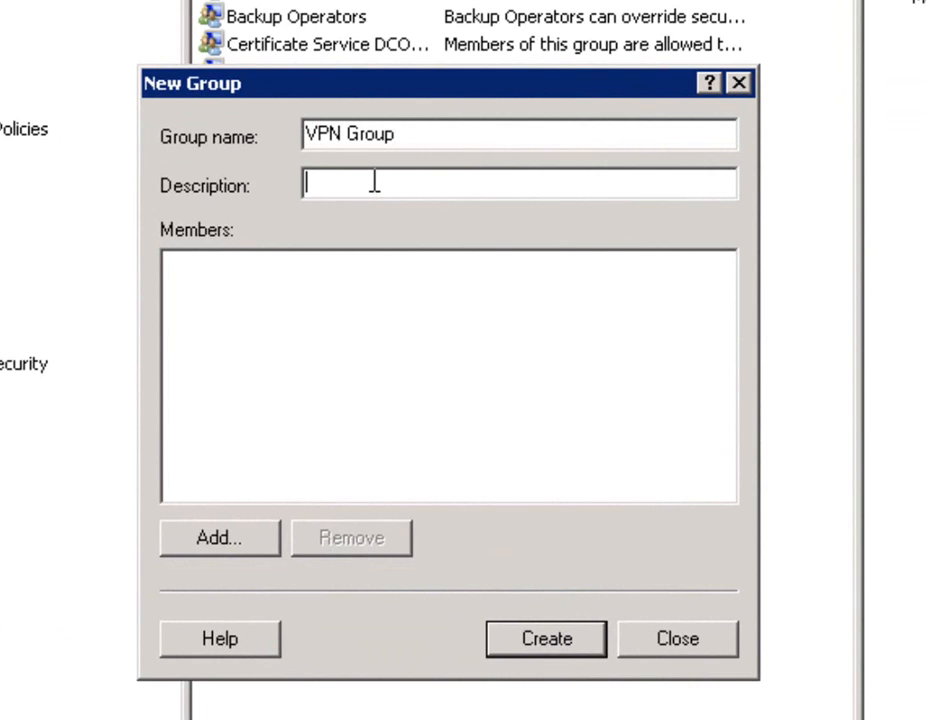
pyautogui.write('Access to')
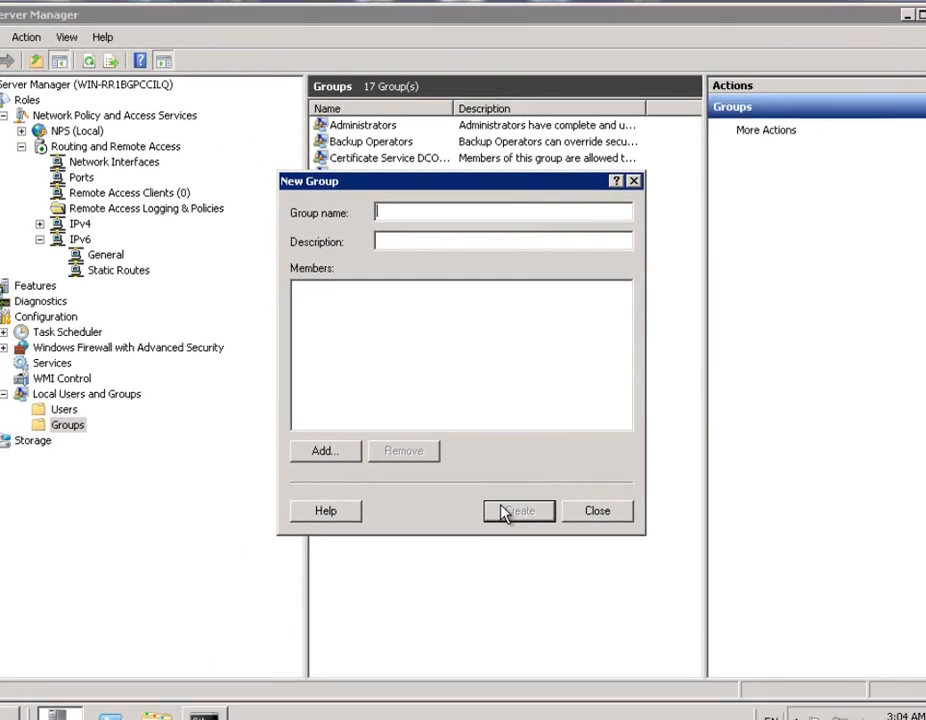
pyautogui.click(597, 511)
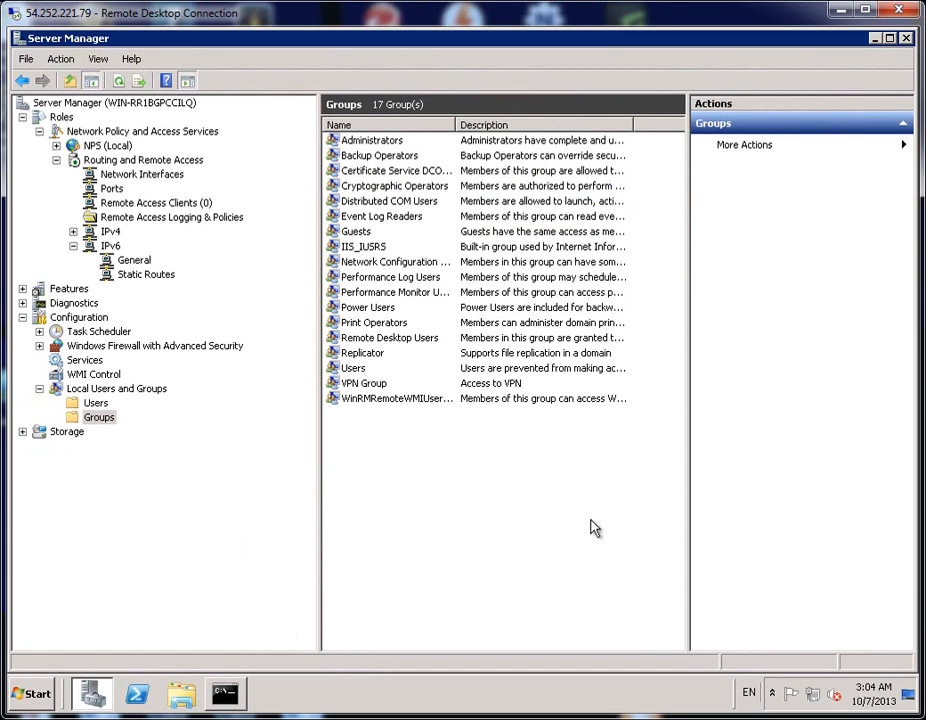
pyautogui.click(363, 383)
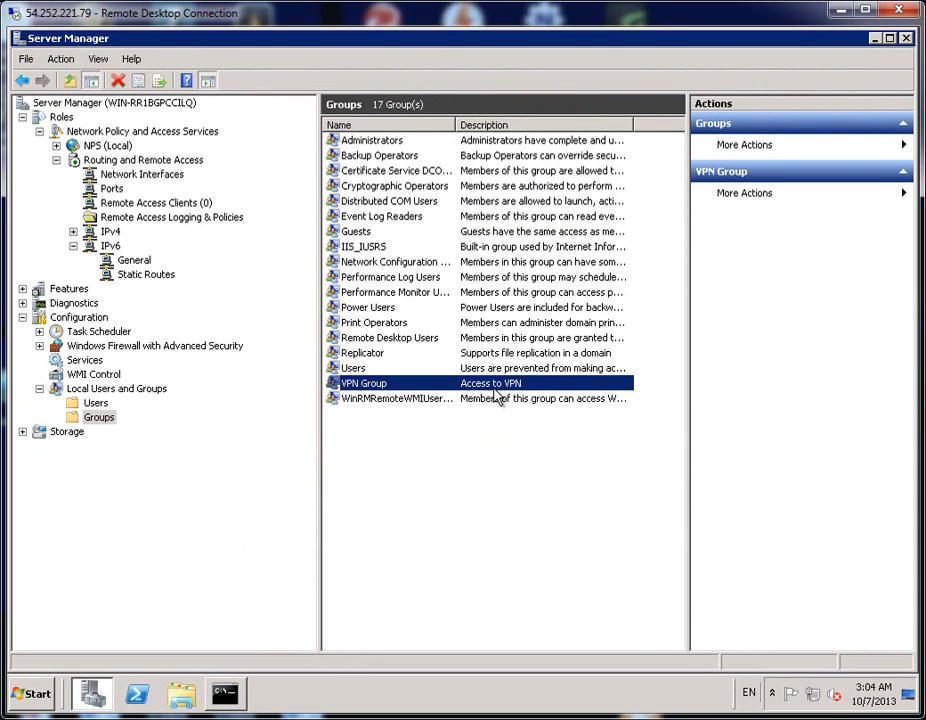
pyautogui.click(95, 403)
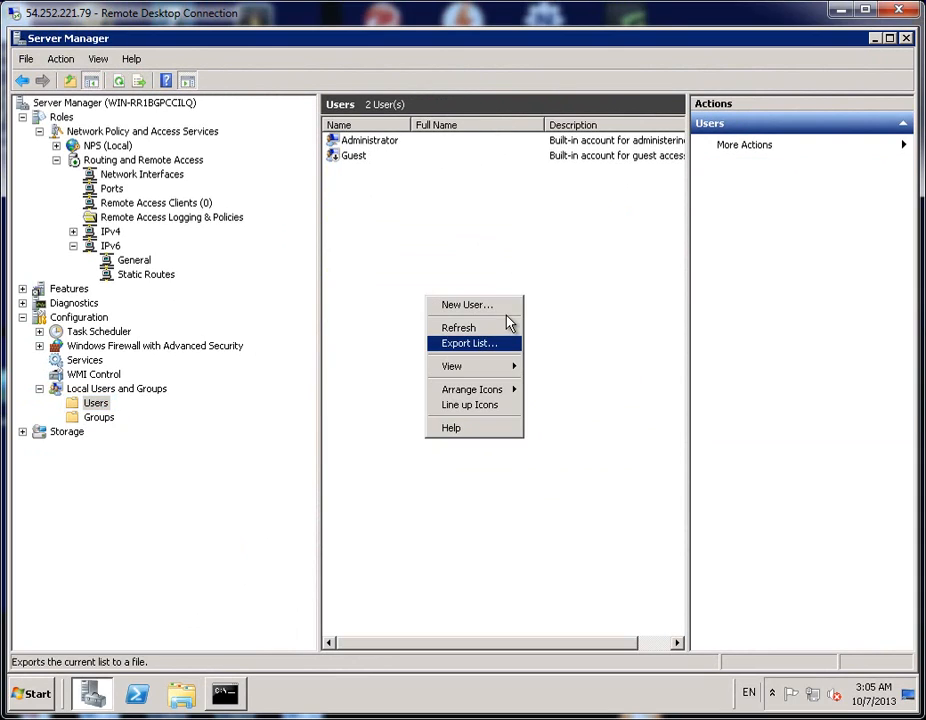
# - Create local user Jason, described as VPN User, with no forced password change, and open his properties
pyautogui.click(466, 305)
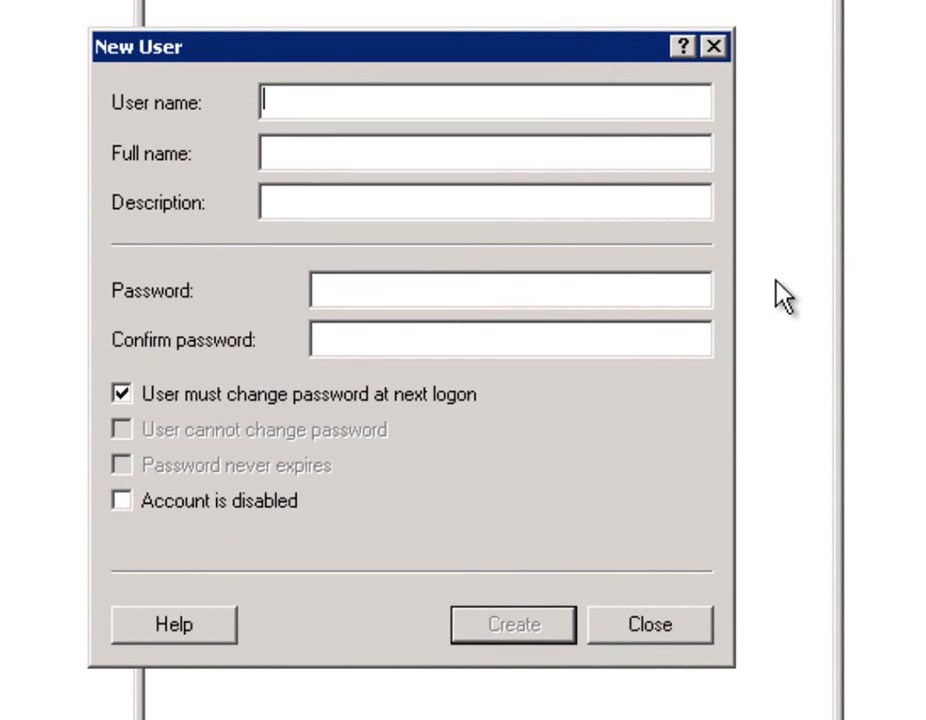
pyautogui.write('Jason')
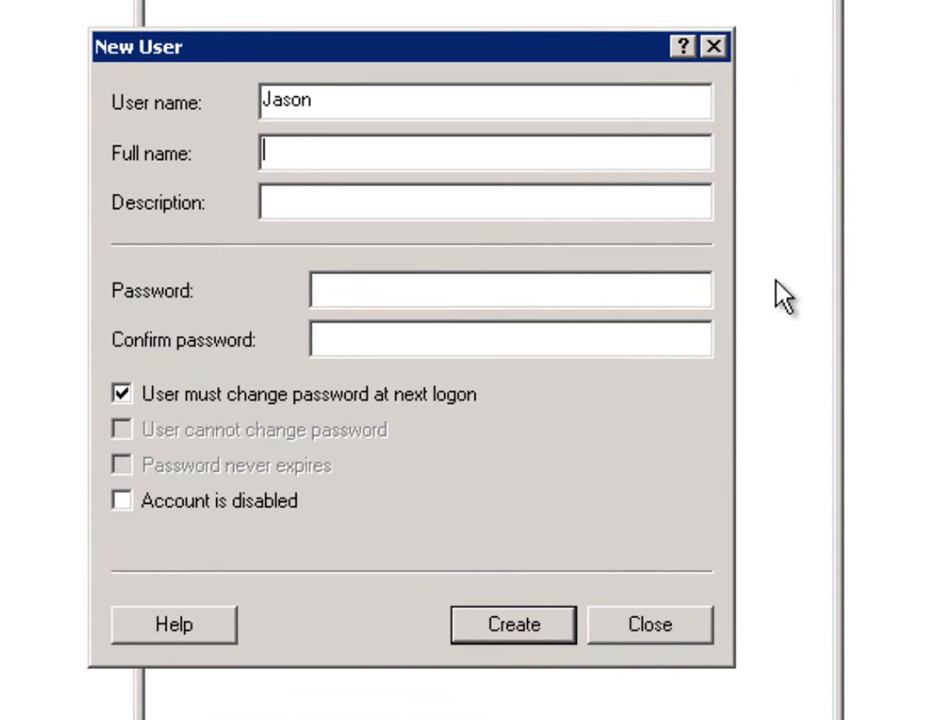
pyautogui.write('Jason')
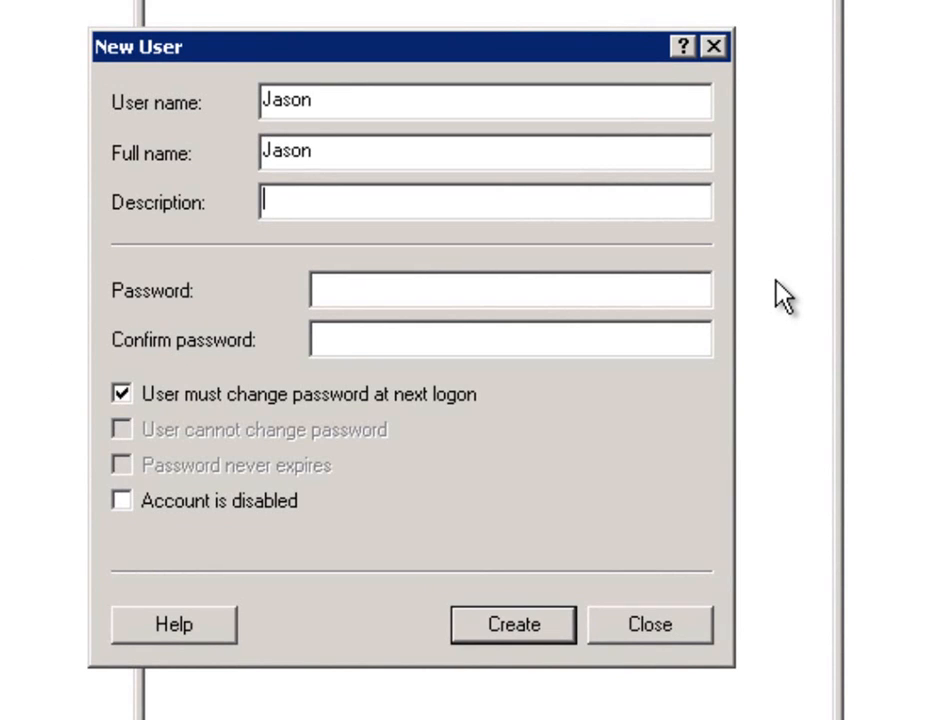
pyautogui.write('VPN User')
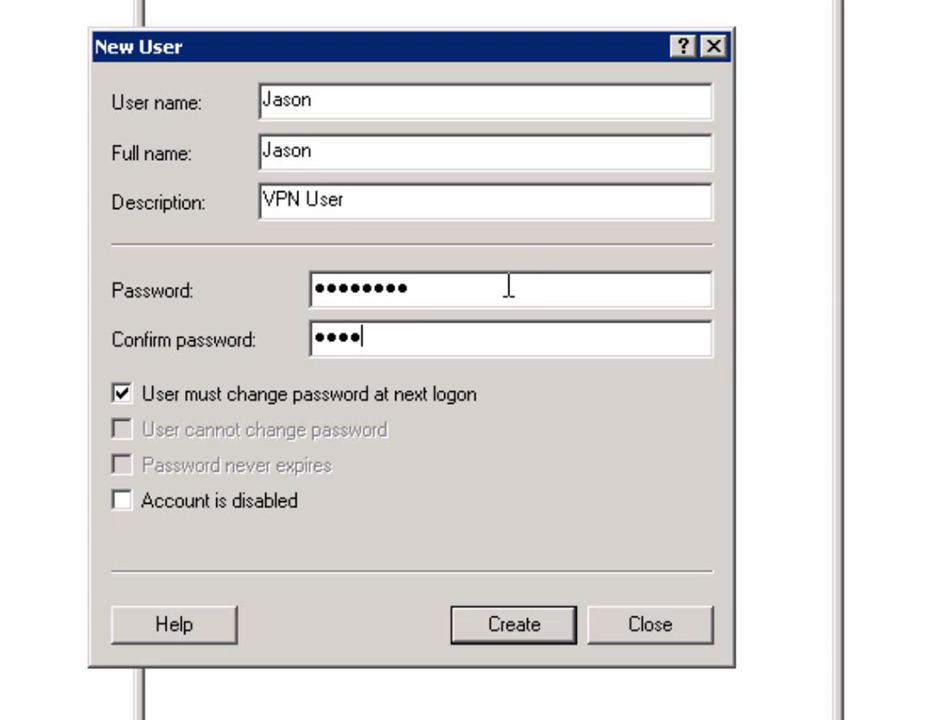
pyautogui.write('••••')
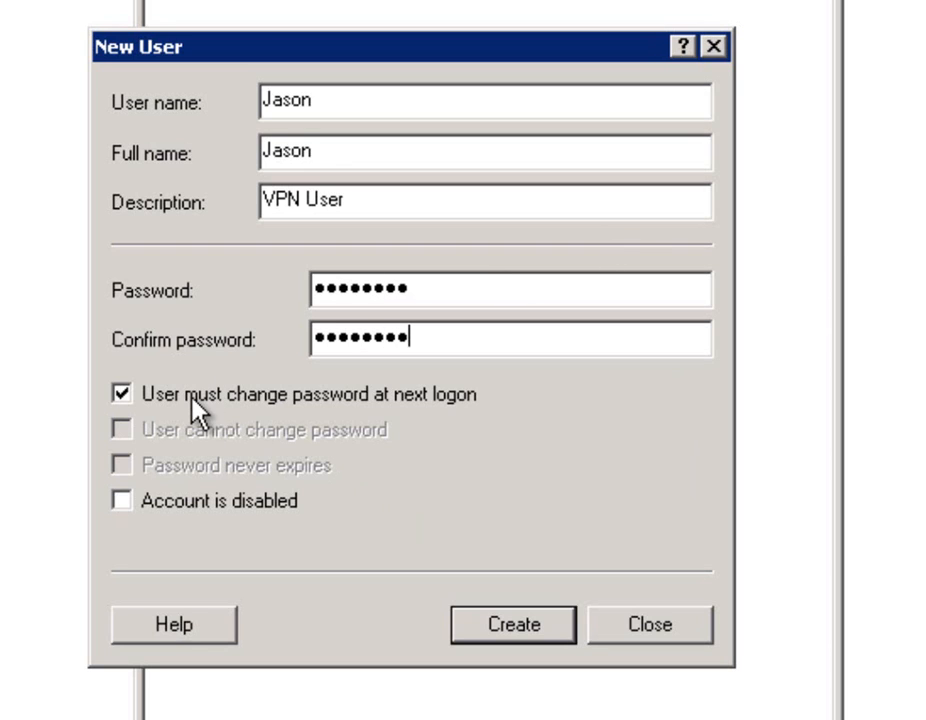
pyautogui.click(120, 393)
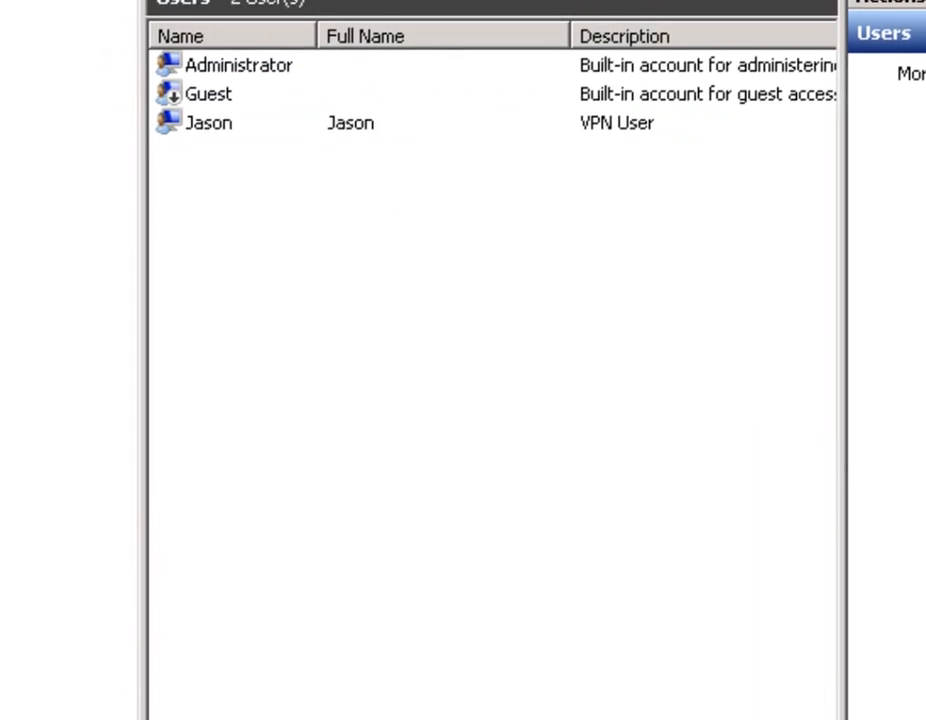
pyautogui.click(210, 165)
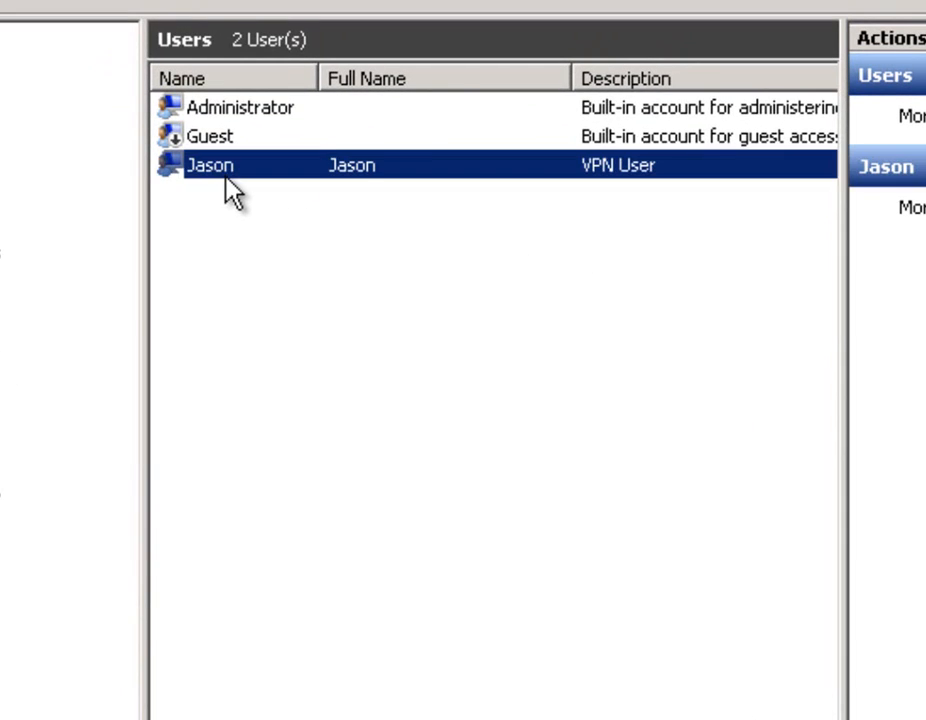
pyautogui.doubleClick(210, 165)
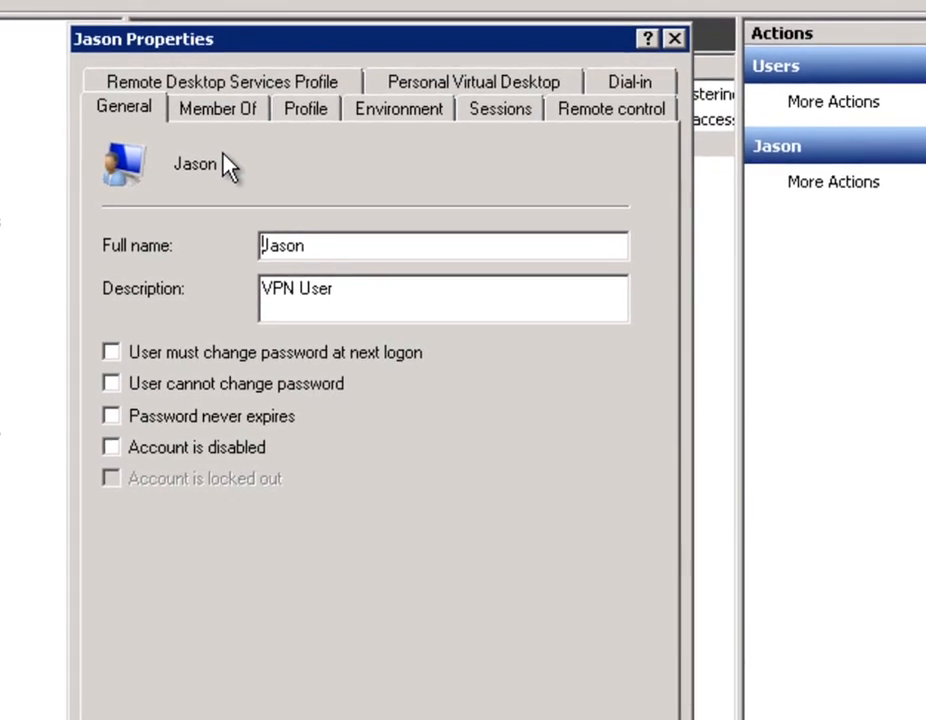
# - Add Jason to VPN Group on his Member Of tab and apply the membership
pyautogui.click(217, 109)
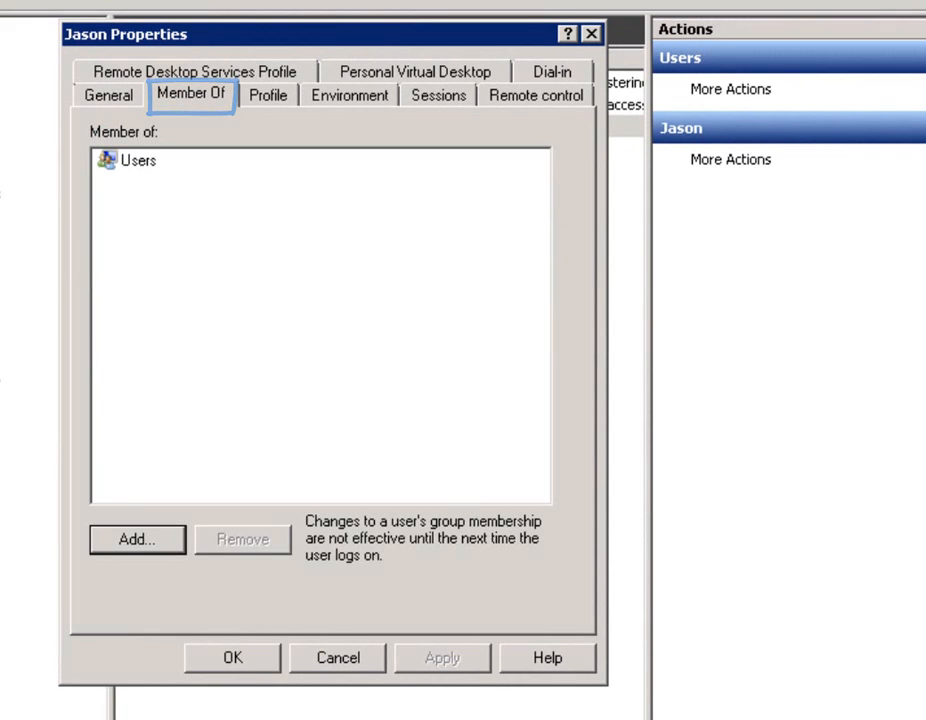
pyautogui.click(137, 539)
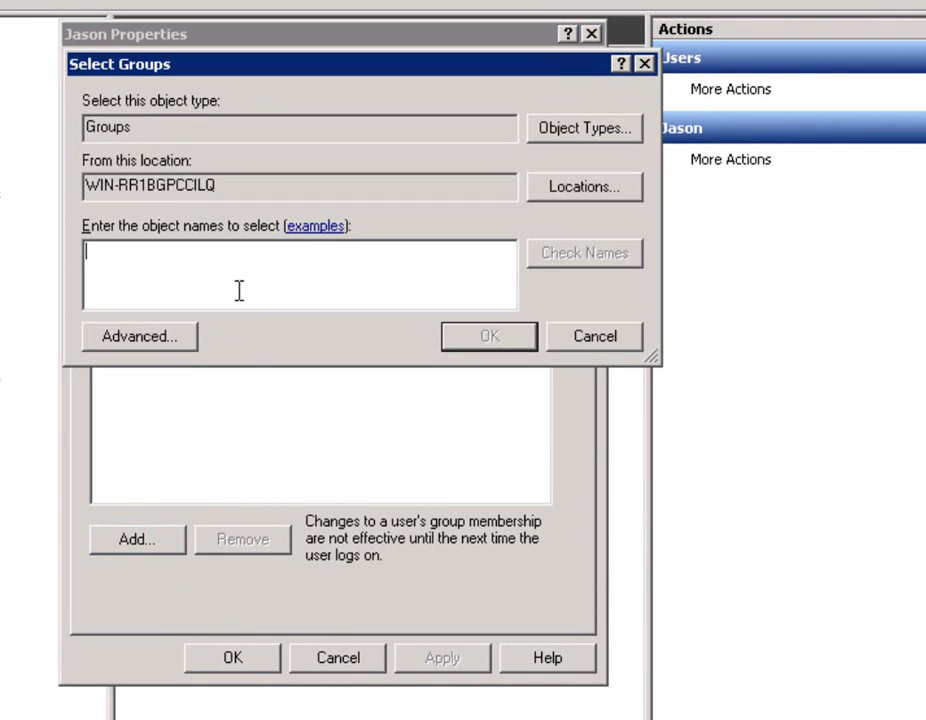
pyautogui.write('vpn')
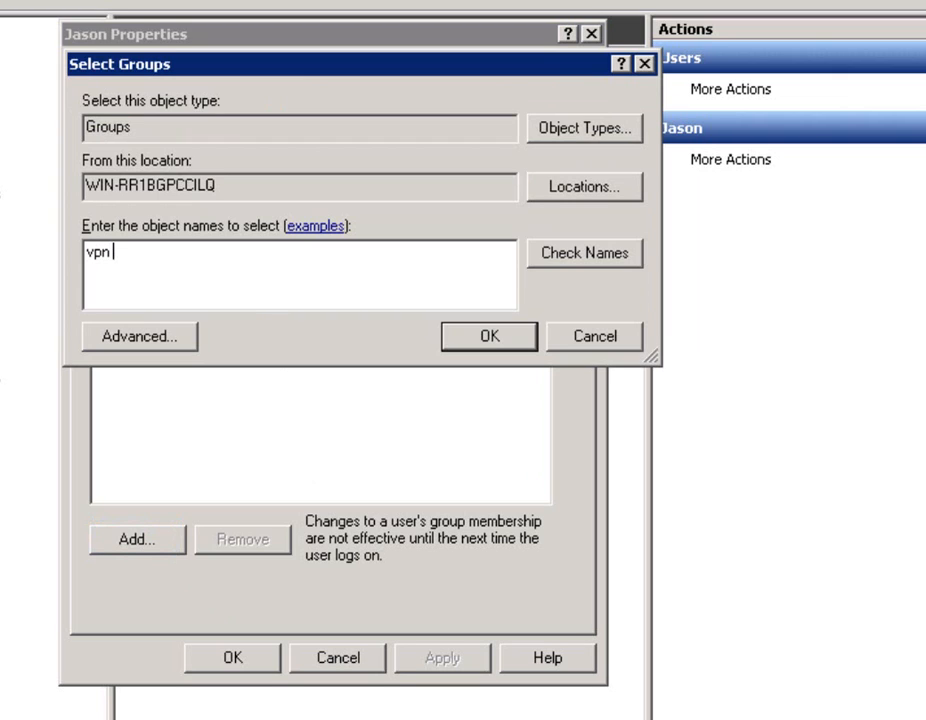
pyautogui.write('grou')
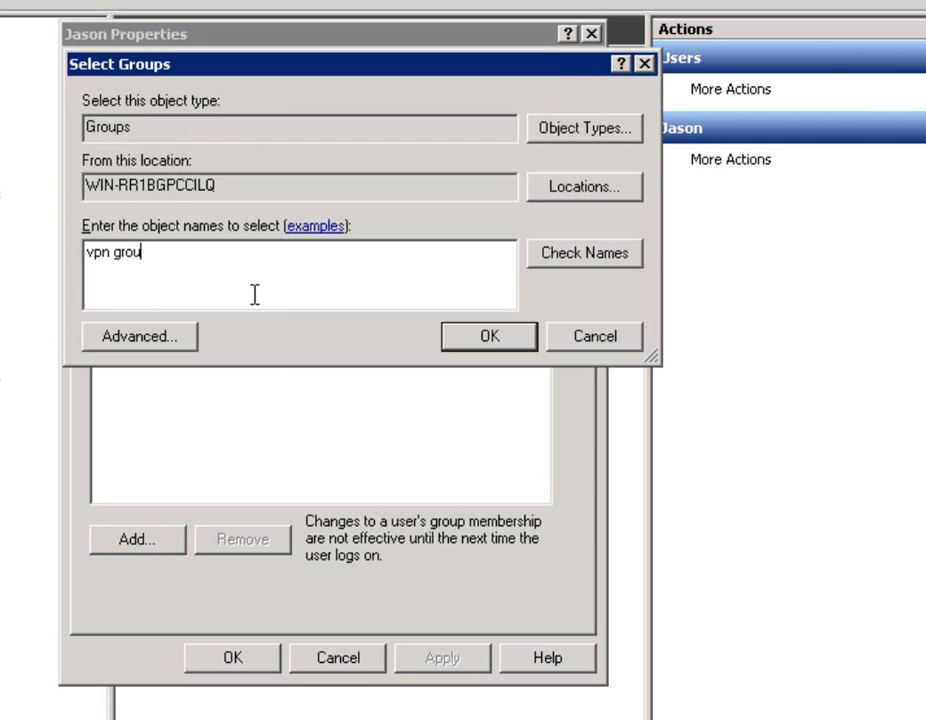
pyautogui.write('p')
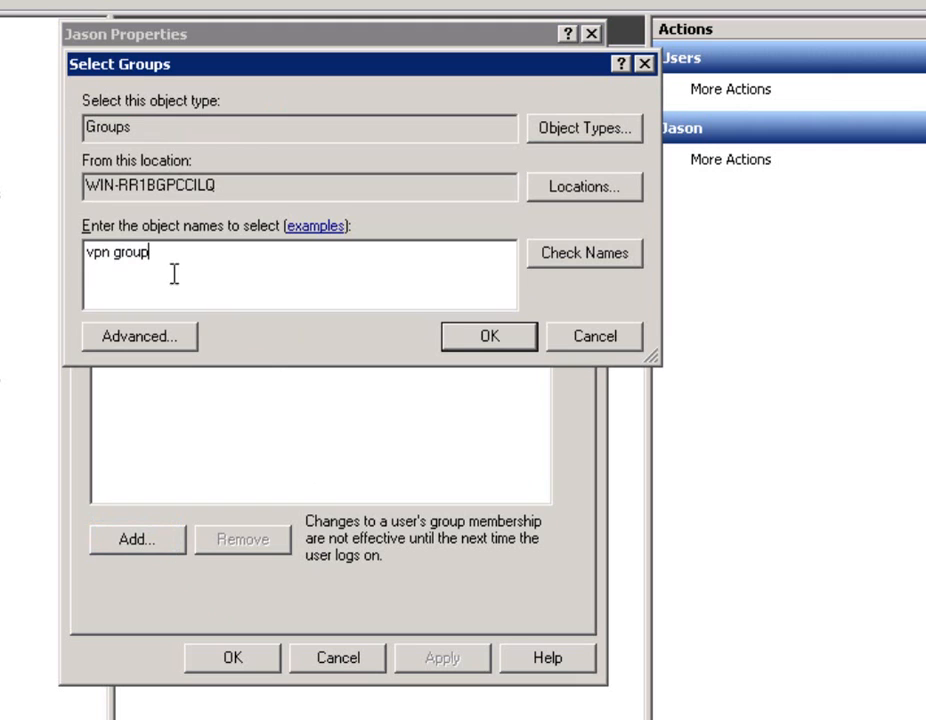
pyautogui.click(584, 253)
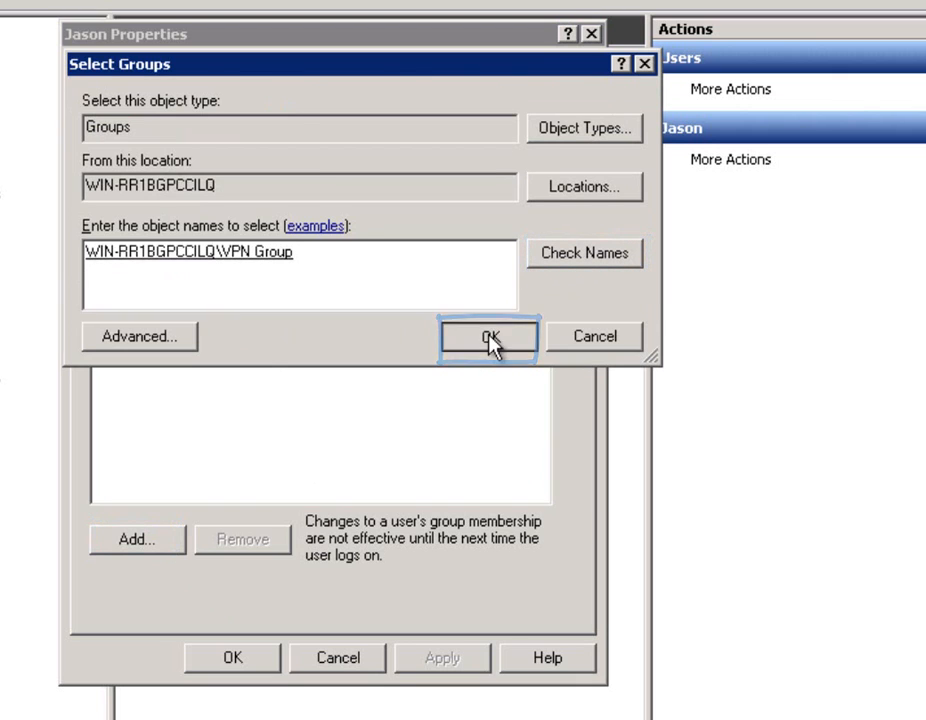
pyautogui.click(488, 336)
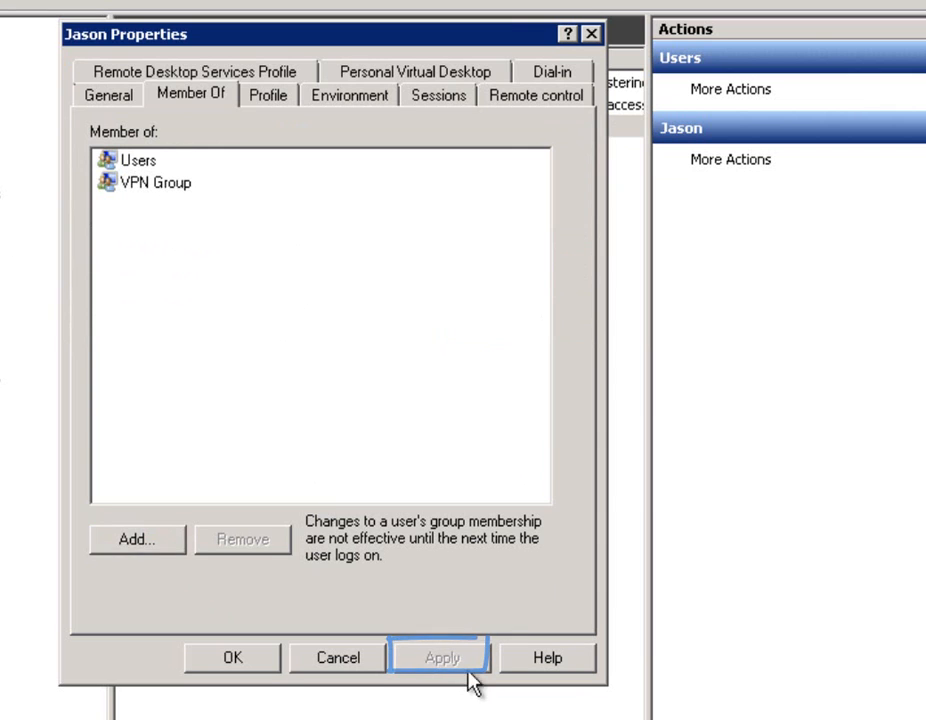
pyautogui.click(232, 658)
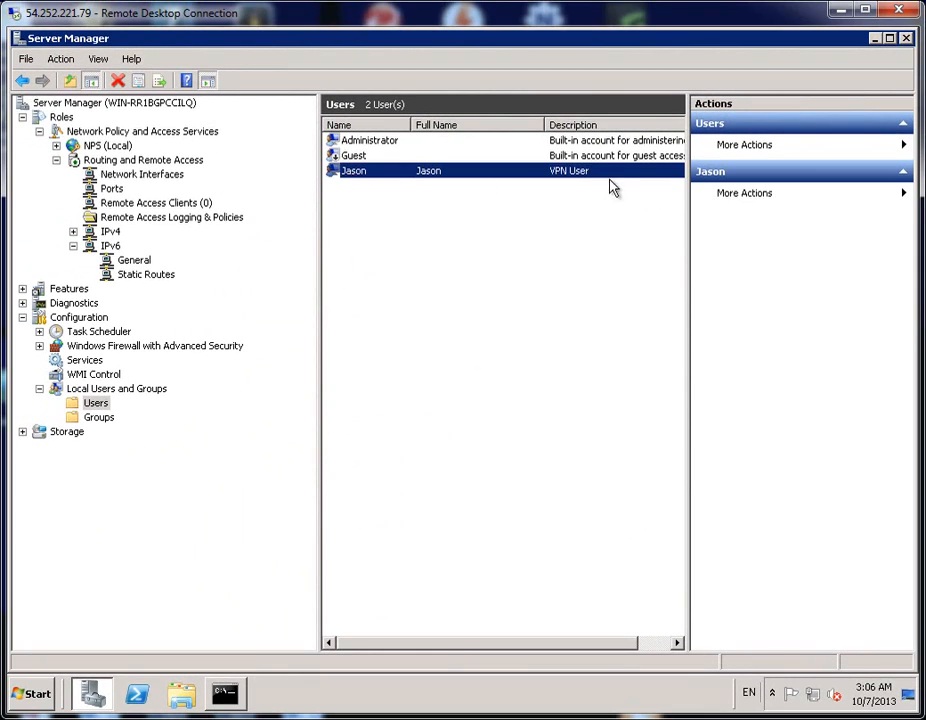
# - Open VPN Group's properties from the Groups list, check Jason is a member, and close it
pyautogui.click(99, 417)
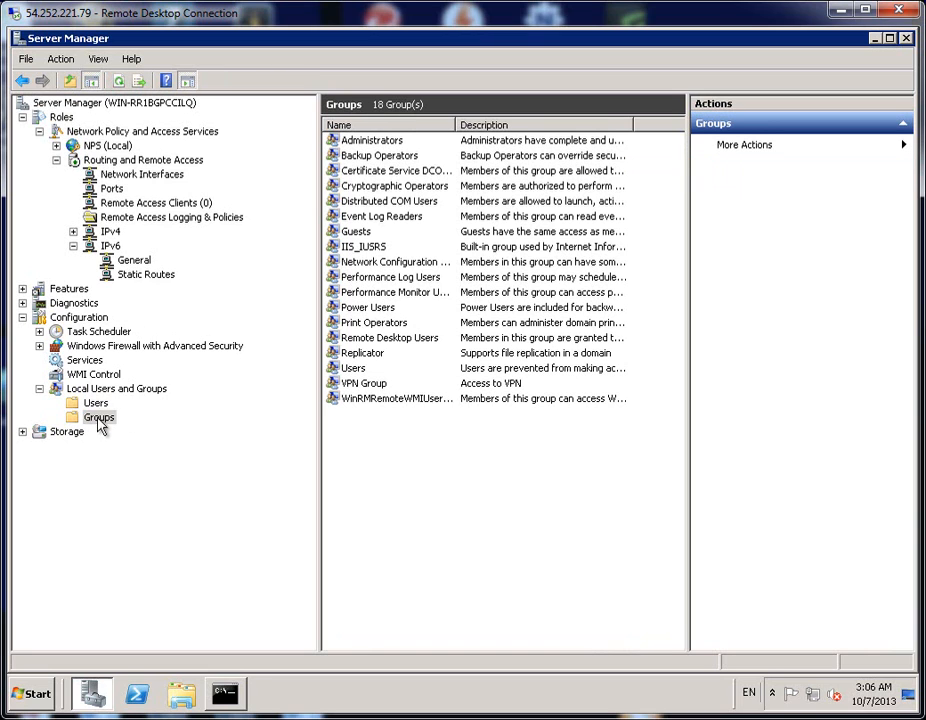
pyautogui.doubleClick(364, 383)
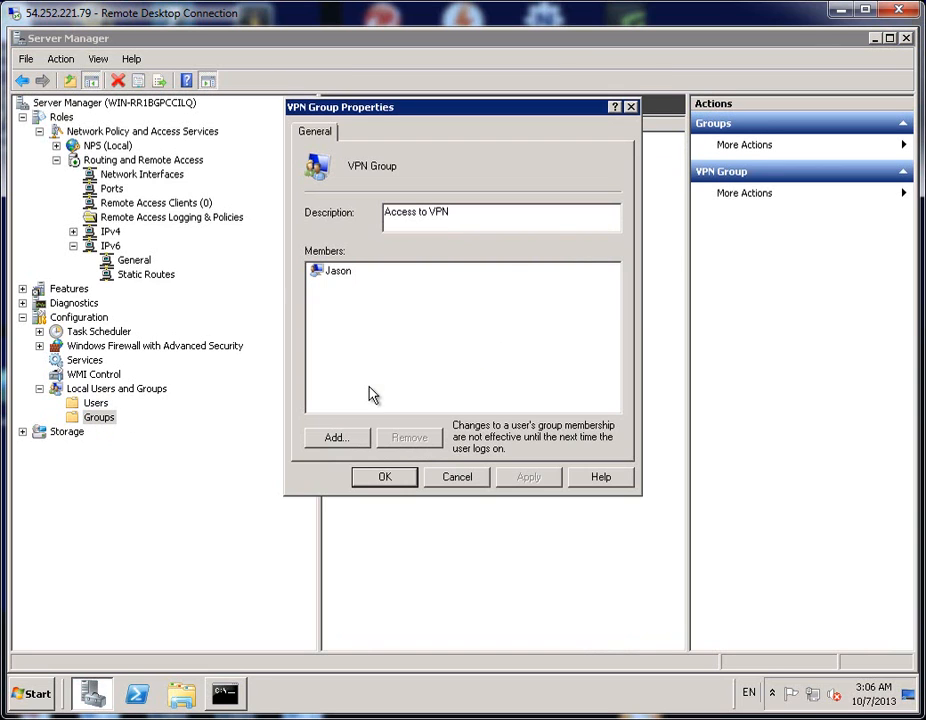
pyautogui.click(338, 270)
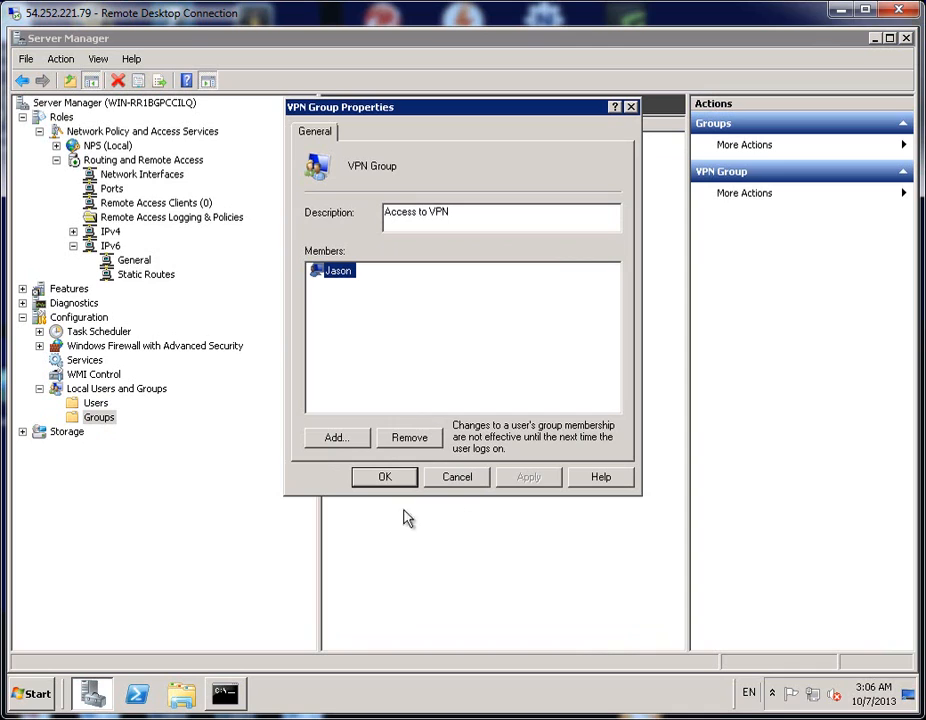
pyautogui.click(384, 476)
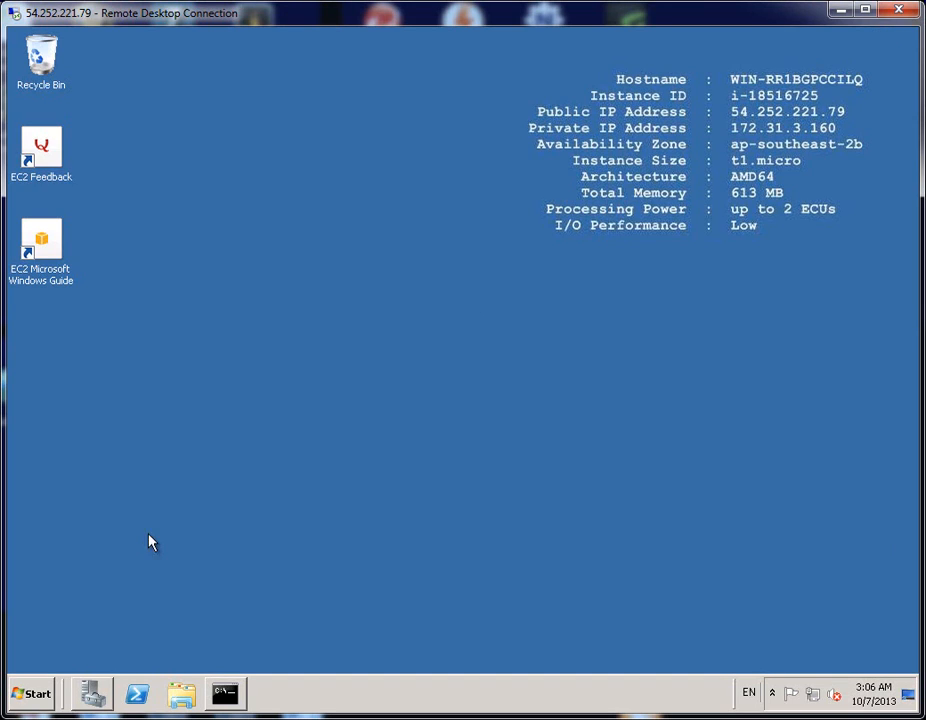
# - Launch Network Policy Server from the Start menu's Administrative Tools
pyautogui.click(30, 693)
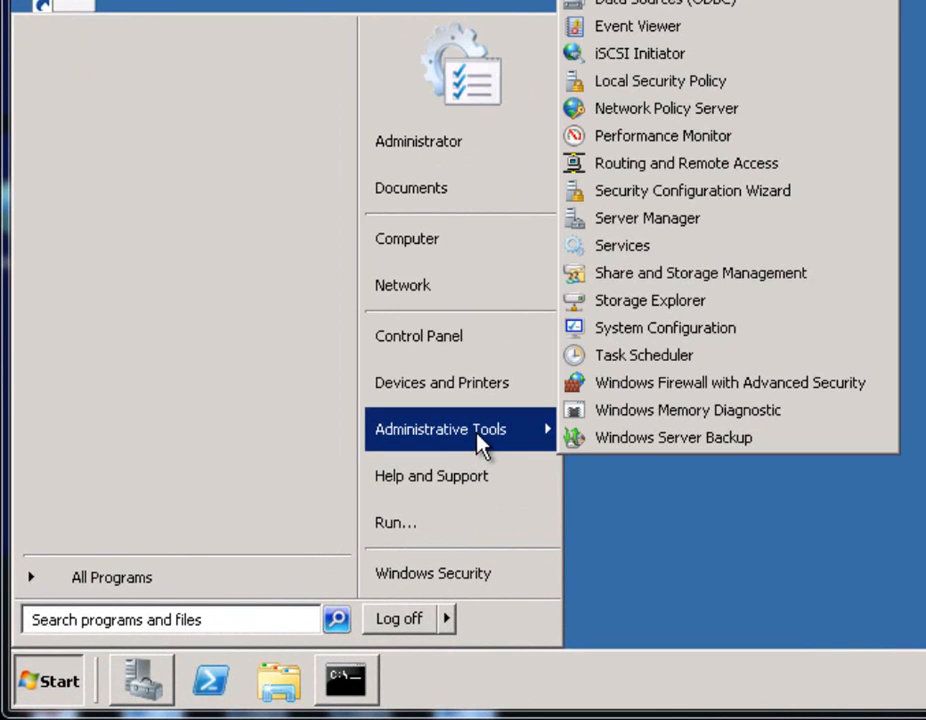
pyautogui.moveTo(700, 272)
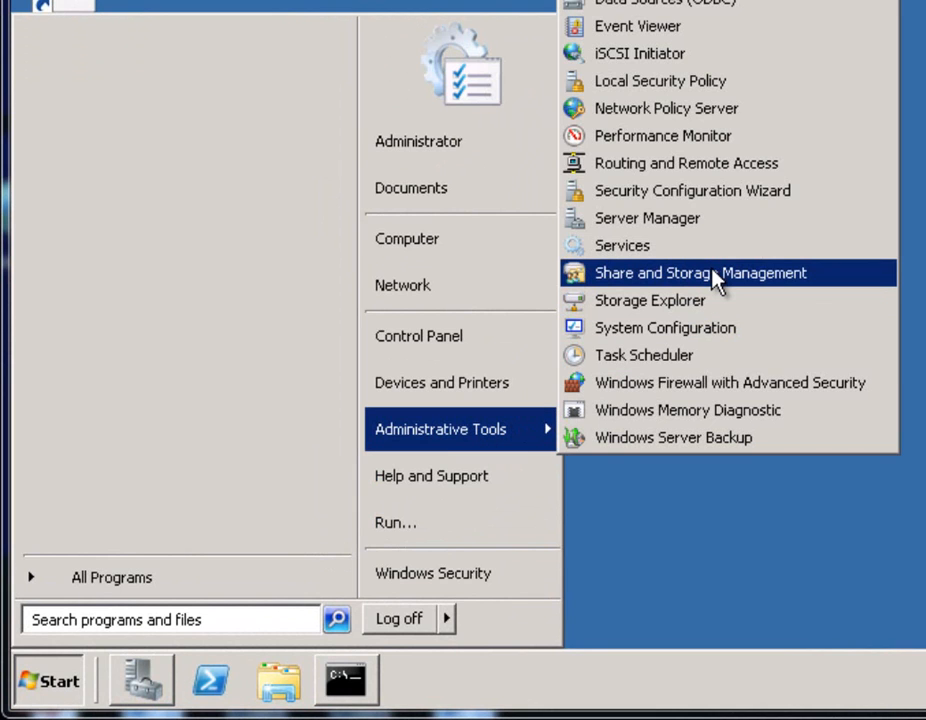
pyautogui.click(700, 272)
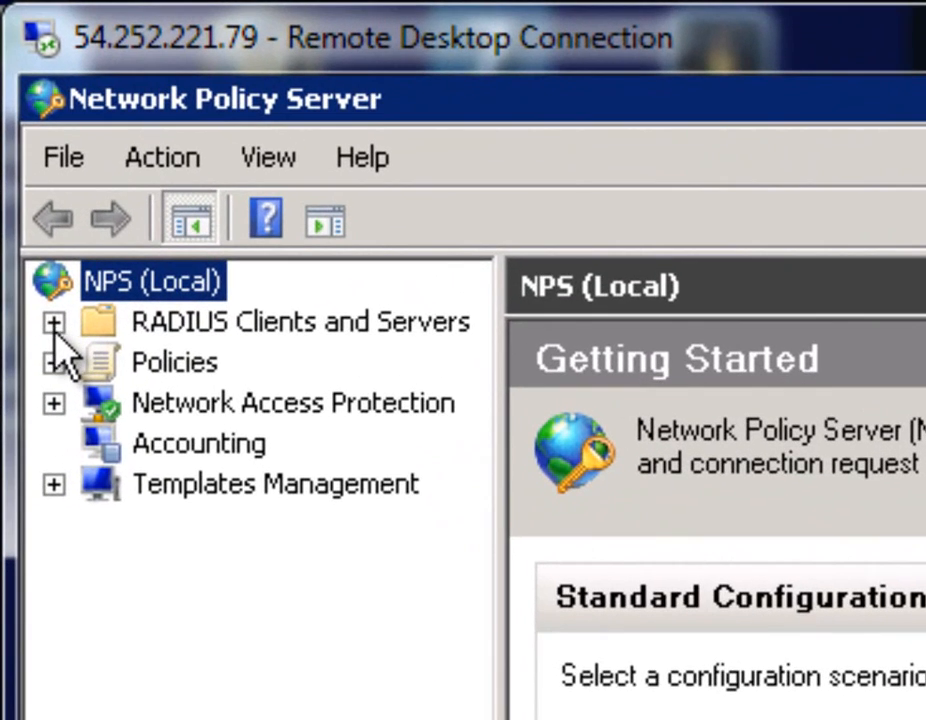
# - Create RADIUS client MYVPNSERVER at address 172.31.3.160 with a shared secret
pyautogui.click(52, 321)
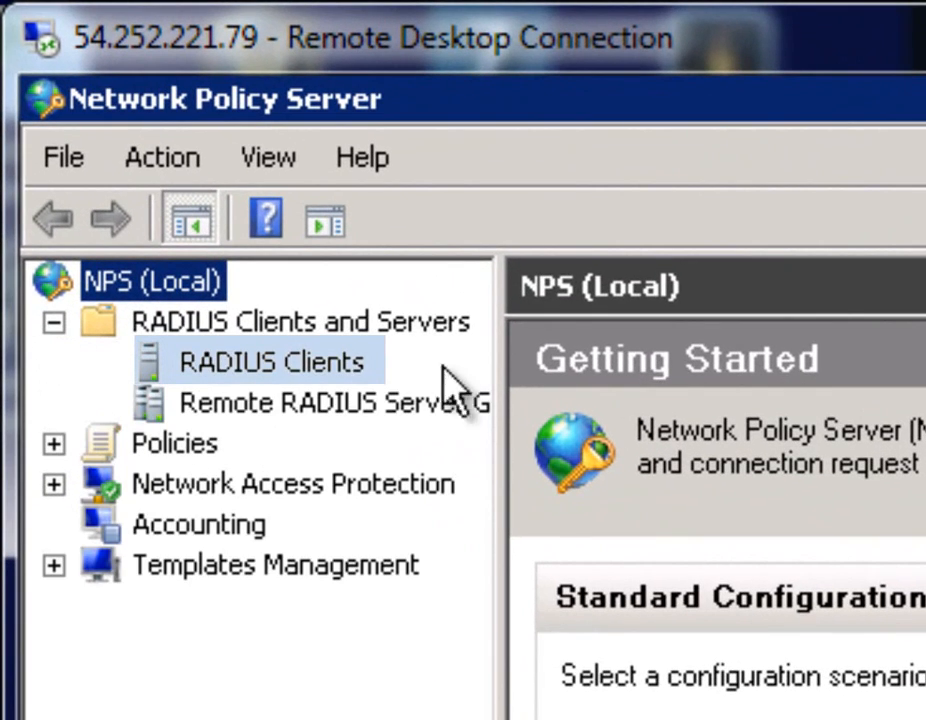
pyautogui.rightClick(270, 362)
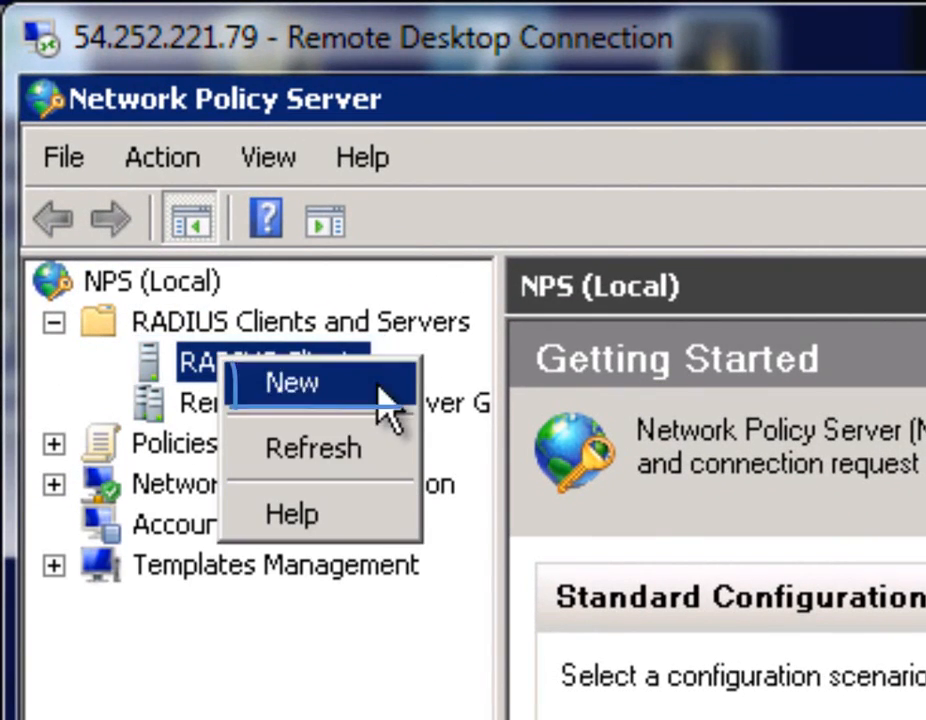
pyautogui.click(292, 382)
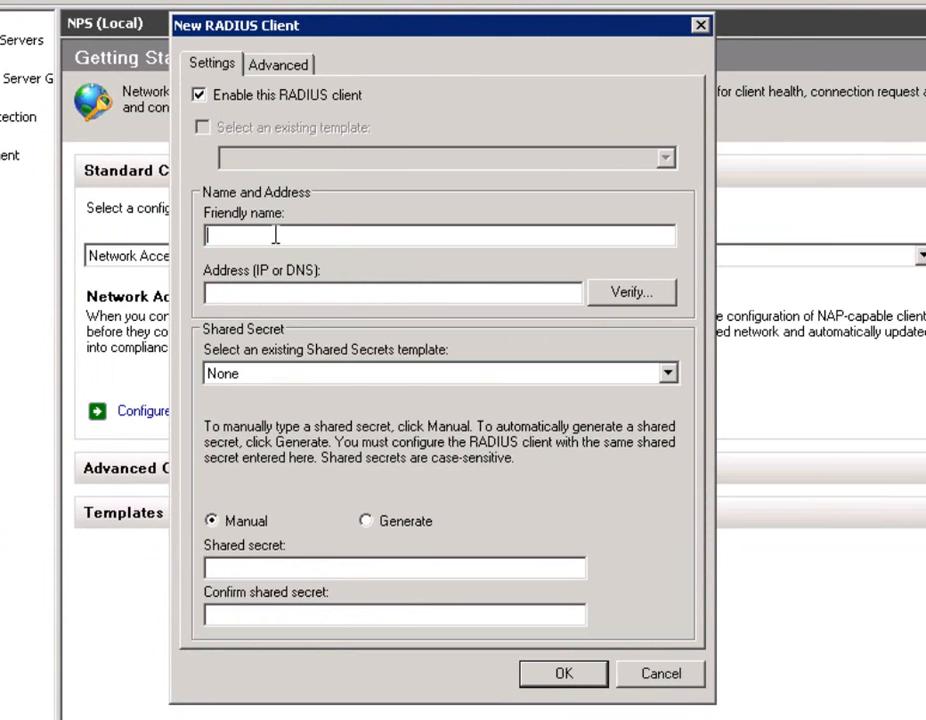
pyautogui.write('MY')
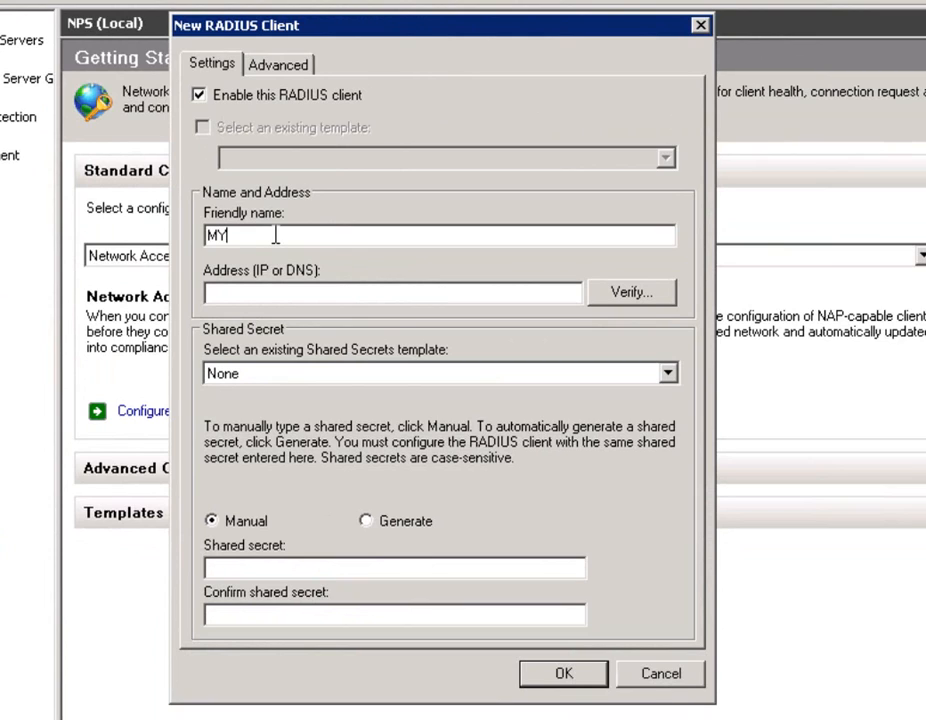
pyautogui.write('VPNSERVER')
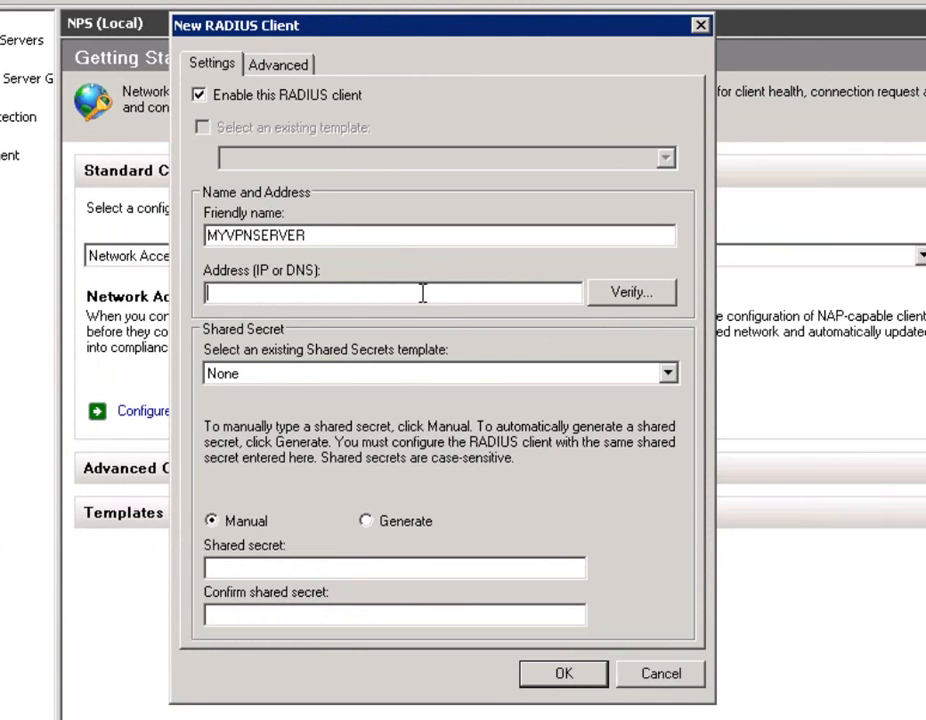
pyautogui.moveTo(470, 475)
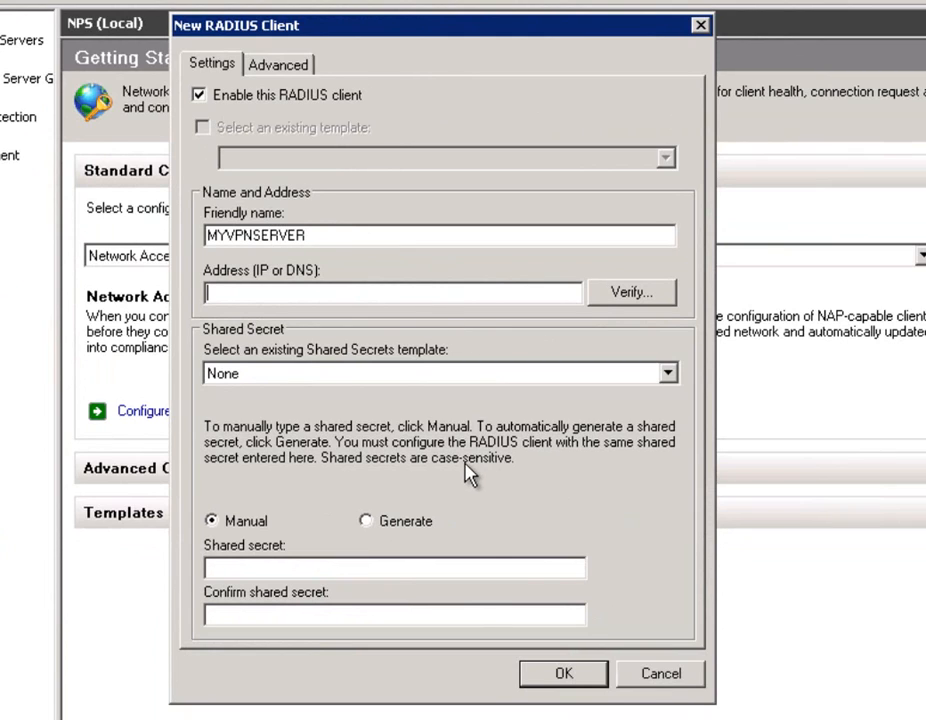
pyautogui.write('172.31.3.160')
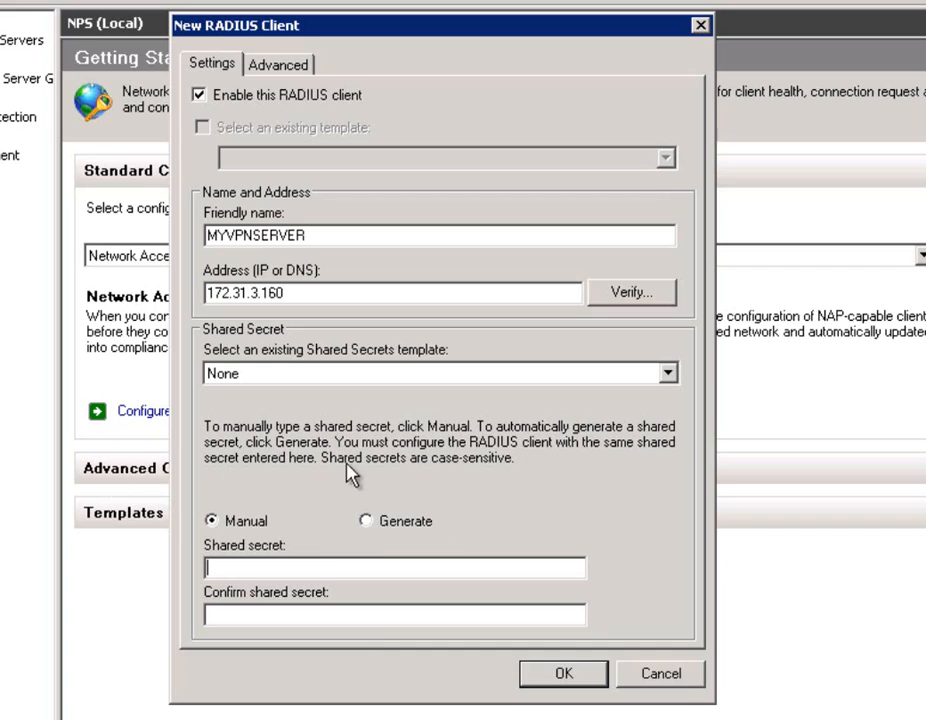
pyautogui.moveTo(465, 488)
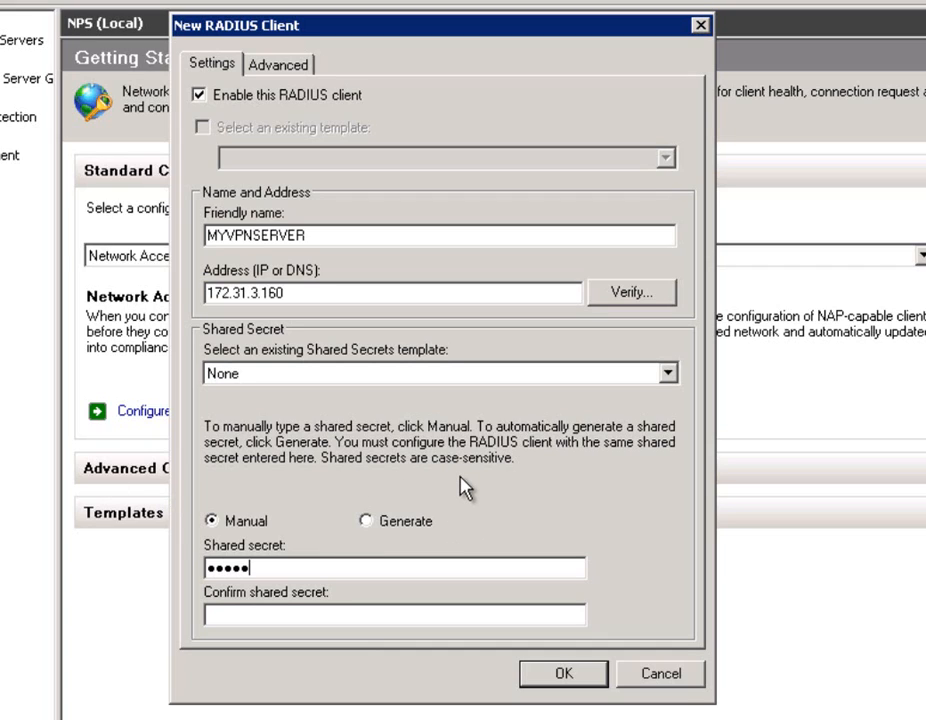
pyautogui.write('•••••')
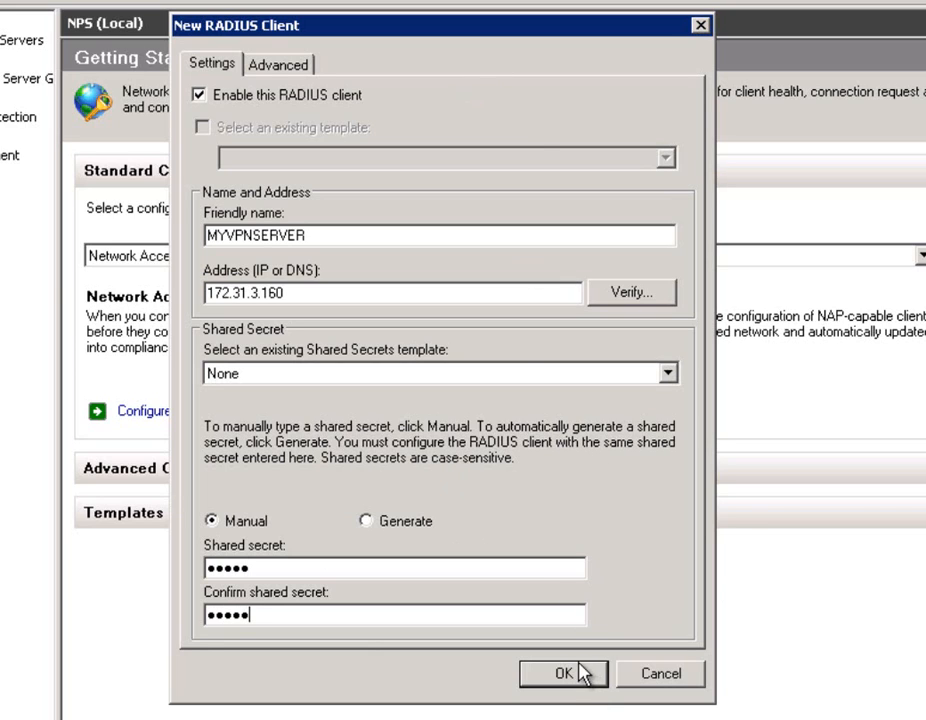
pyautogui.click(563, 673)
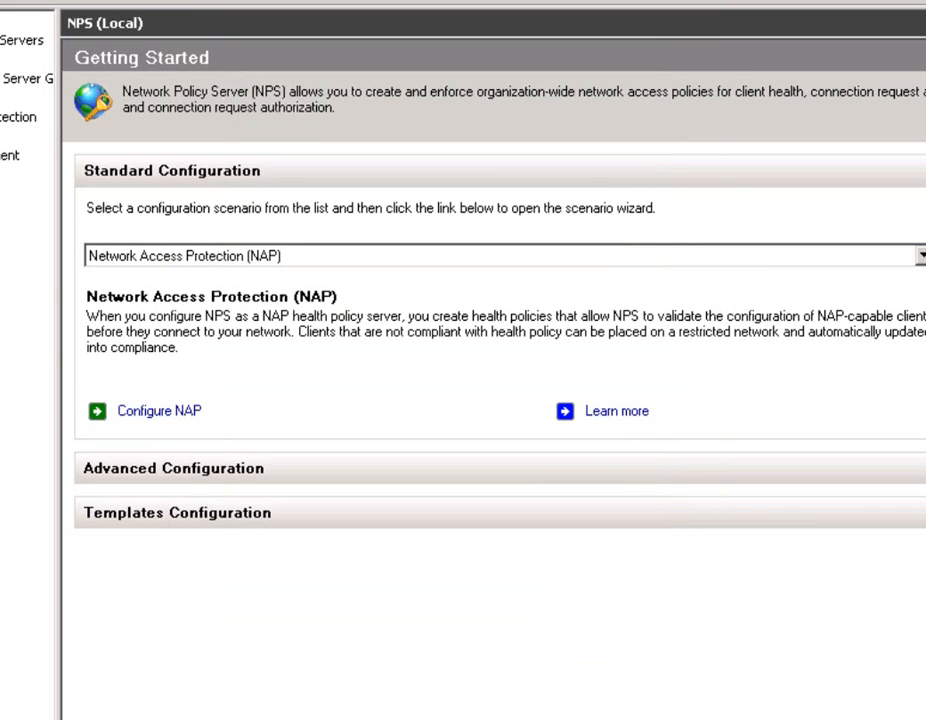
# - Show the RADIUS Clients list with MYVPNSERVER, expand Policies, and bring up Network Policies actions
pyautogui.click(95, 127)
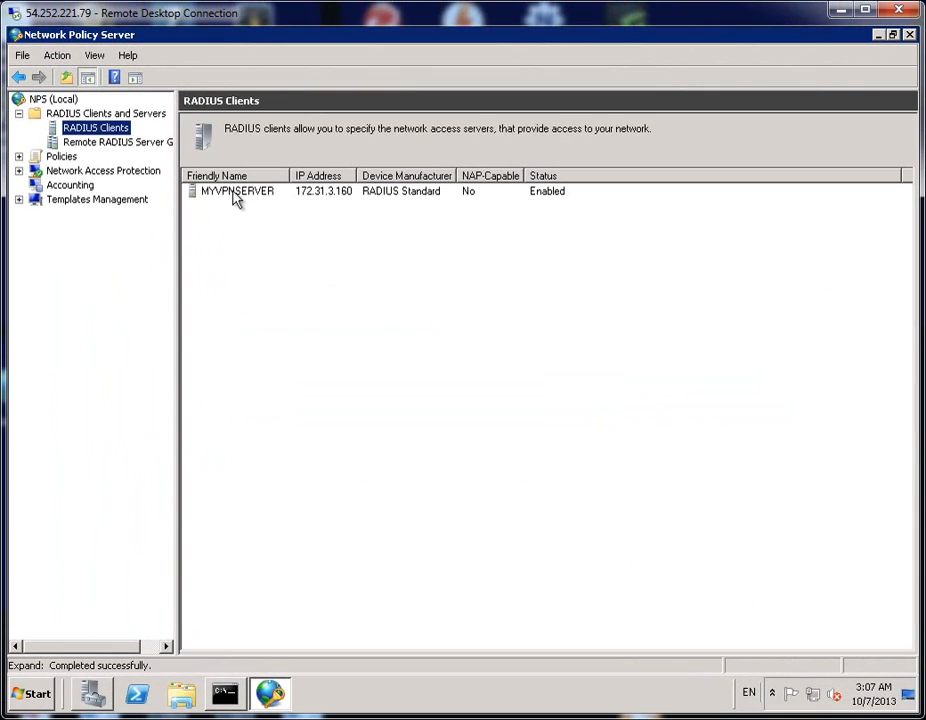
pyautogui.moveTo(518, 192)
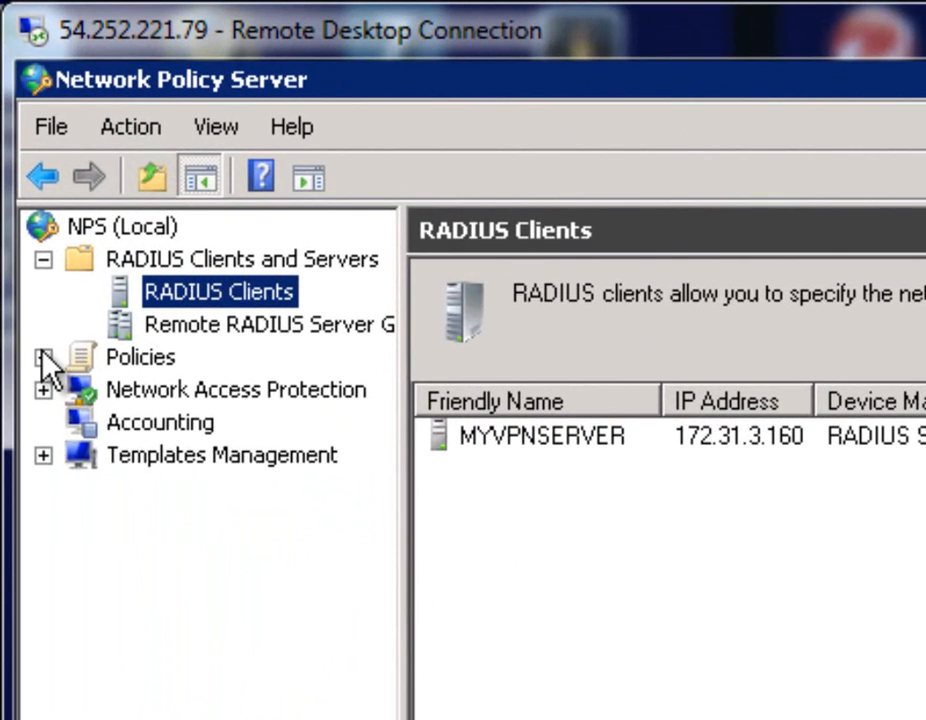
pyautogui.click(43, 357)
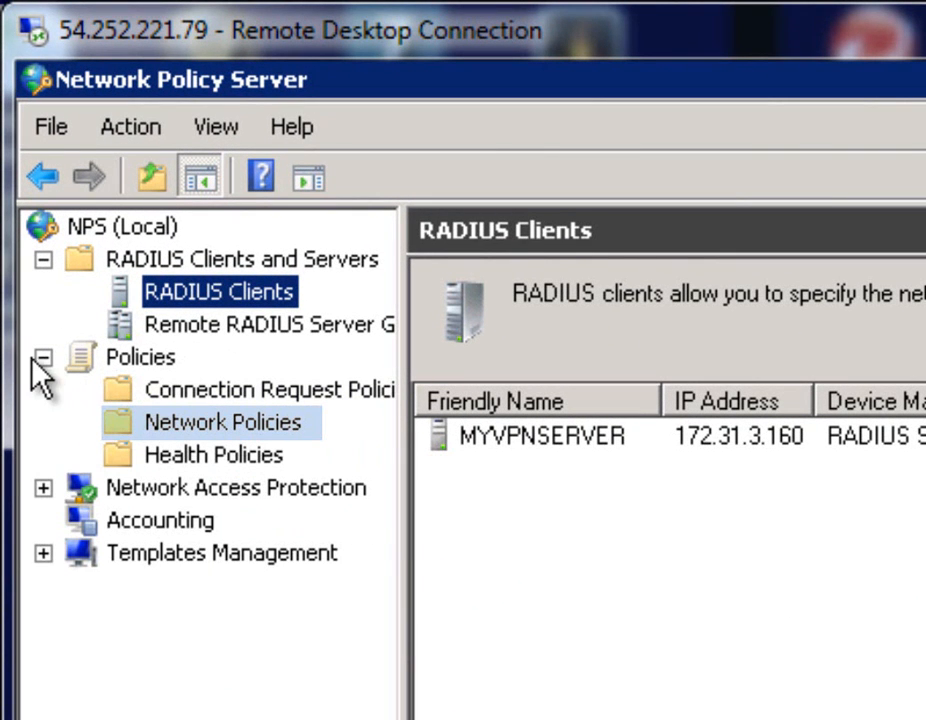
pyautogui.rightClick(227, 421)
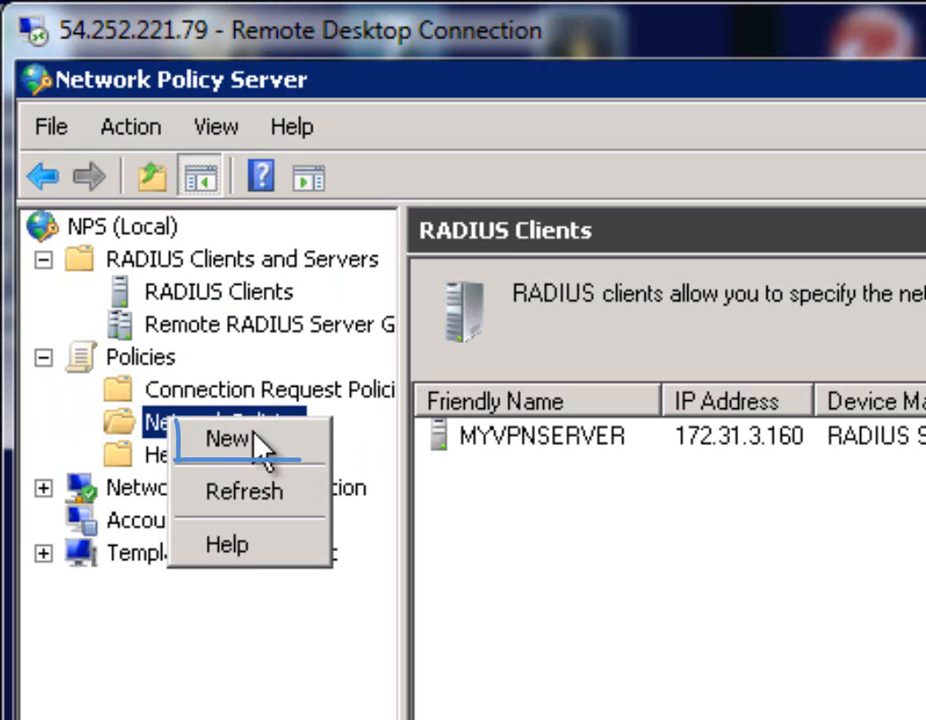
# - Start a network policy named VPN Policy for Remote Access Server (VPN-Dial up) connections
pyautogui.click(229, 439)
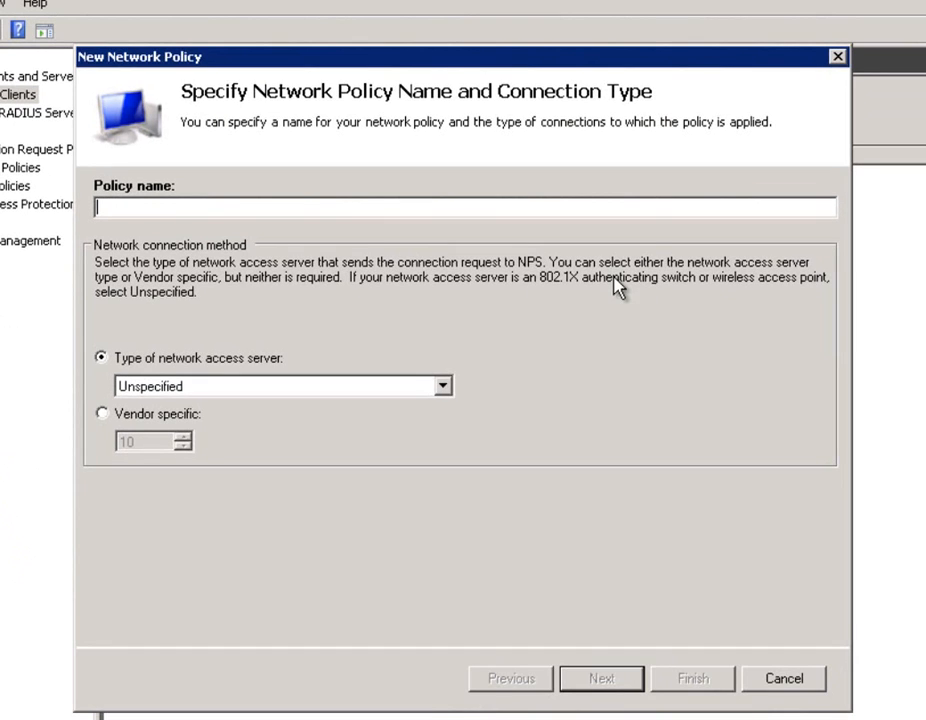
pyautogui.moveTo(596, 357)
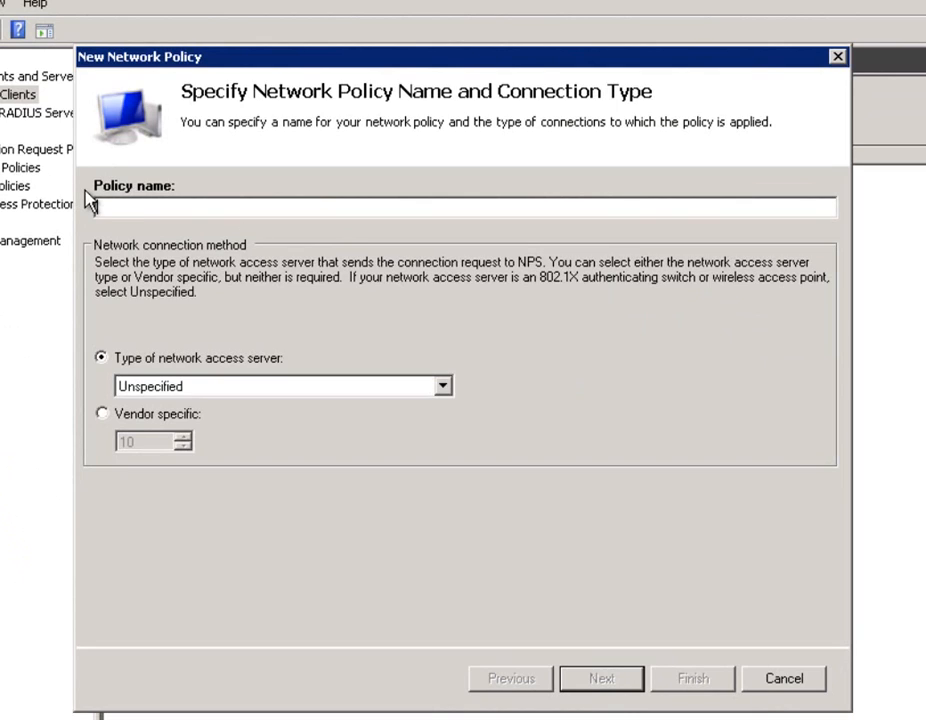
pyautogui.write('VPN Policy')
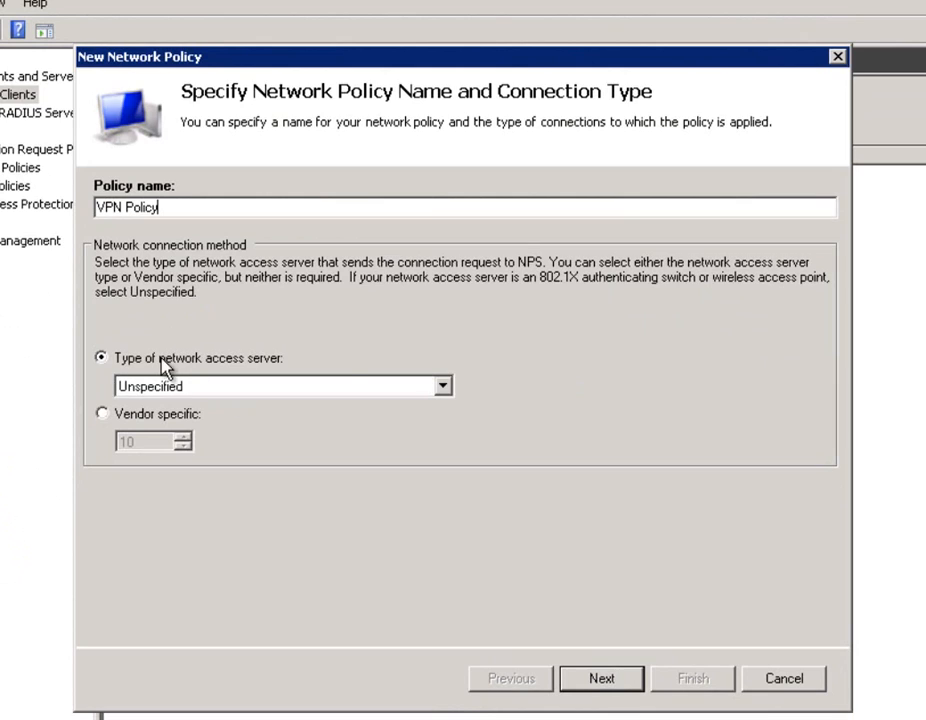
pyautogui.click(442, 385)
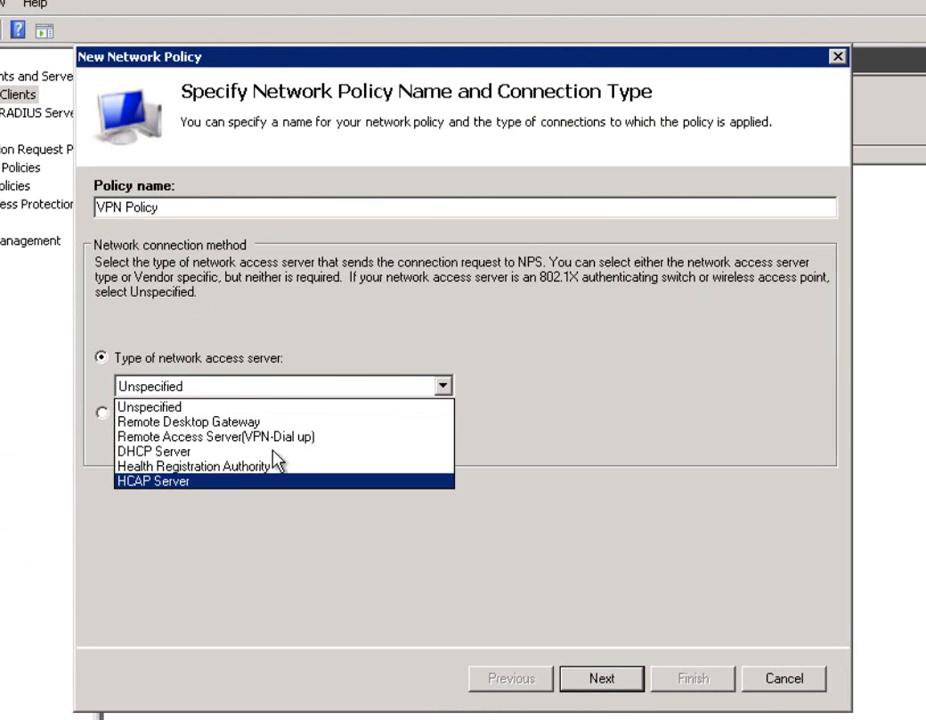
pyautogui.moveTo(303, 437)
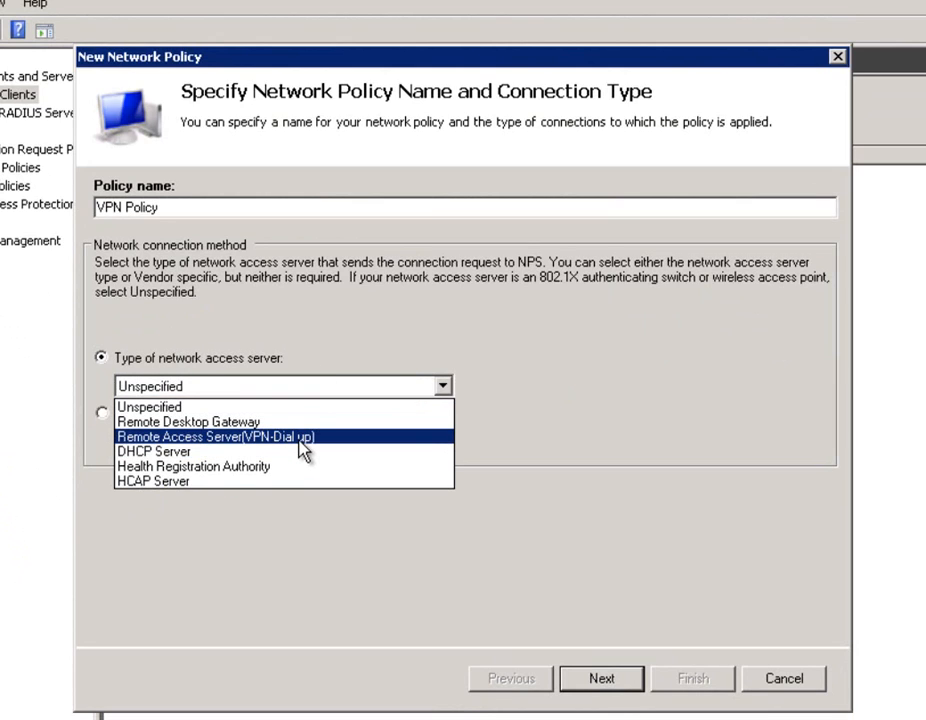
pyautogui.click(212, 437)
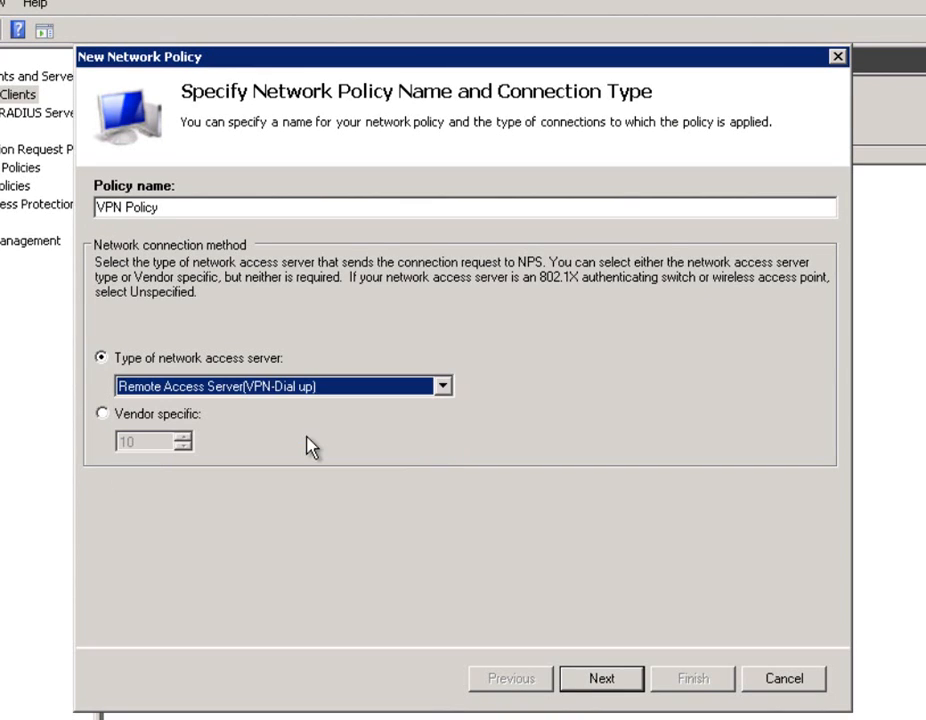
pyautogui.click(600, 678)
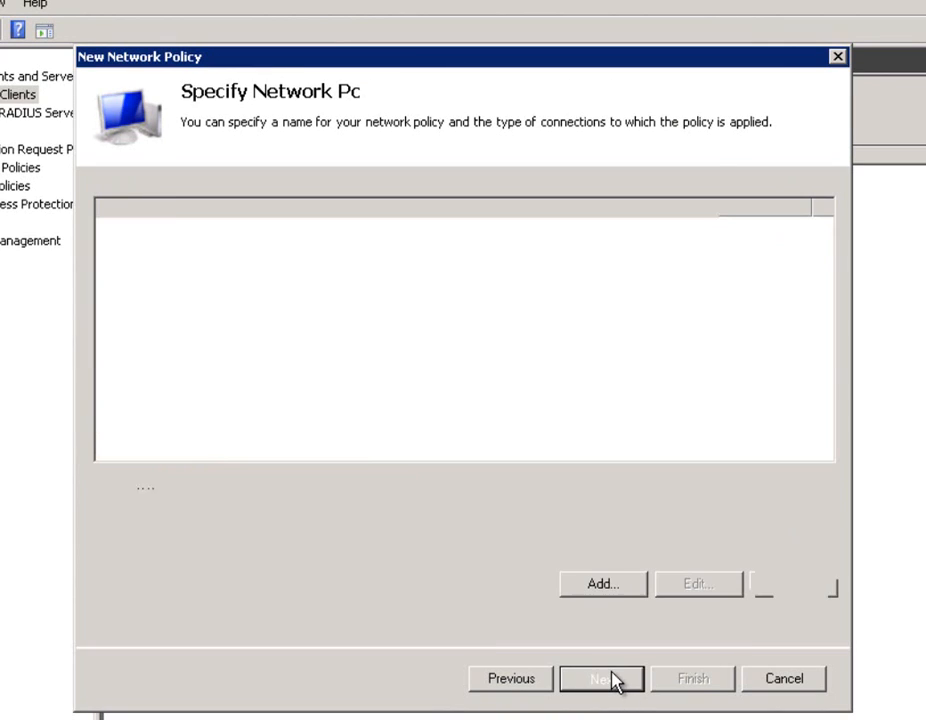
# - Add a User Groups condition requiring VPN Group membership and advance to access permission
pyautogui.click(602, 678)
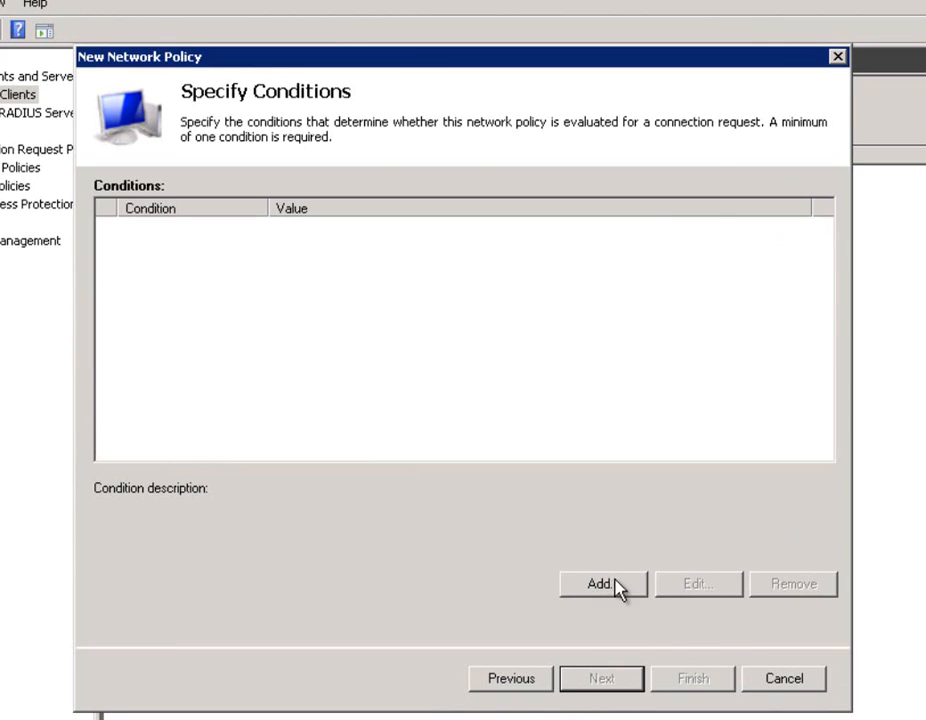
pyautogui.moveTo(806, 611)
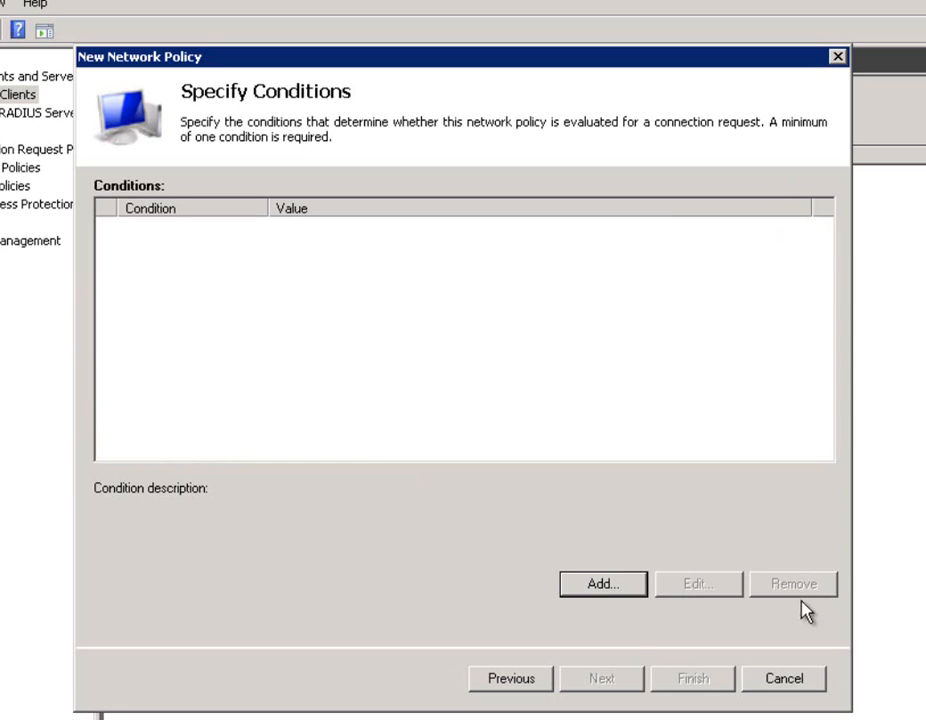
pyautogui.moveTo(632, 497)
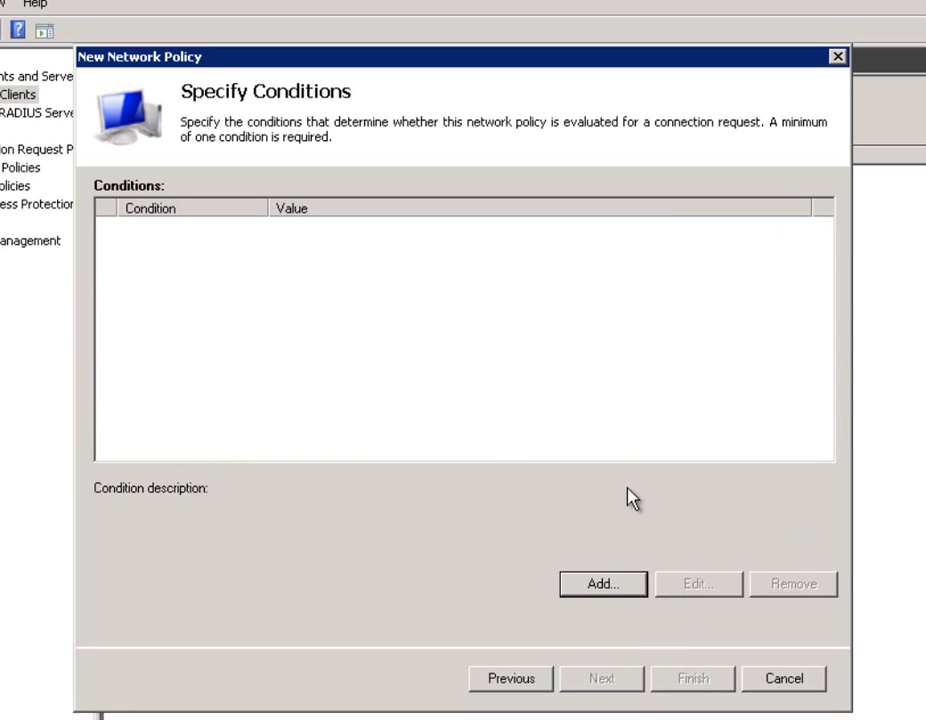
pyautogui.moveTo(573, 578)
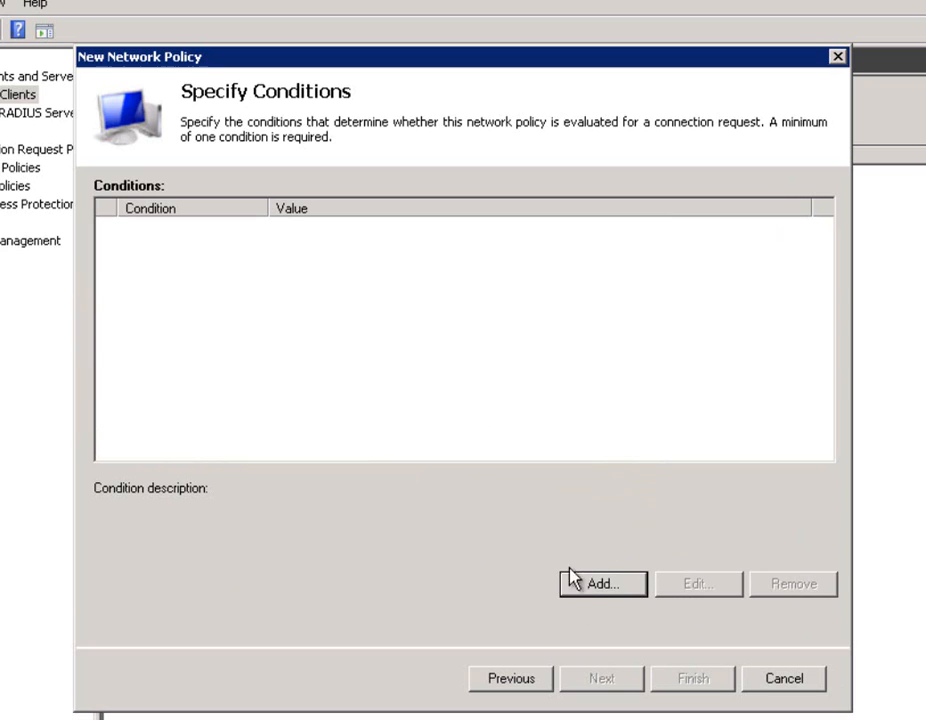
pyautogui.moveTo(597, 605)
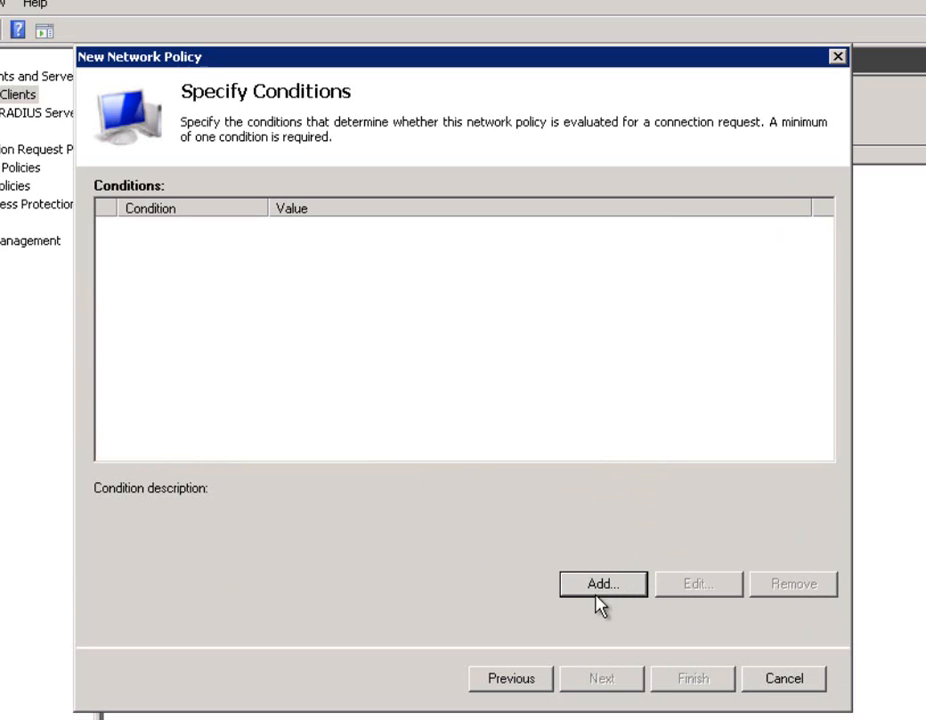
pyautogui.click(601, 583)
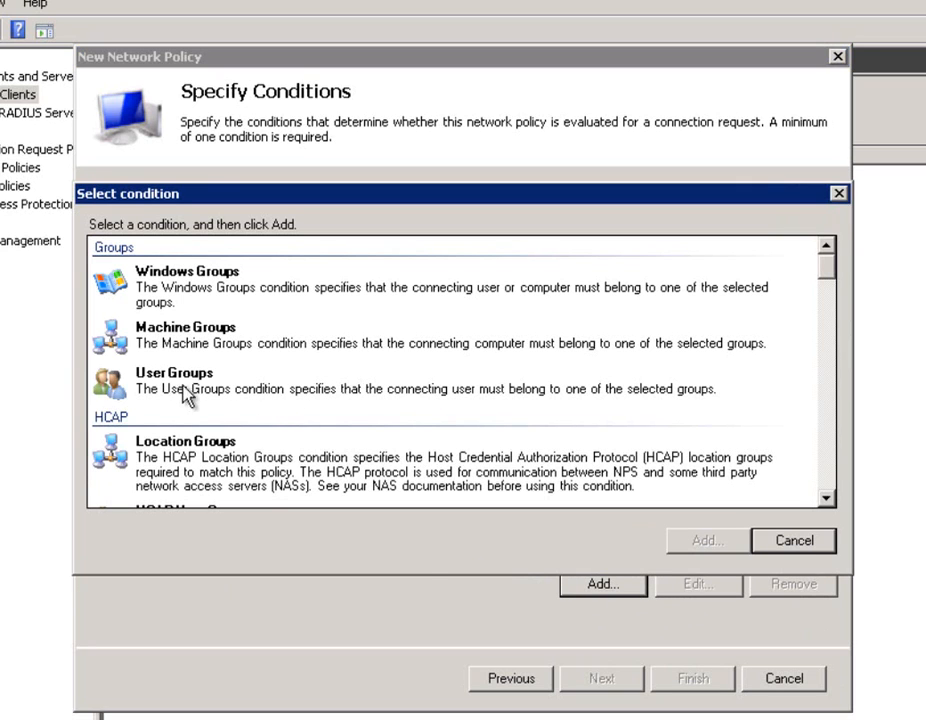
pyautogui.click(174, 380)
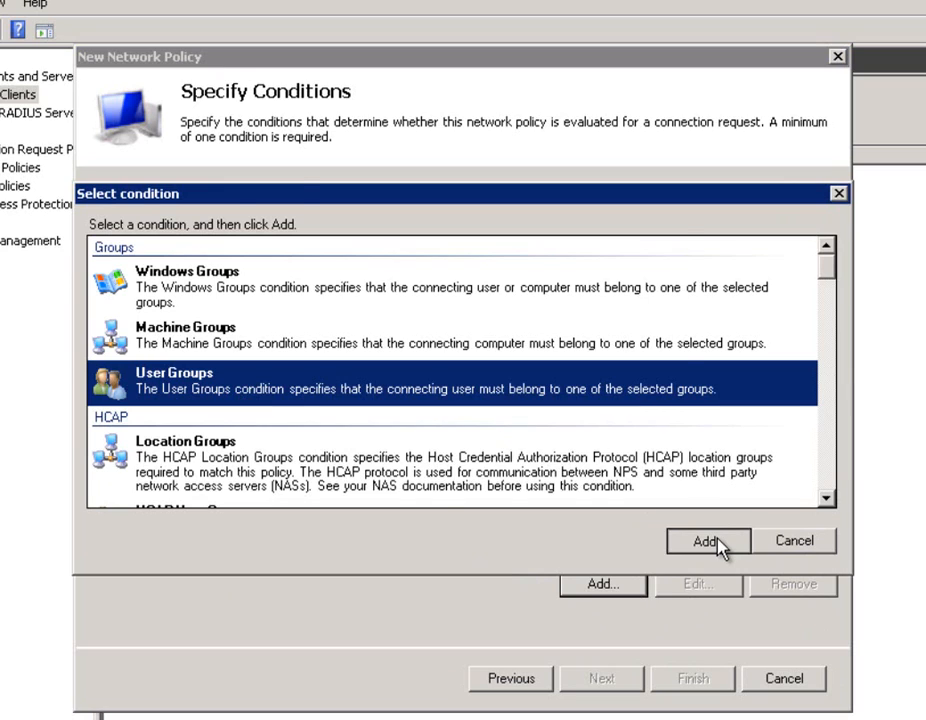
pyautogui.click(707, 540)
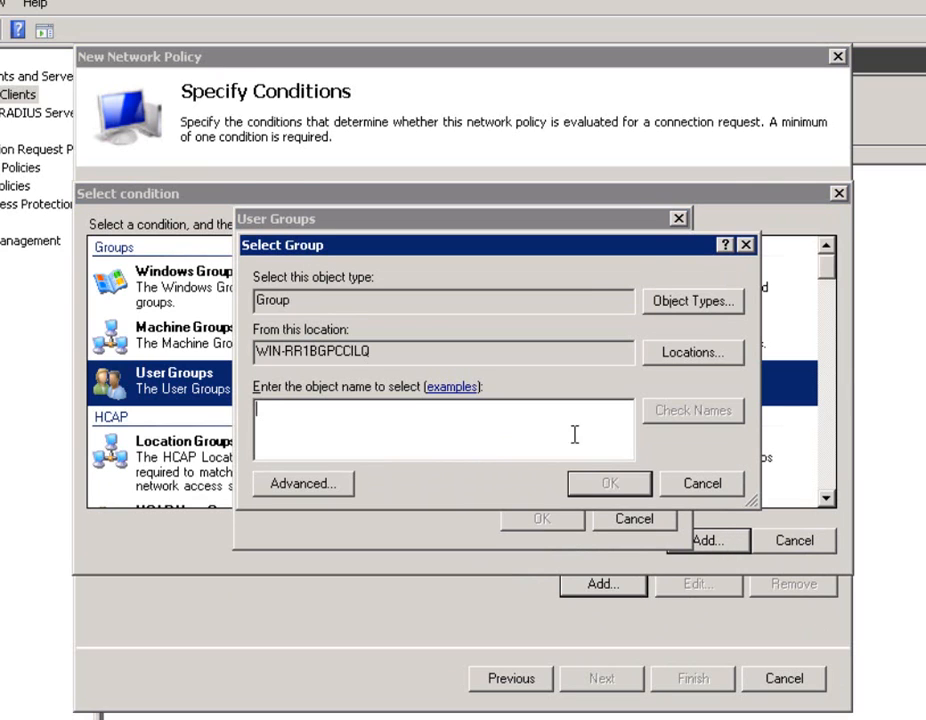
pyautogui.write('von')
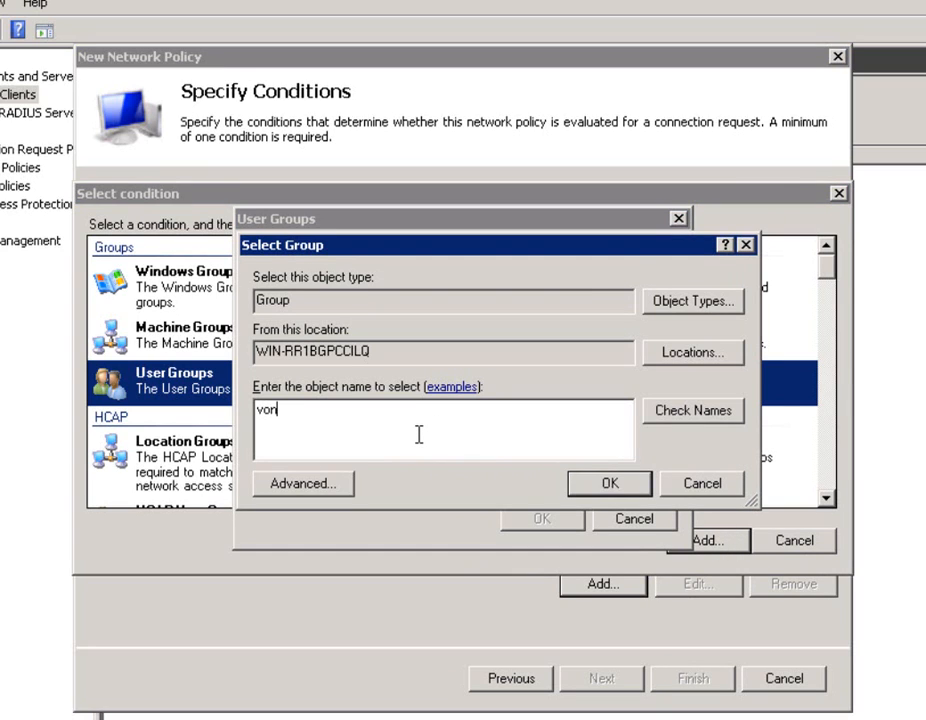
pyautogui.write('vpn')
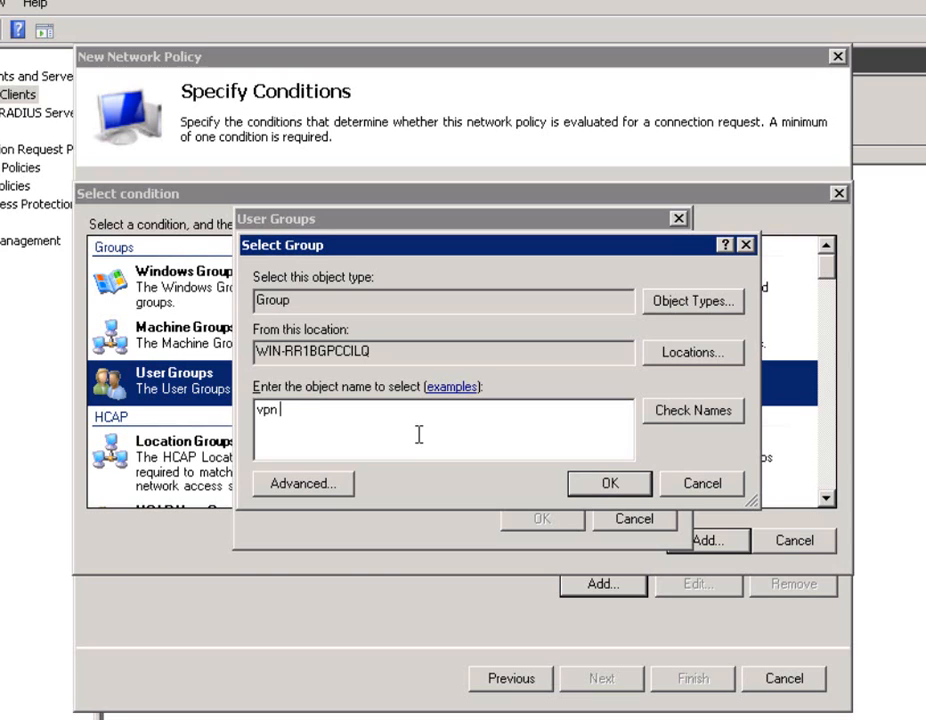
pyautogui.click(692, 410)
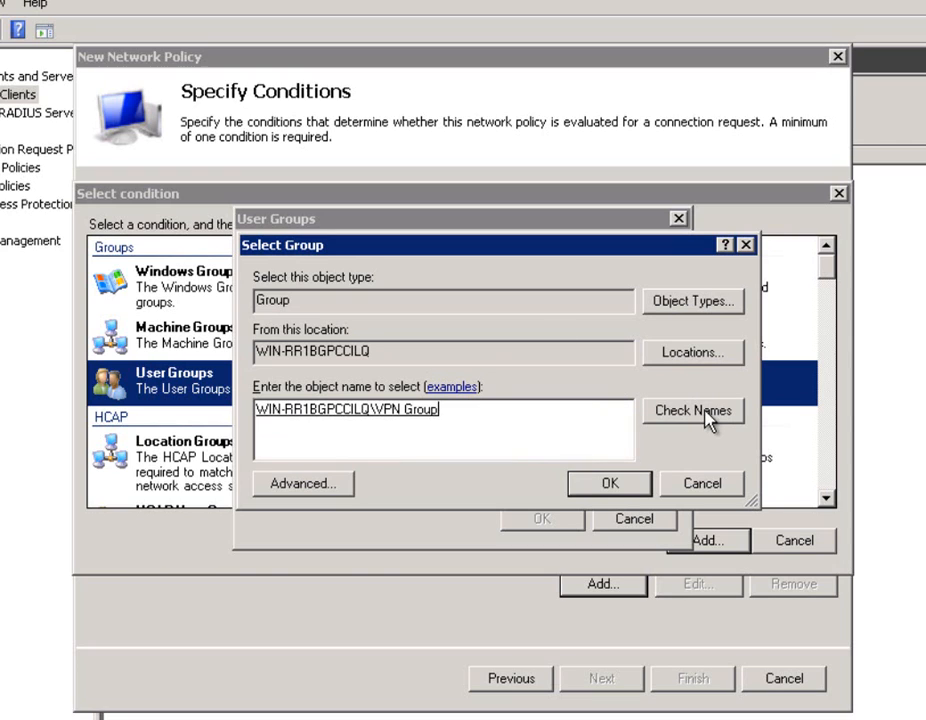
pyautogui.click(609, 483)
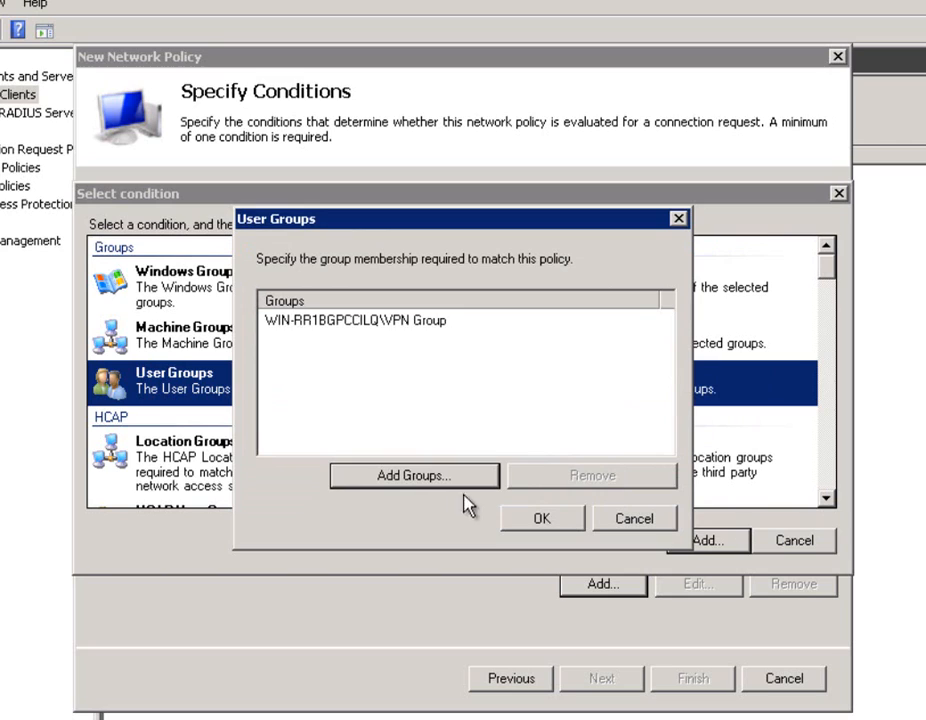
pyautogui.click(542, 518)
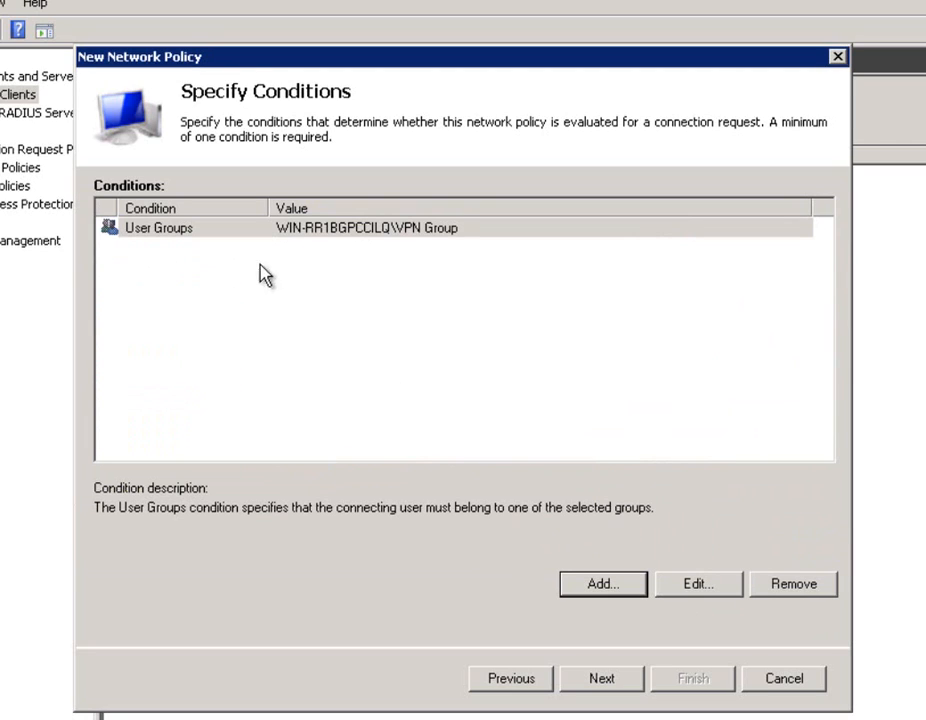
pyautogui.moveTo(273, 247)
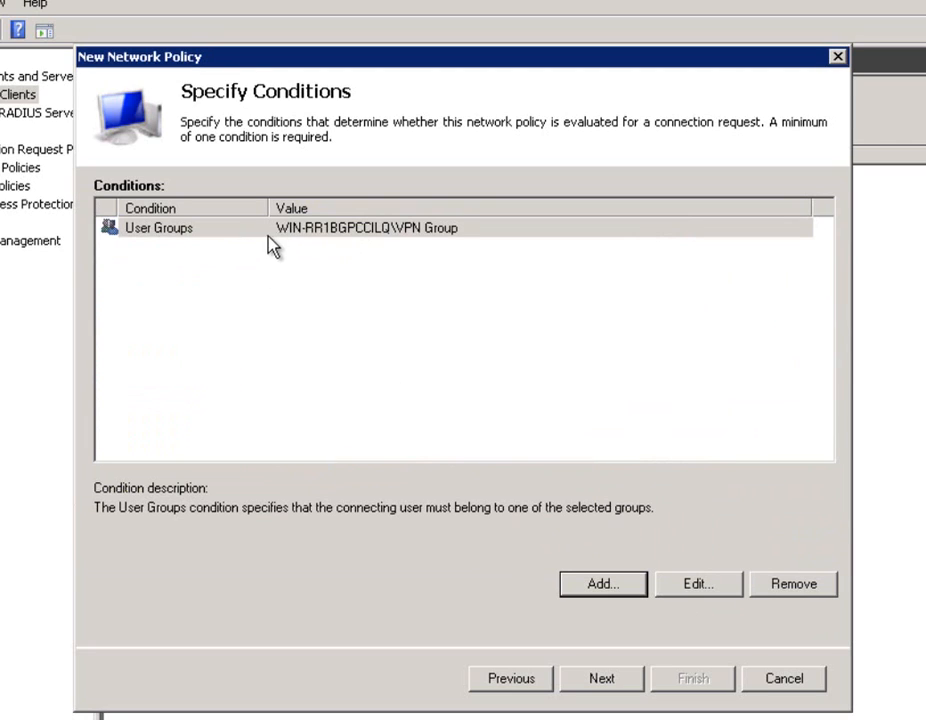
pyautogui.moveTo(474, 258)
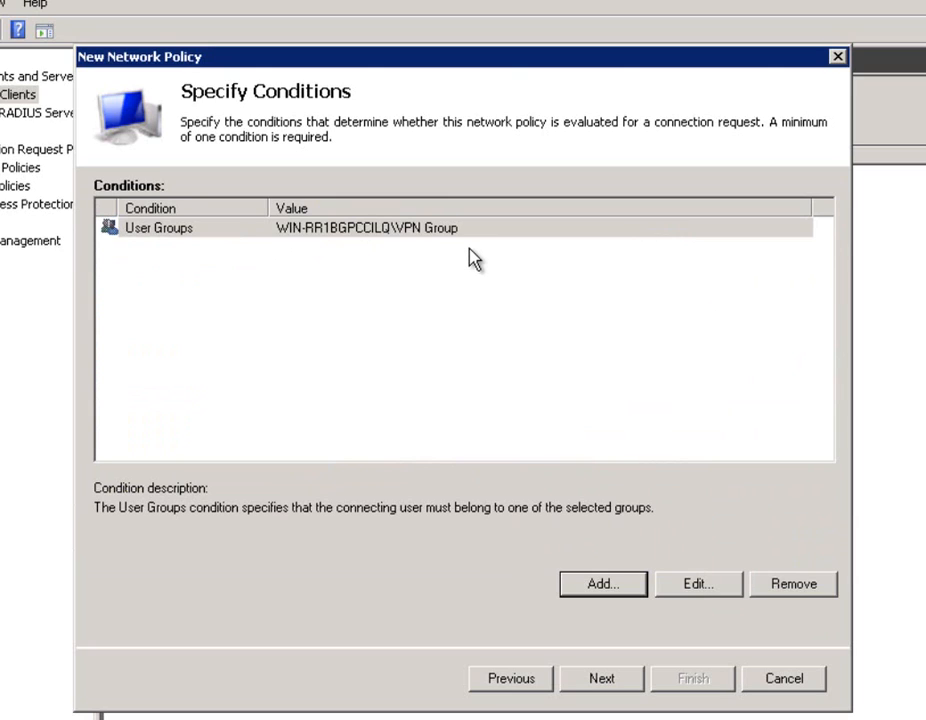
pyautogui.moveTo(670, 380)
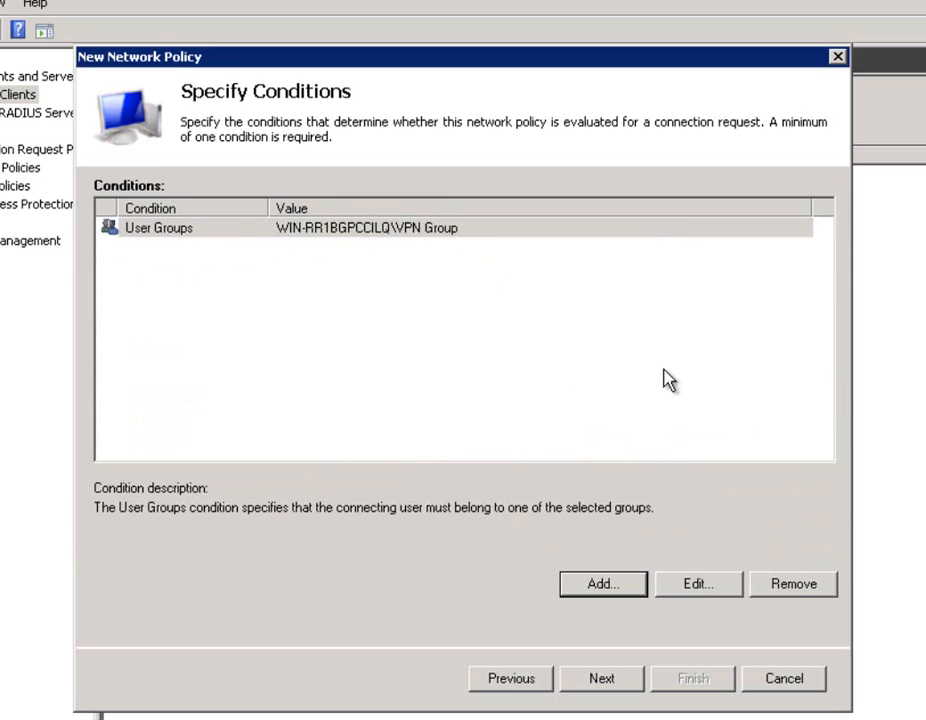
pyautogui.click(600, 678)
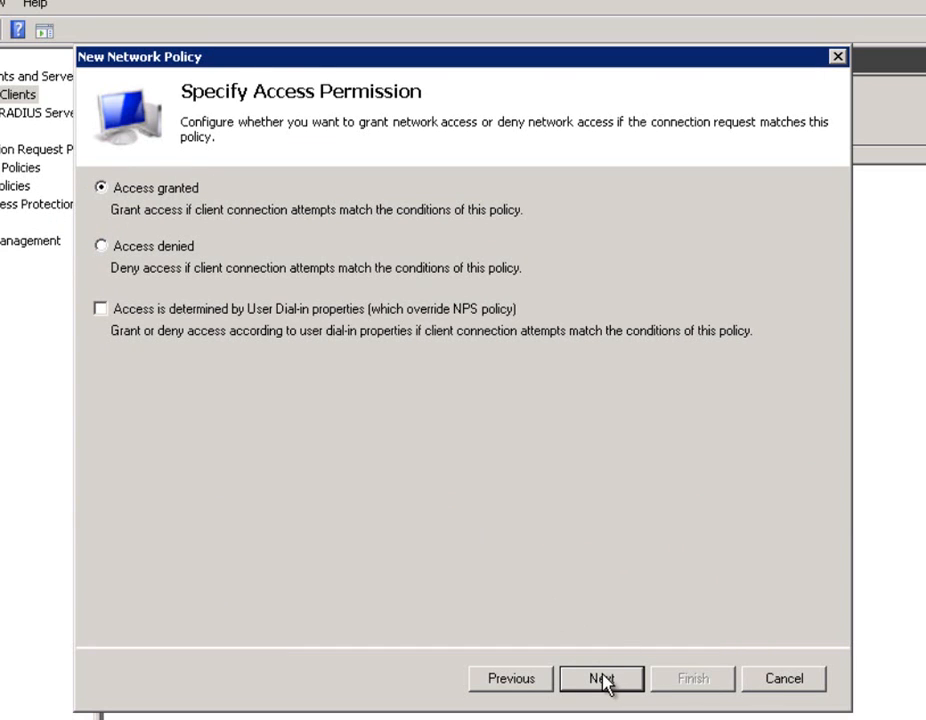
# - Keep Access granted and the default MS-CHAP v2 and MS-CHAP authentication methods
pyautogui.click(600, 678)
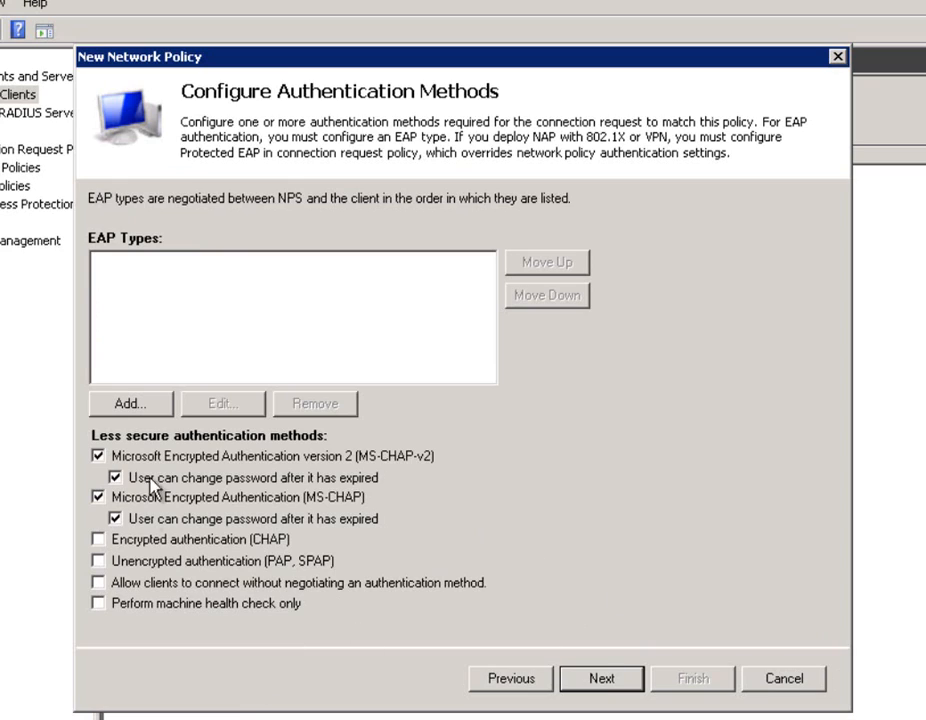
pyautogui.moveTo(175, 545)
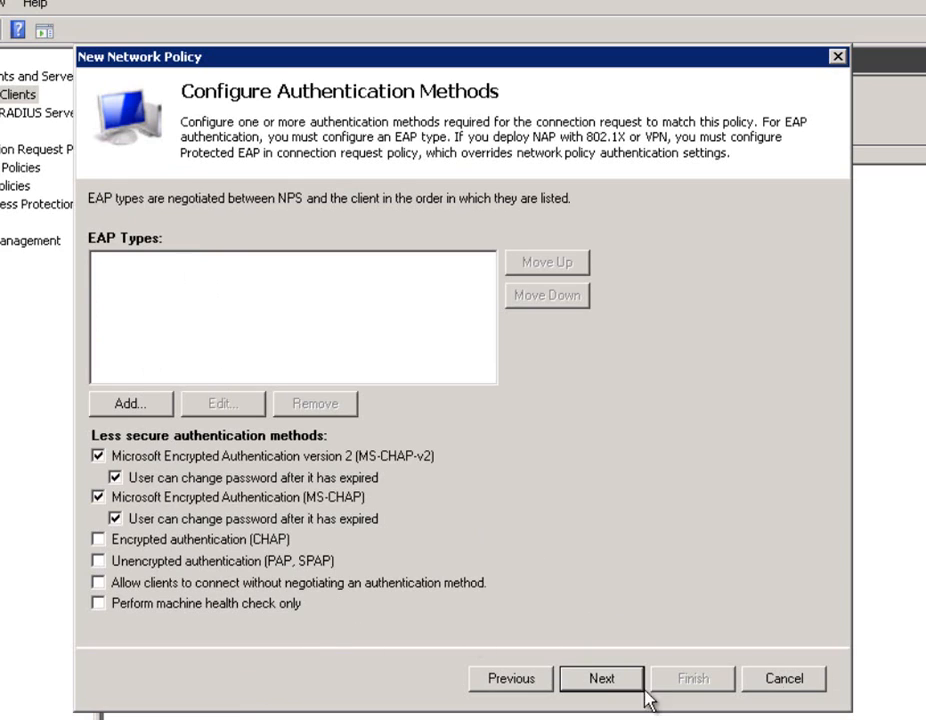
pyautogui.click(600, 678)
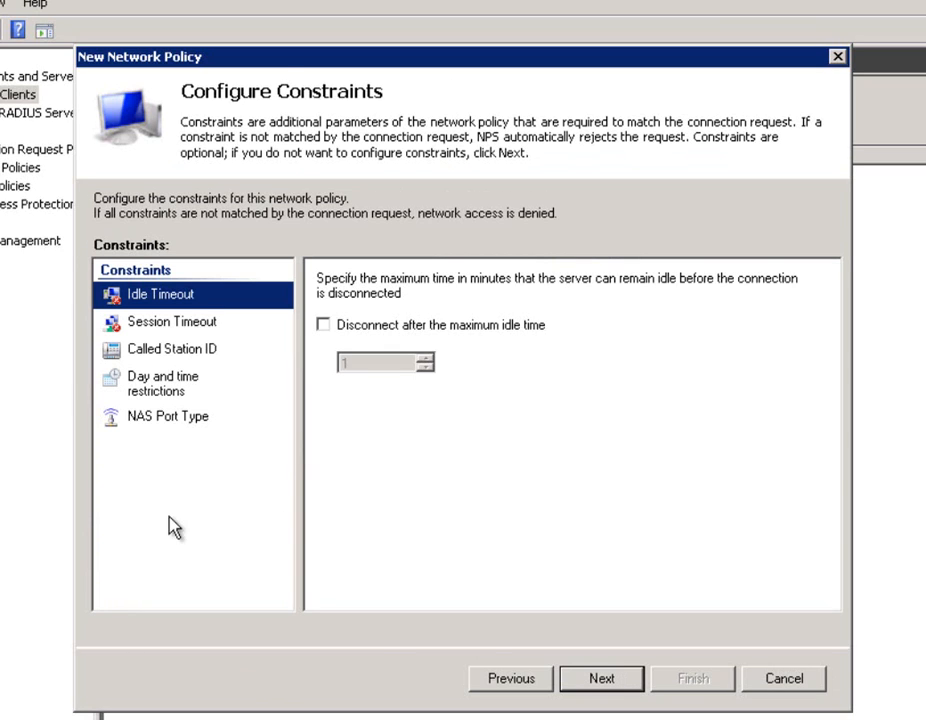
pyautogui.moveTo(222, 445)
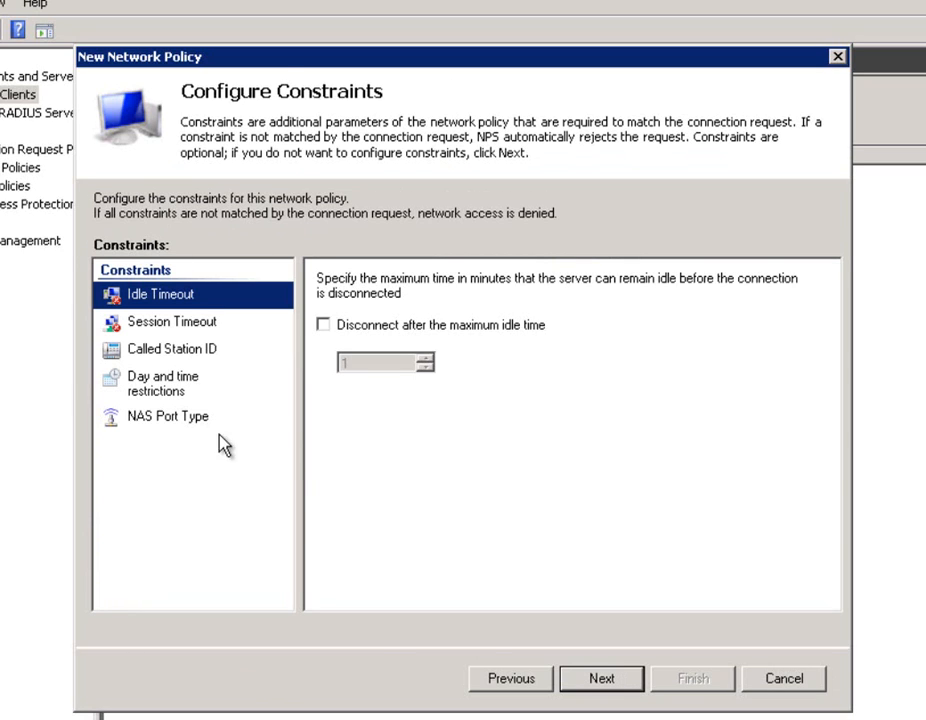
# - Limit the NAS Port Type constraint to Virtual (VPN) and advance to the settings page
pyautogui.click(167, 416)
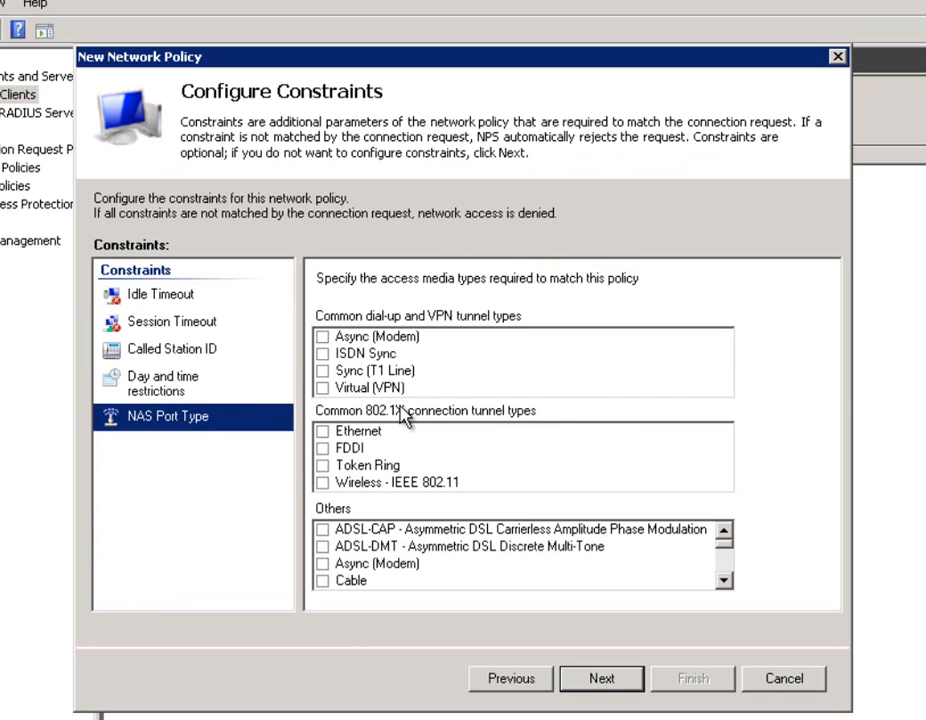
pyautogui.click(324, 387)
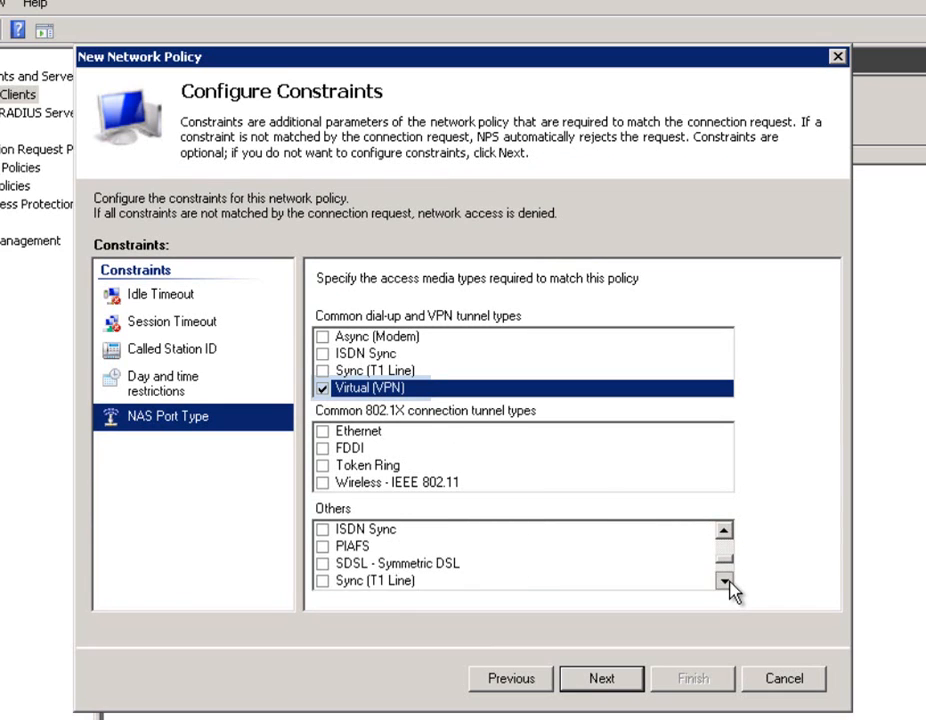
pyautogui.click(723, 581)
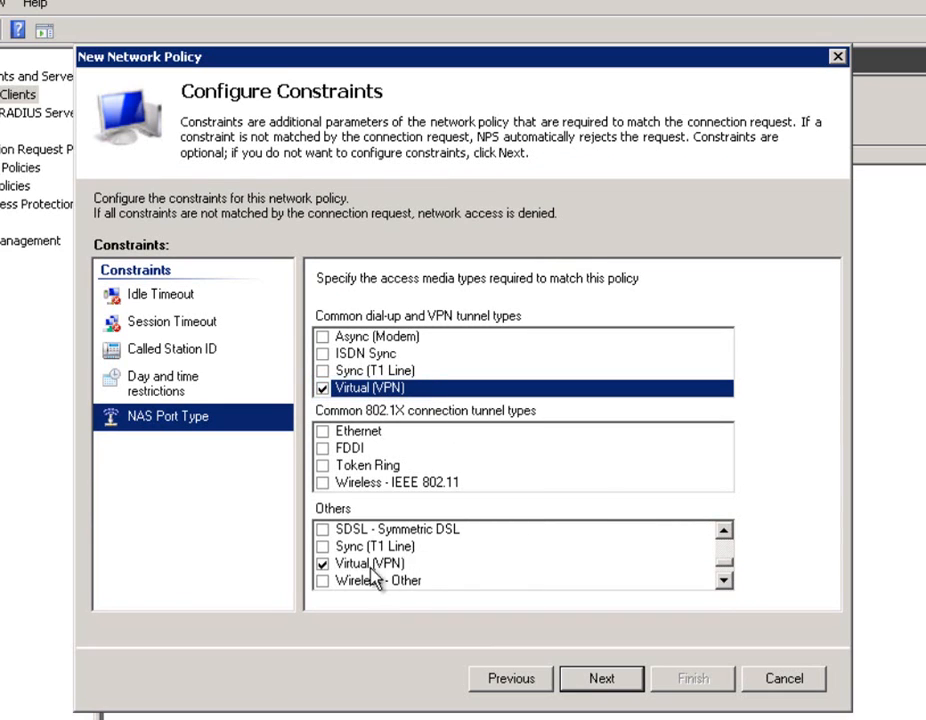
pyautogui.click(369, 563)
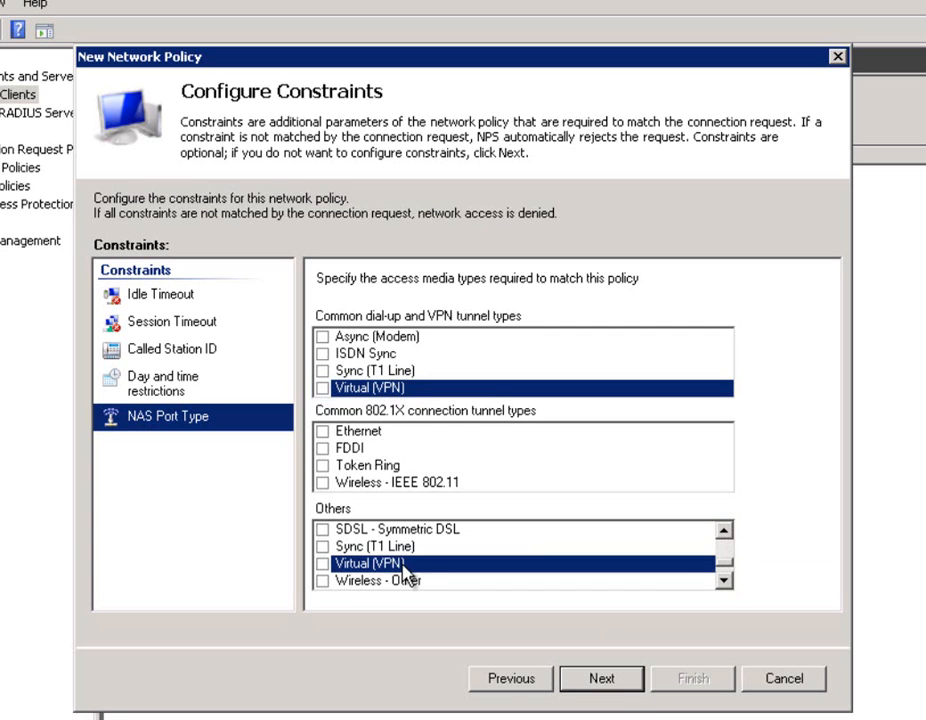
pyautogui.click(322, 563)
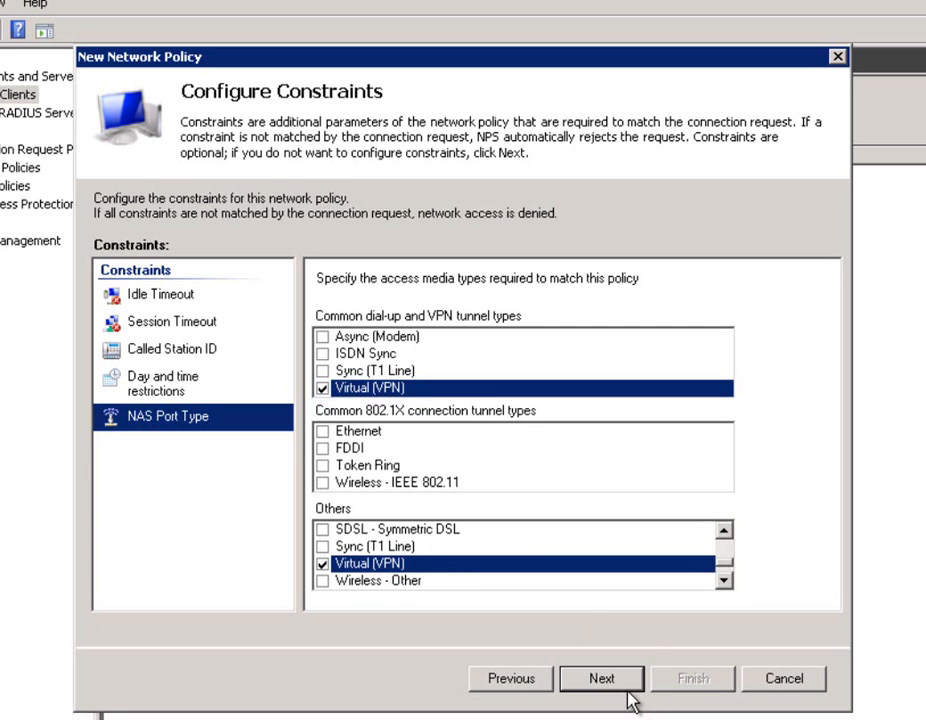
pyautogui.click(600, 678)
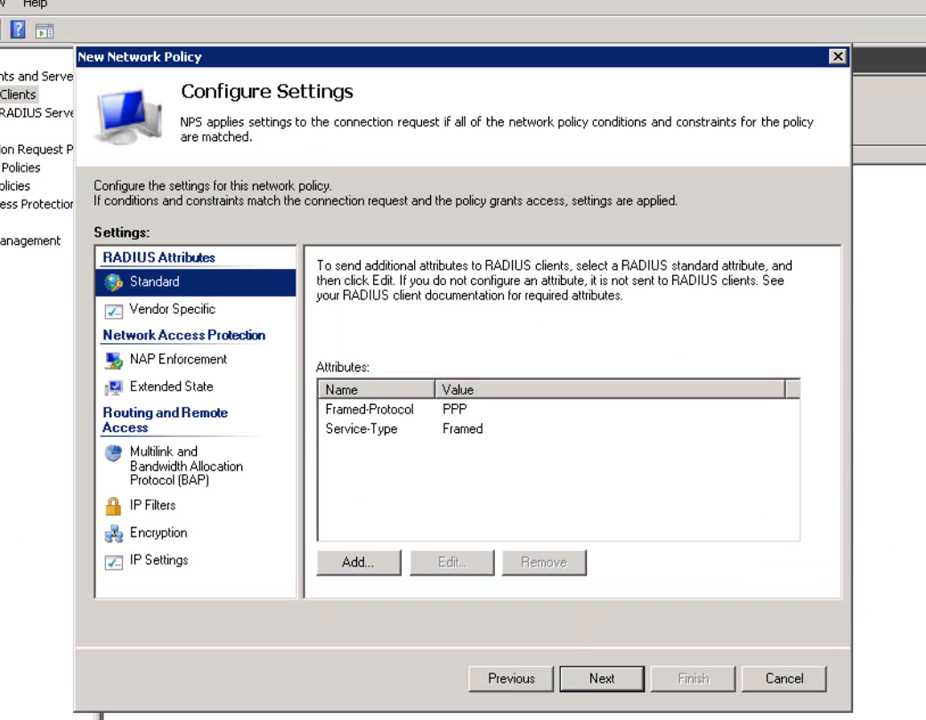
# - Keep 'Server settings determine IP address assignment' in IP Settings and continue to the policy summary
pyautogui.click(159, 560)
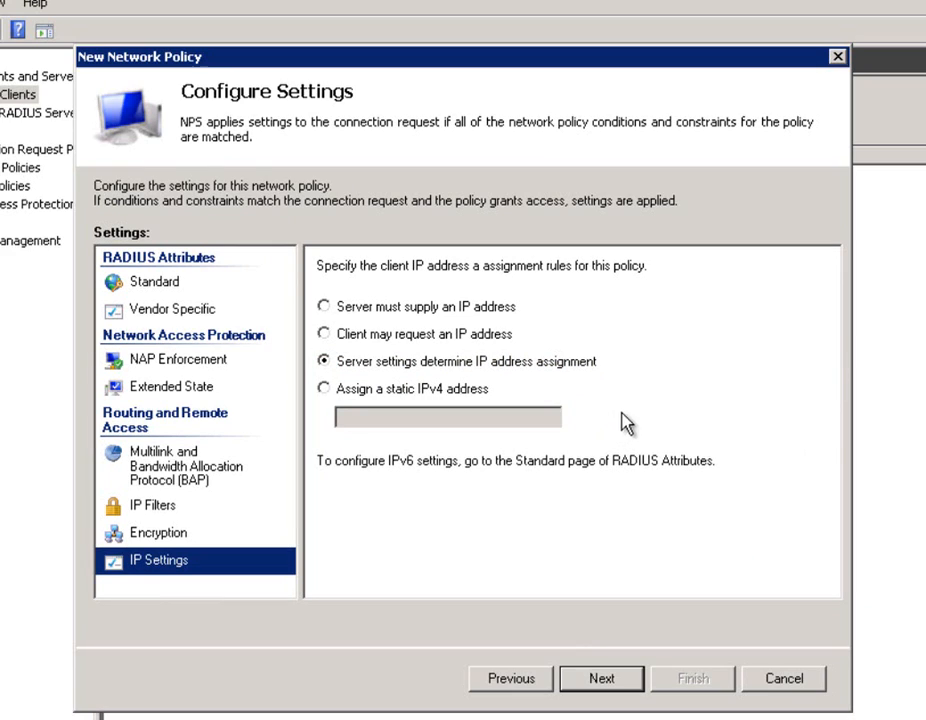
pyautogui.moveTo(608, 384)
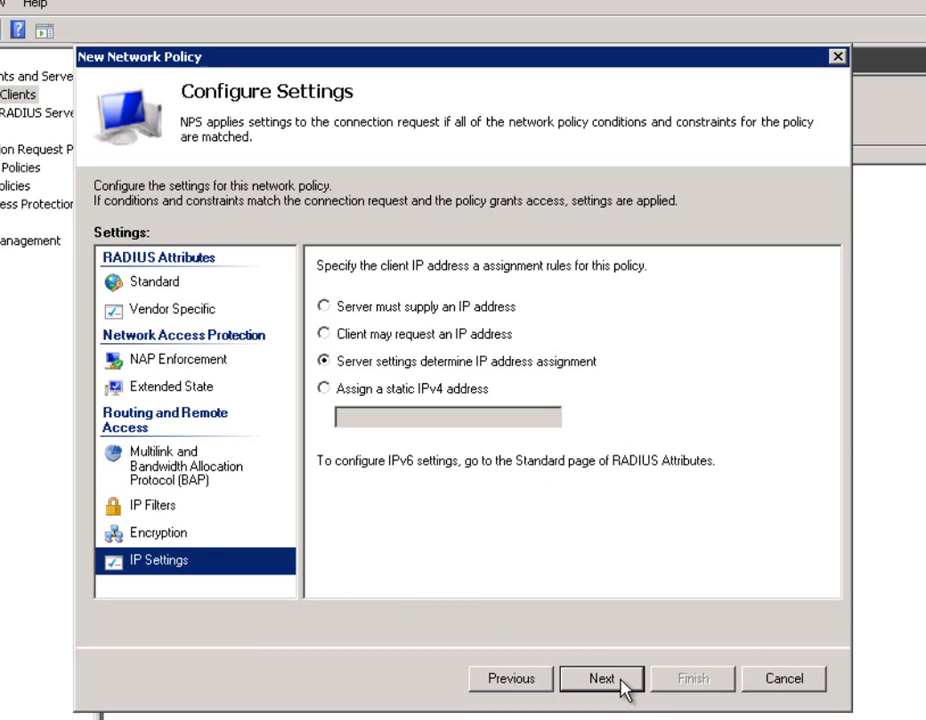
pyautogui.click(601, 678)
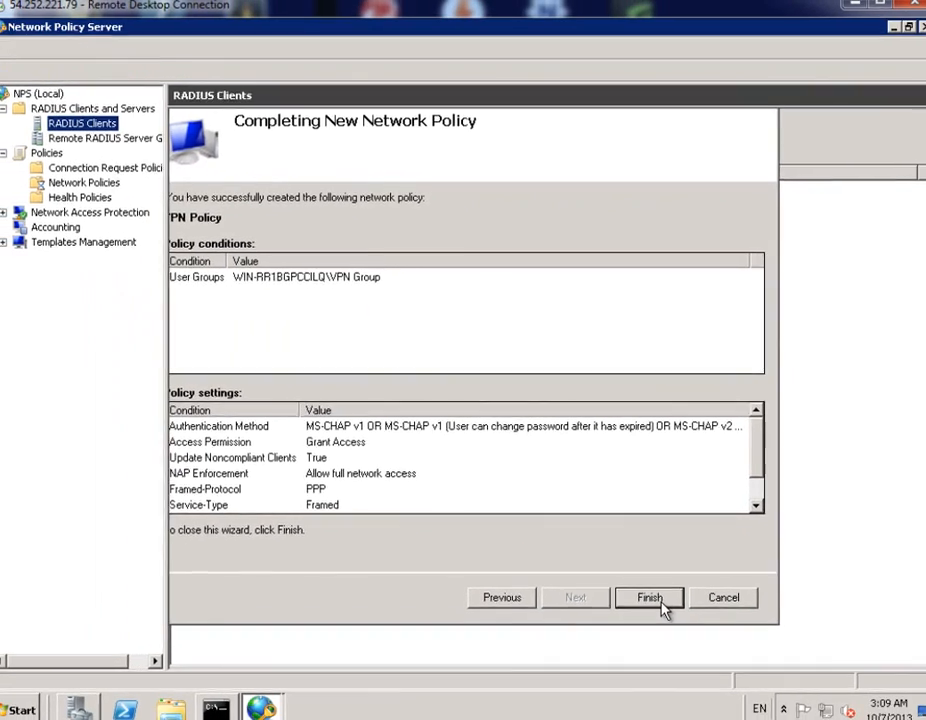
# - Finish creating VPN Policy, then minimize the NPS console and command prompt
pyautogui.click(648, 597)
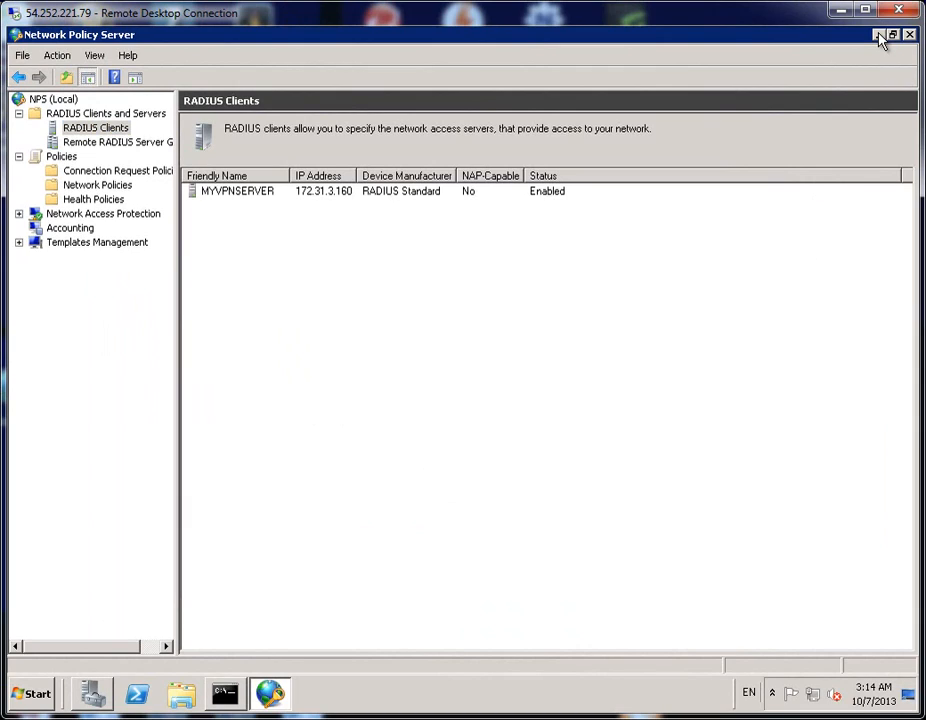
pyautogui.moveTo(878, 35)
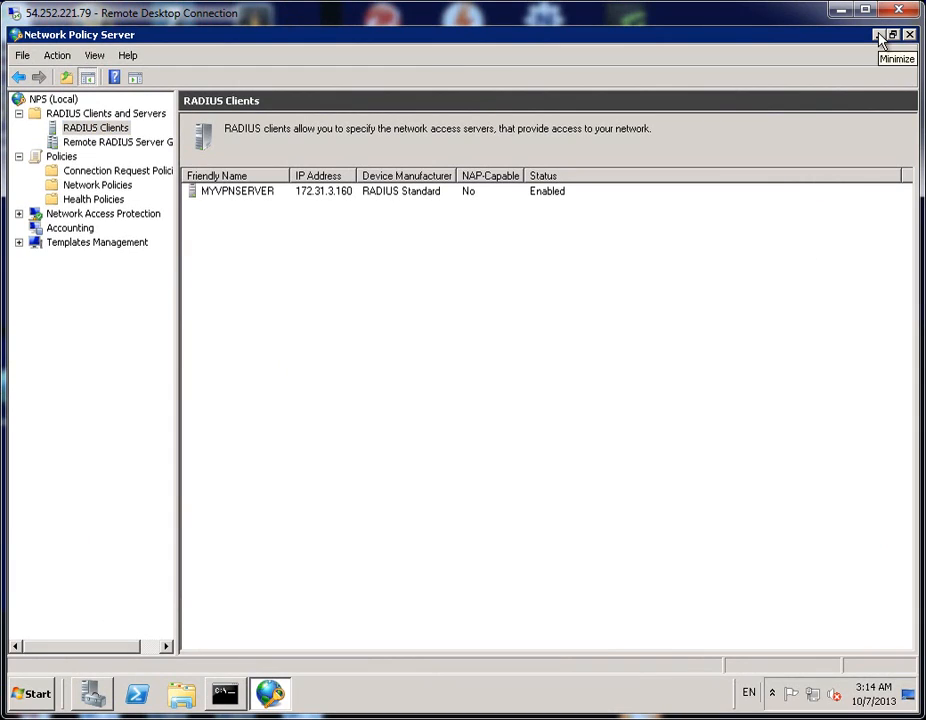
pyautogui.click(879, 34)
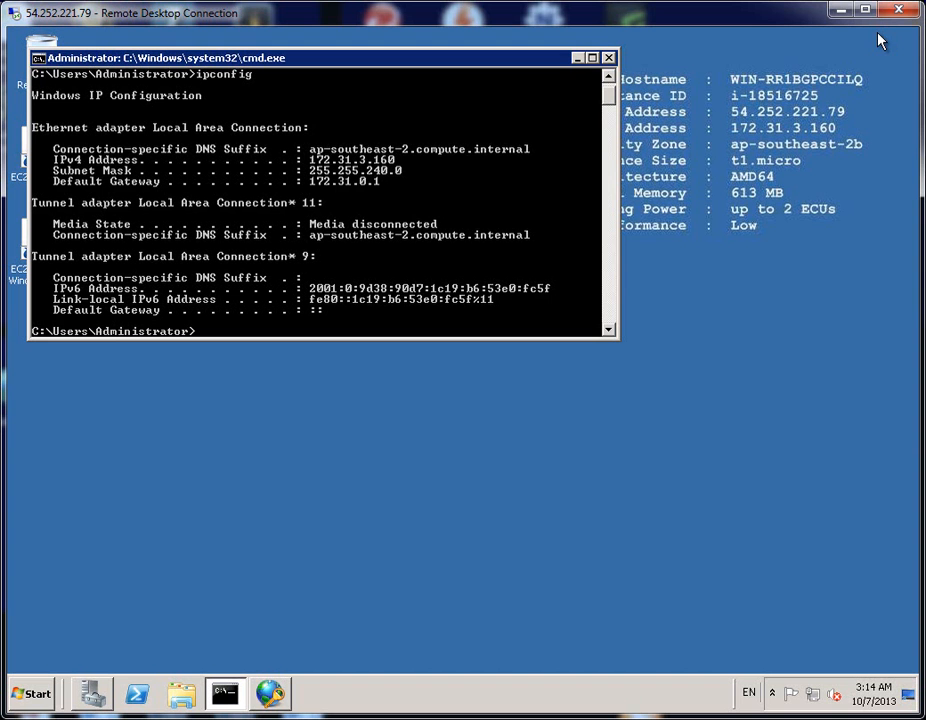
pyautogui.click(608, 57)
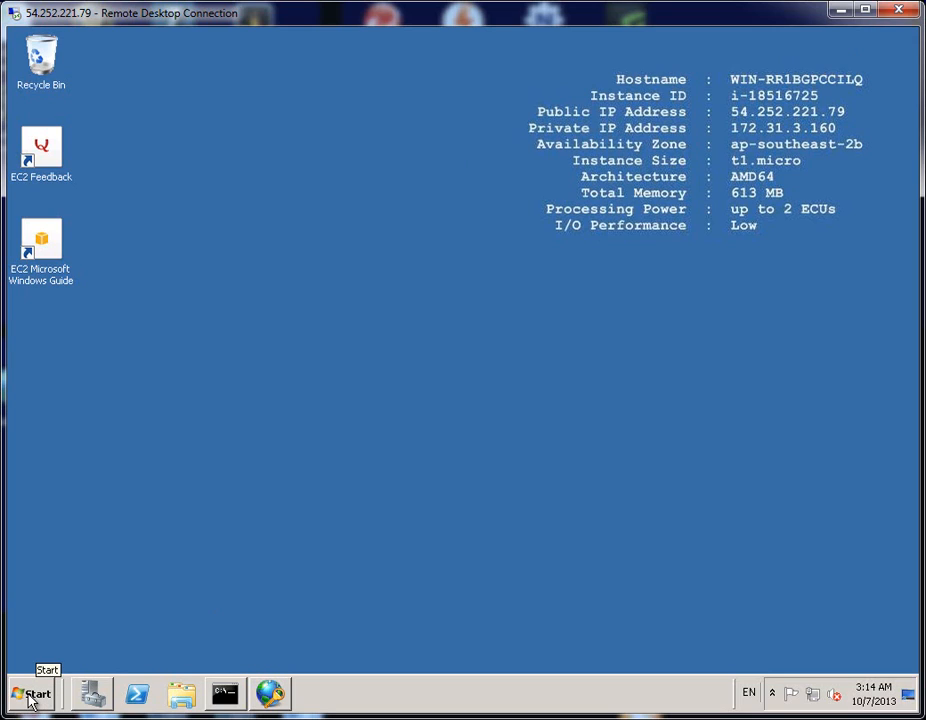
# - Launch 'Set up a VPN connection' and enter 54.252.221.79 with destination name Virtual Server VPN
pyautogui.click(32, 693)
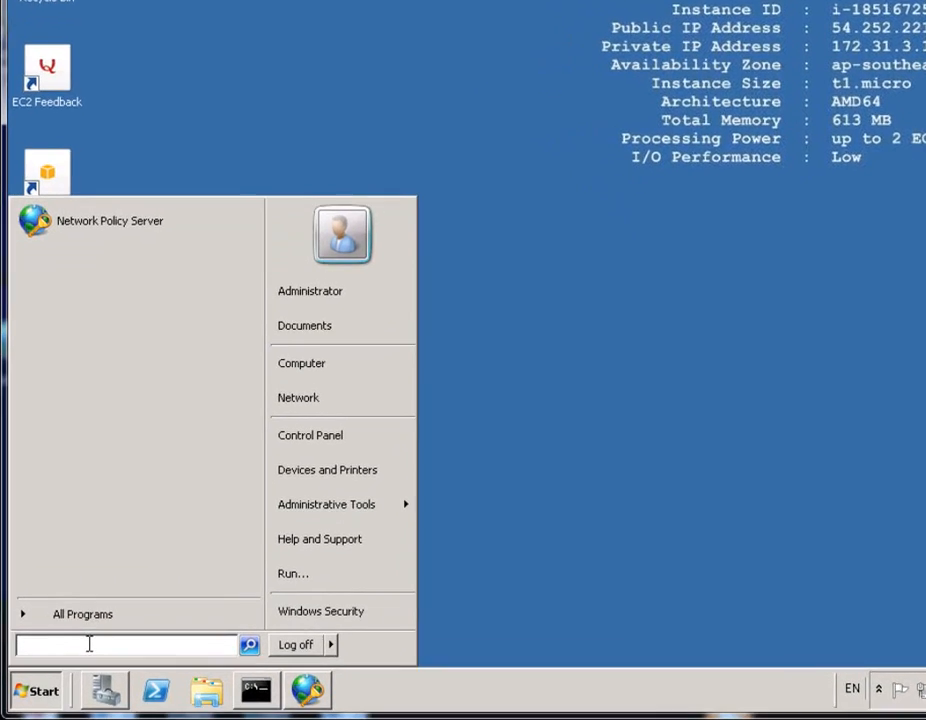
pyautogui.write('vpn')
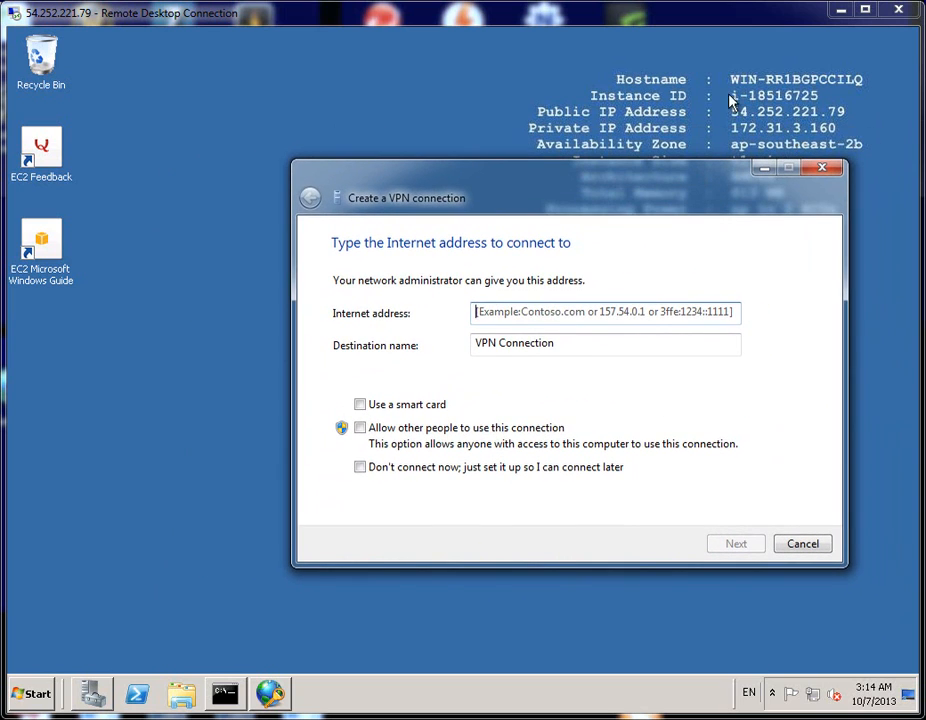
pyautogui.doubleClick(786, 111)
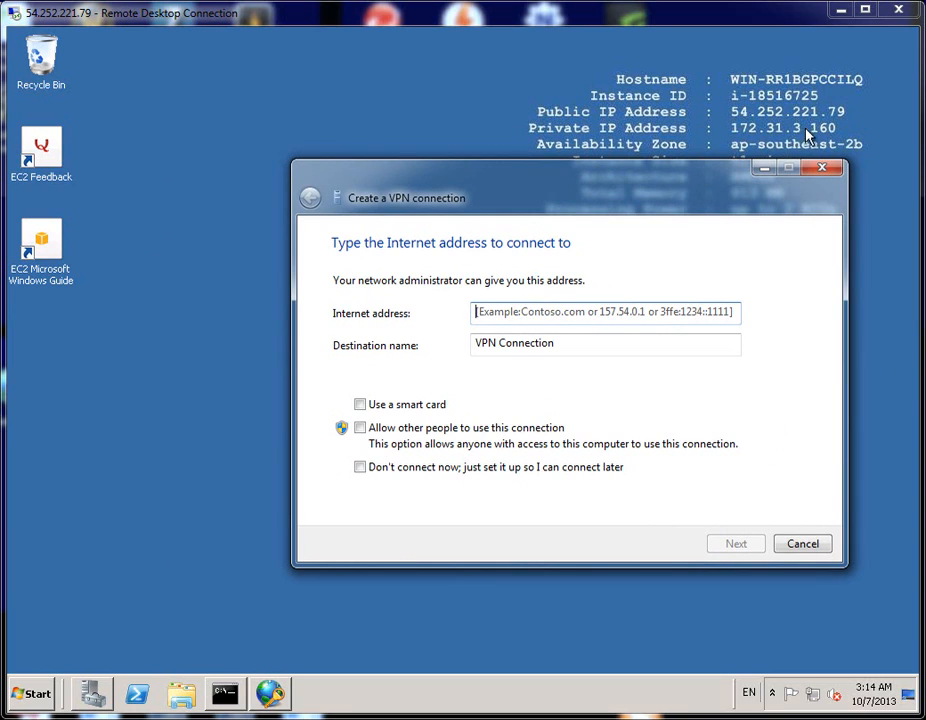
pyautogui.moveTo(583, 300)
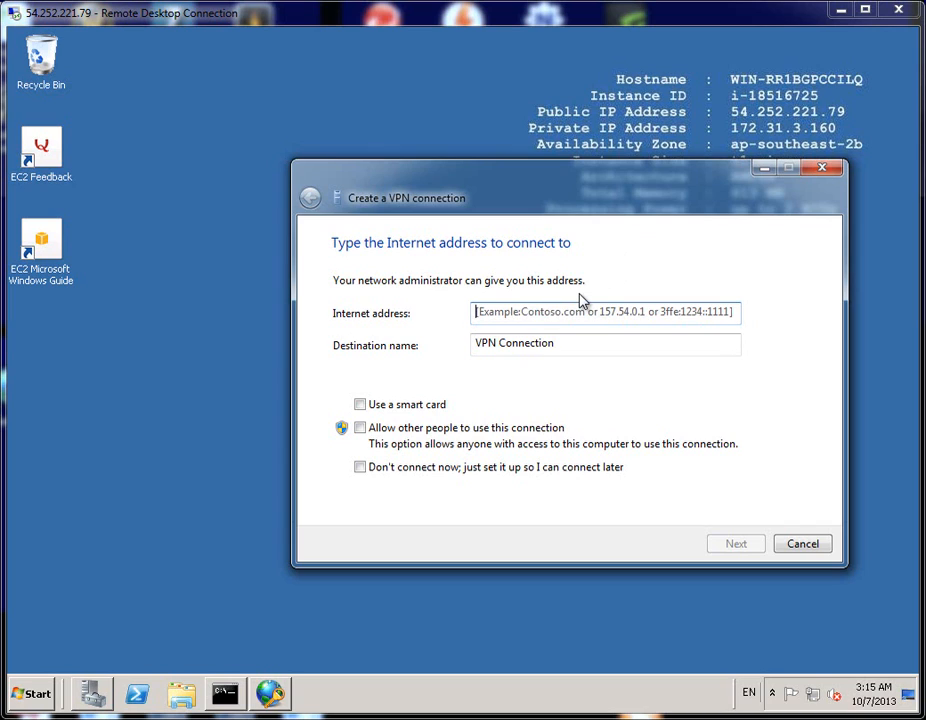
pyautogui.write('54.252.221.79')
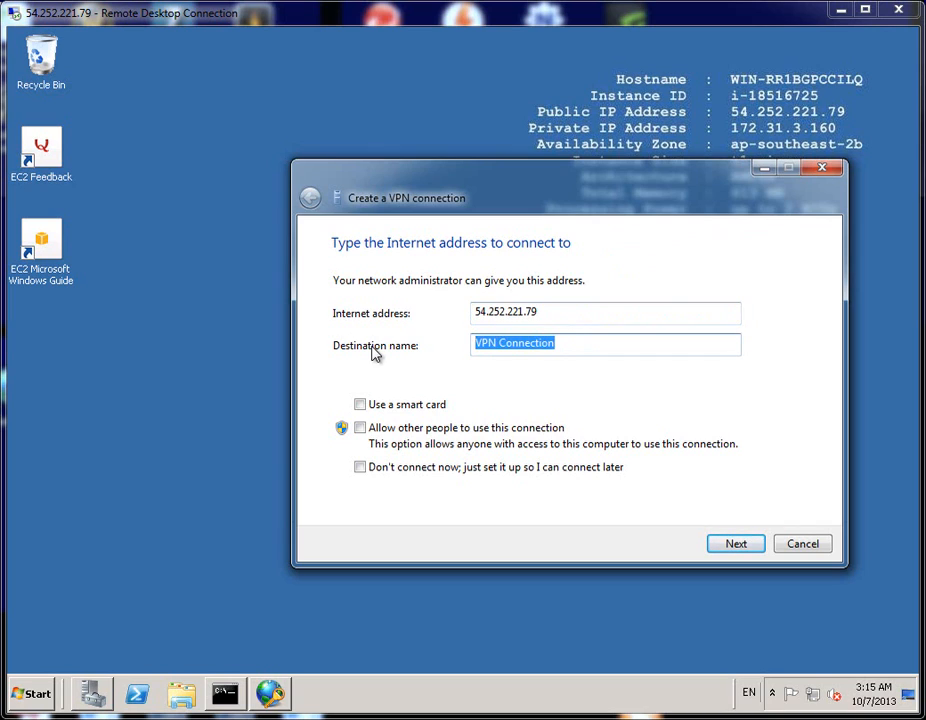
pyautogui.write('Virtual Server')
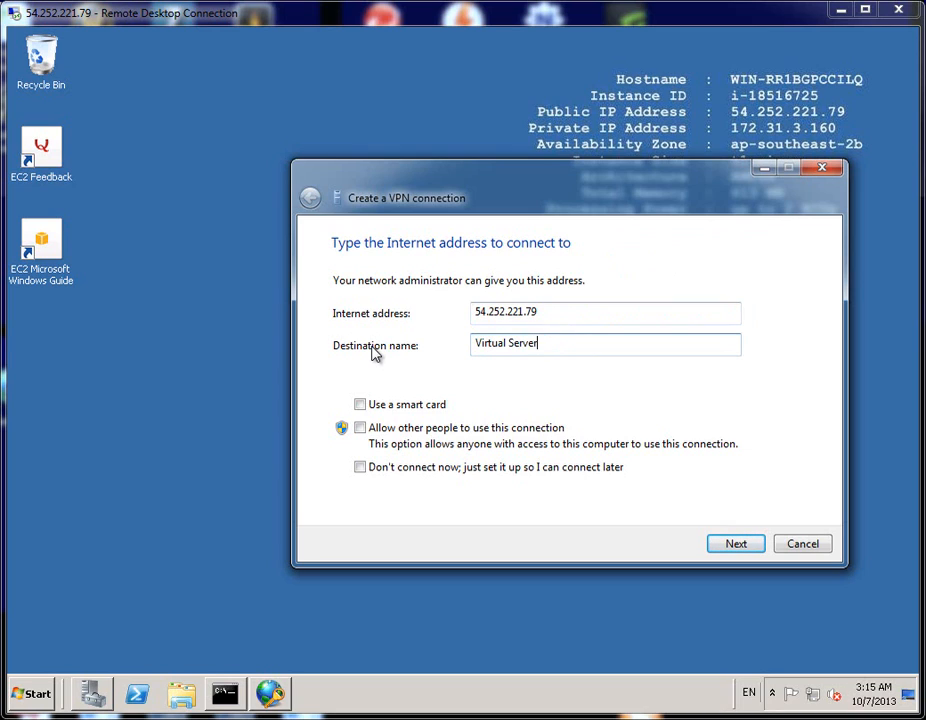
pyautogui.write('VPN')
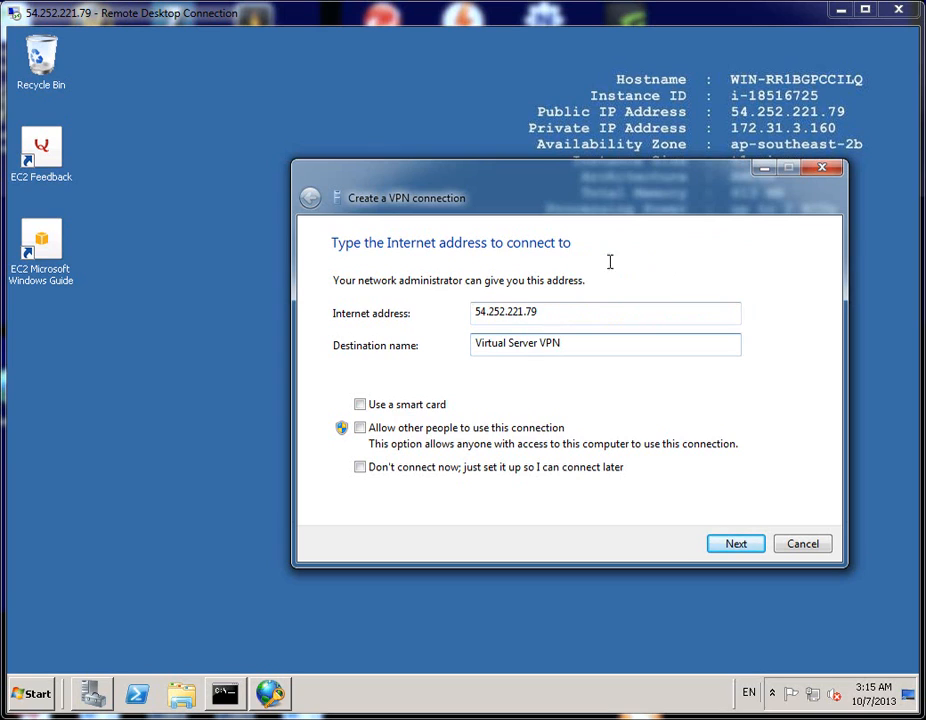
# - Connect to Virtual Server VPN as Jason, re-entering the password when prompted
pyautogui.click(736, 543)
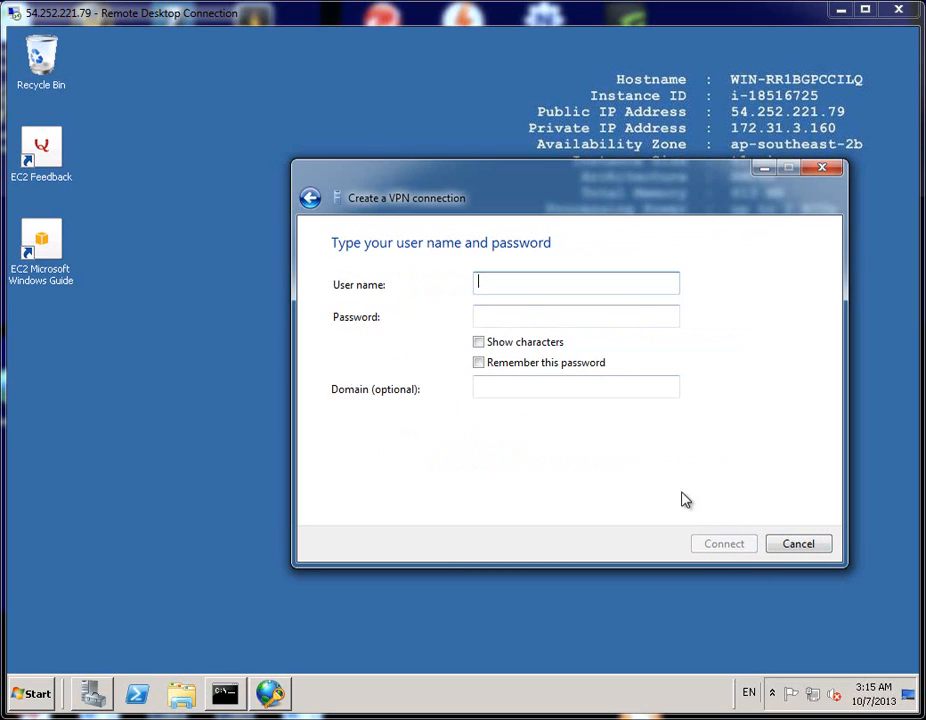
pyautogui.write('Ja')
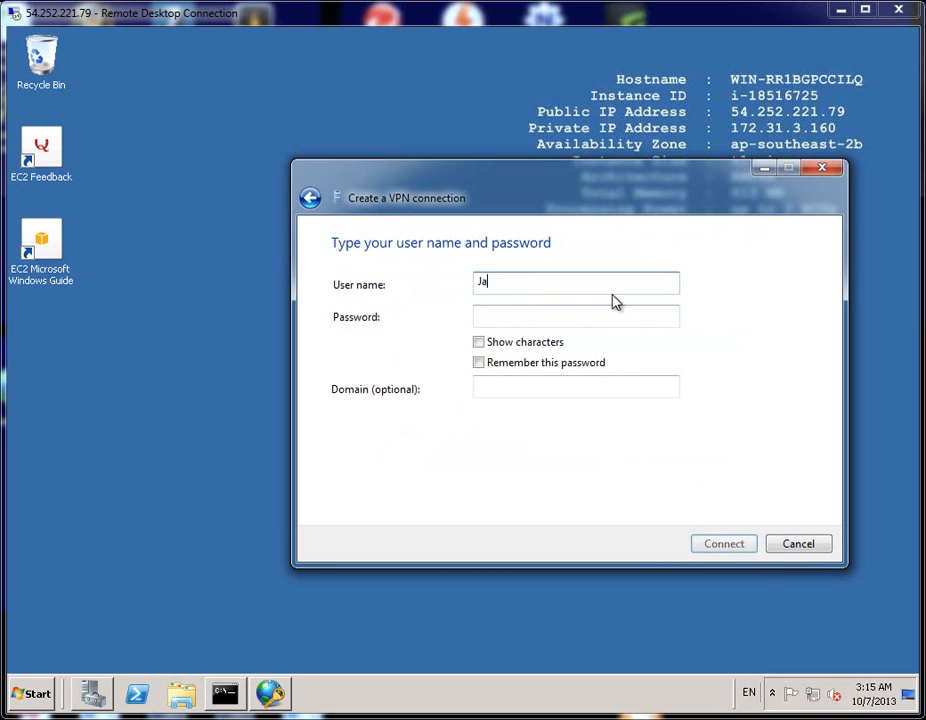
pyautogui.write('son')
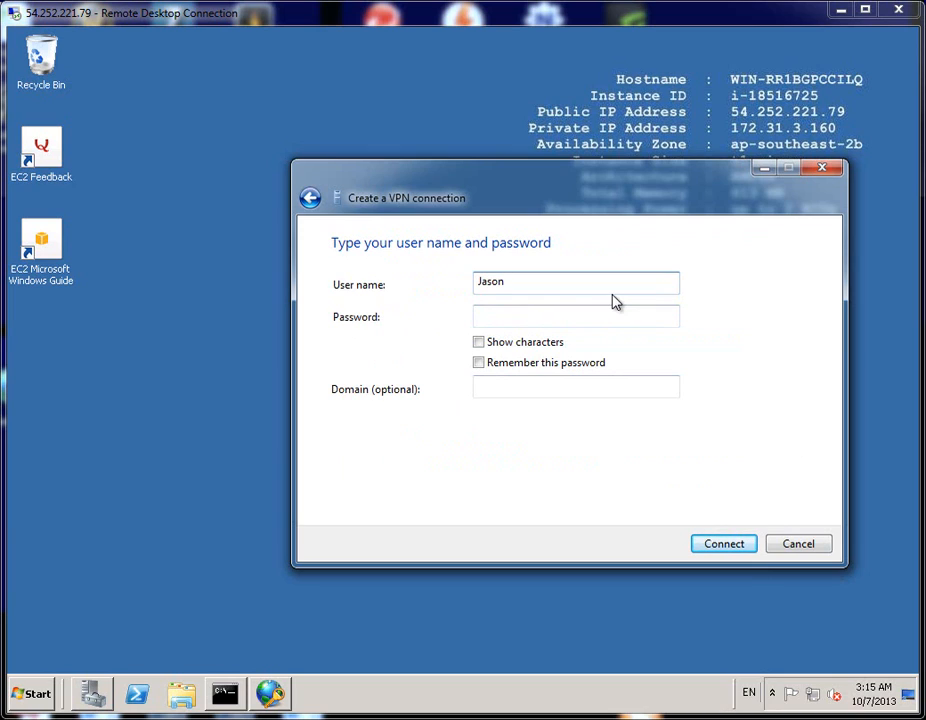
pyautogui.click(575, 316)
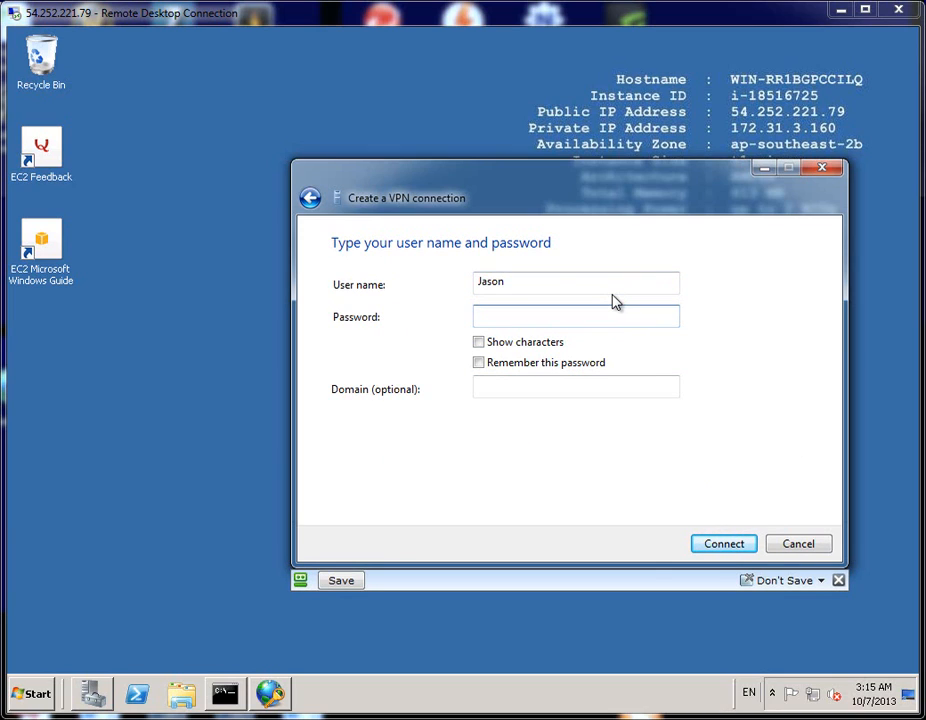
pyautogui.write('password')
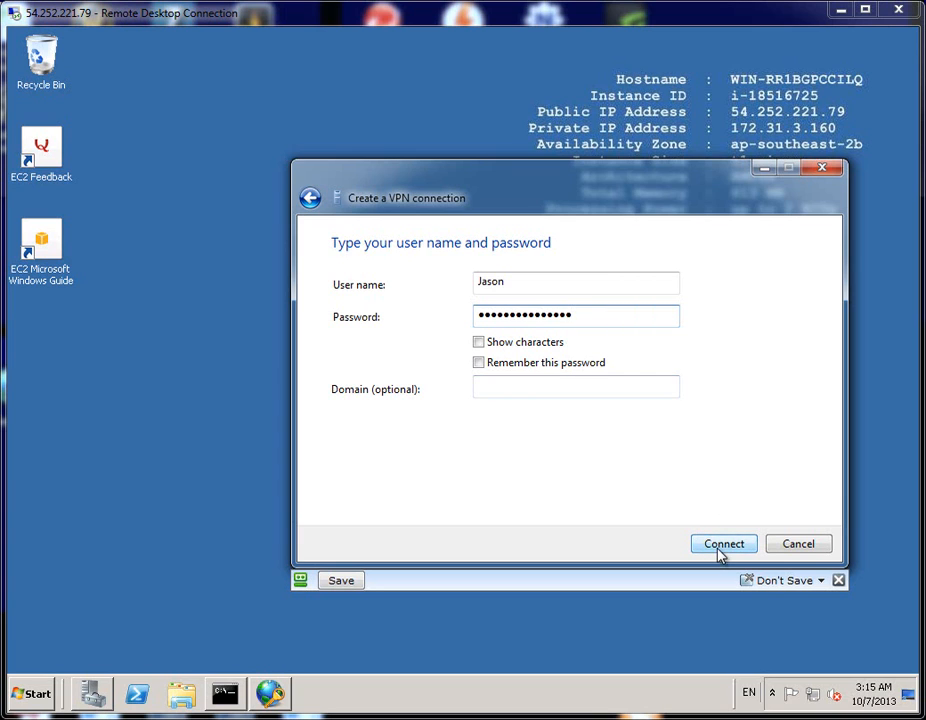
pyautogui.click(723, 543)
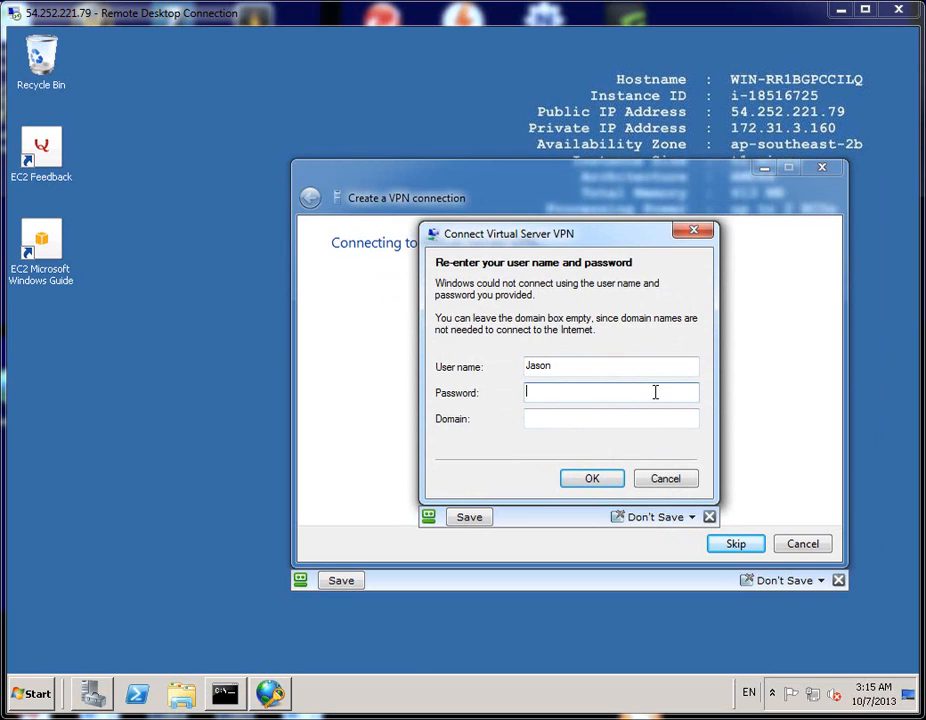
pyautogui.write('password')
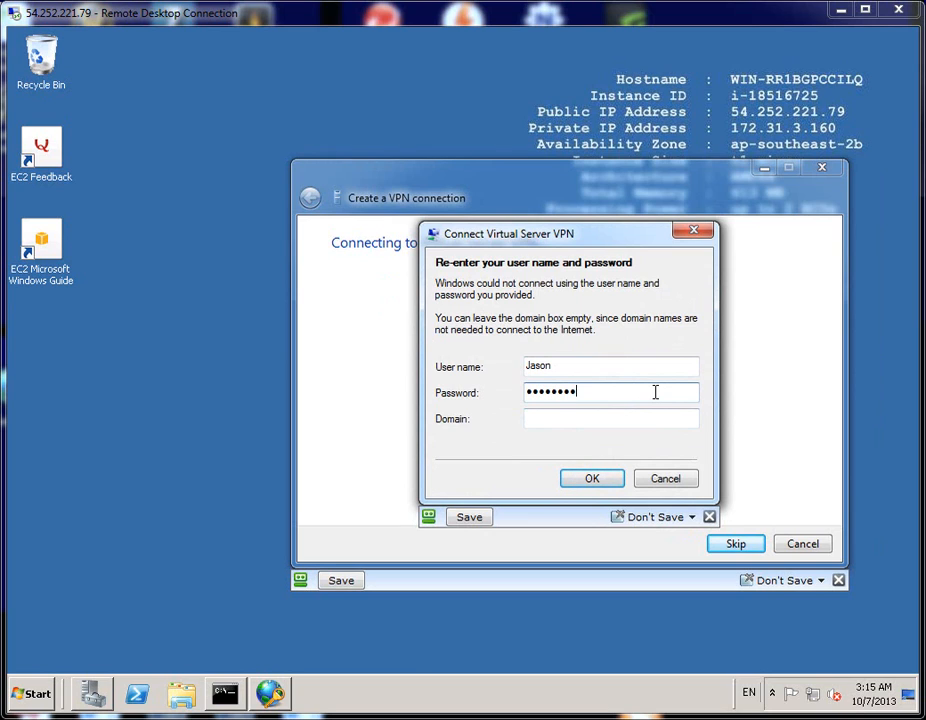
pyautogui.click(591, 478)
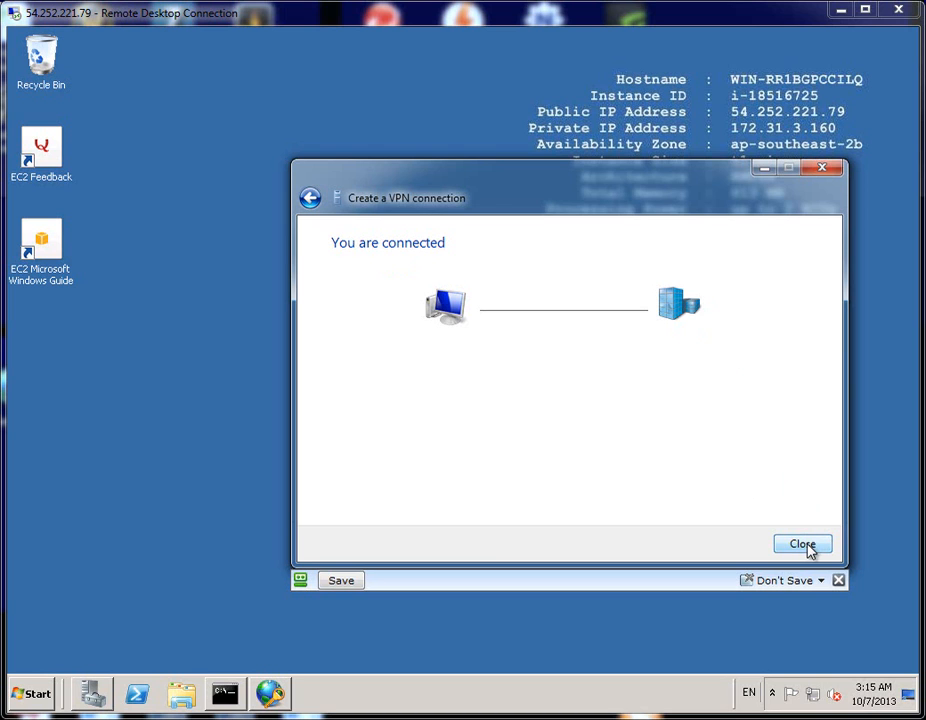
# - Close the VPN wizard and run ipconfig on the server to find the PPP adapter address
pyautogui.click(801, 544)
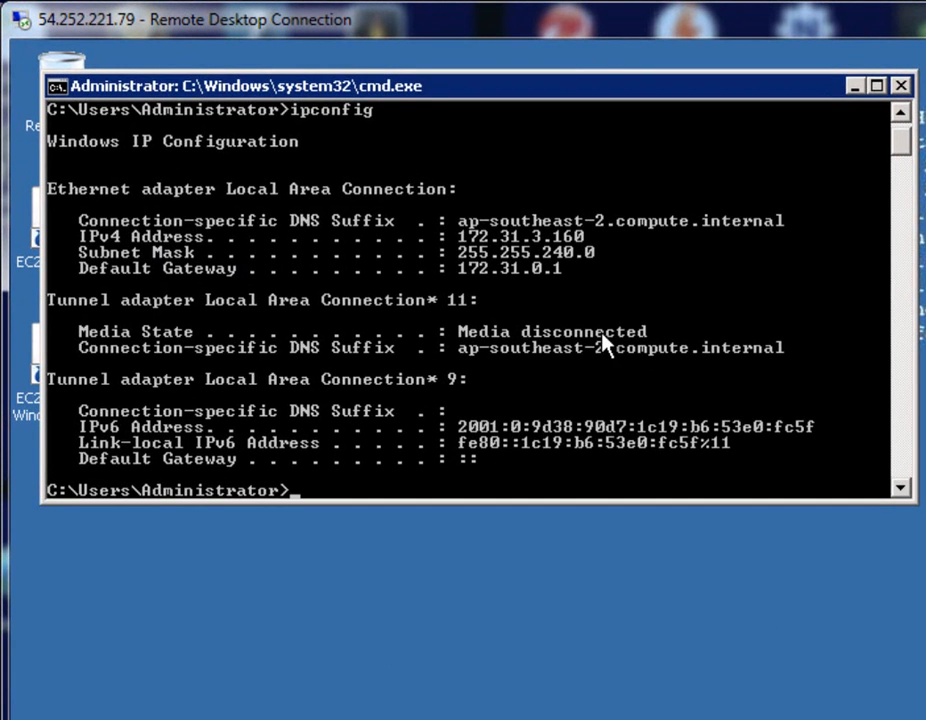
pyautogui.write('ipconfig')
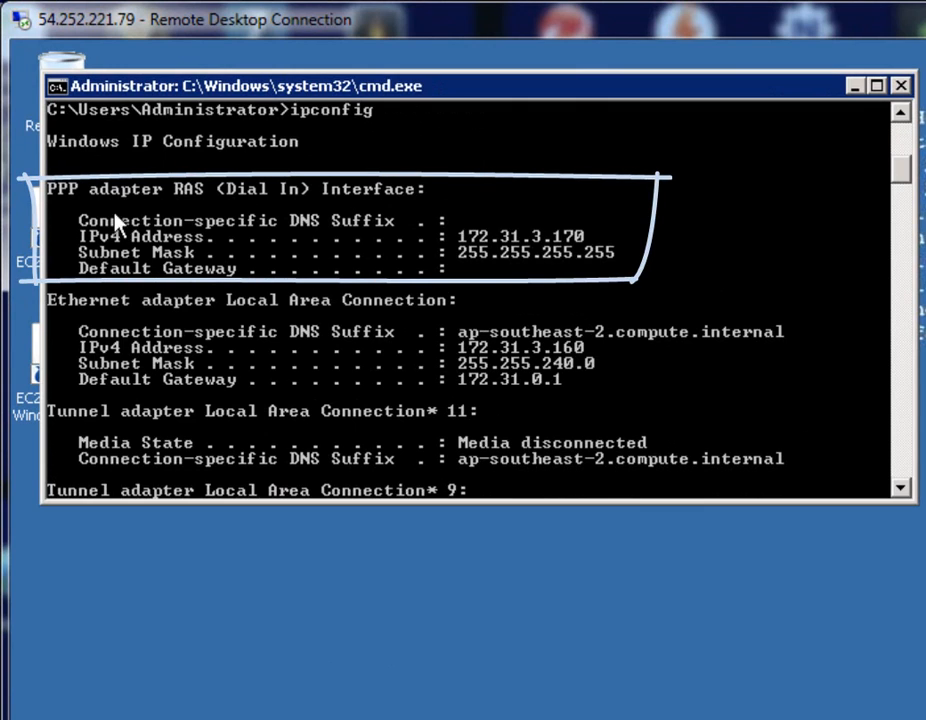
pyautogui.moveTo(620, 390)
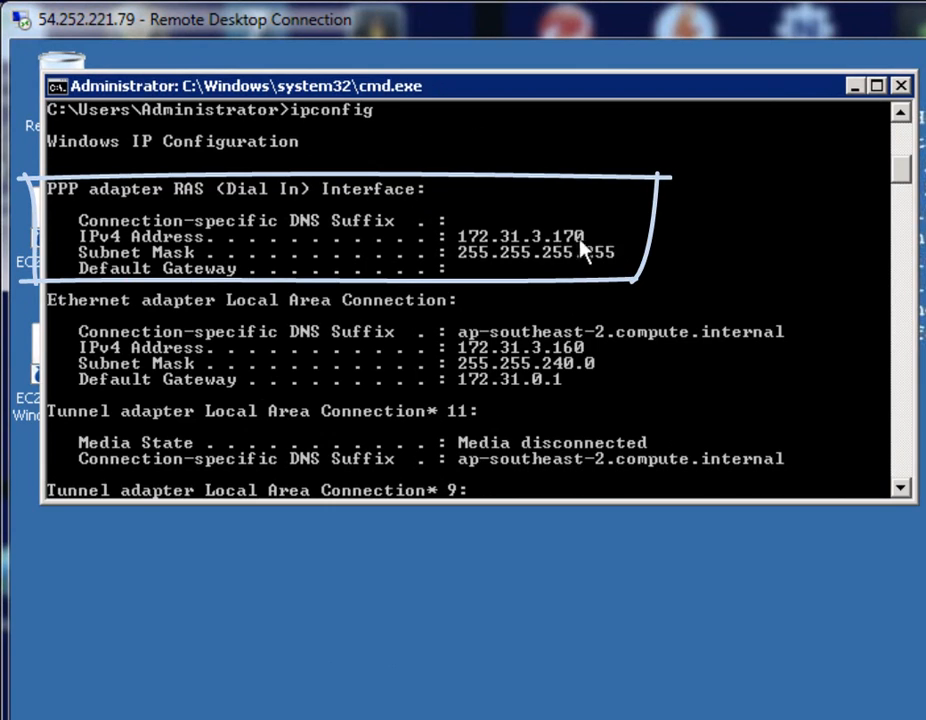
pyautogui.moveTo(700, 282)
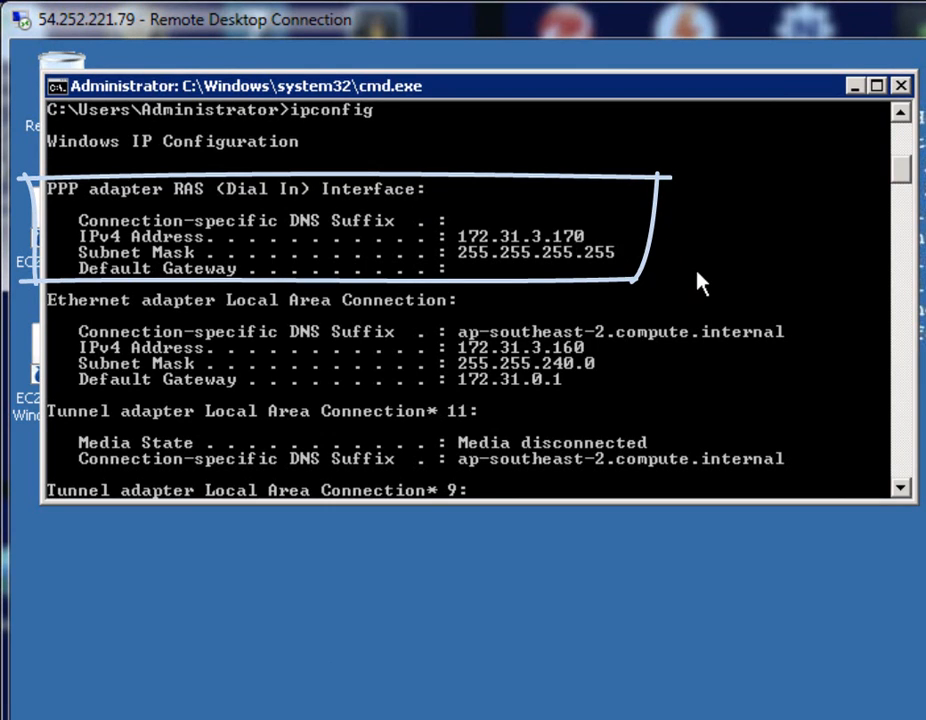
pyautogui.moveTo(648, 288)
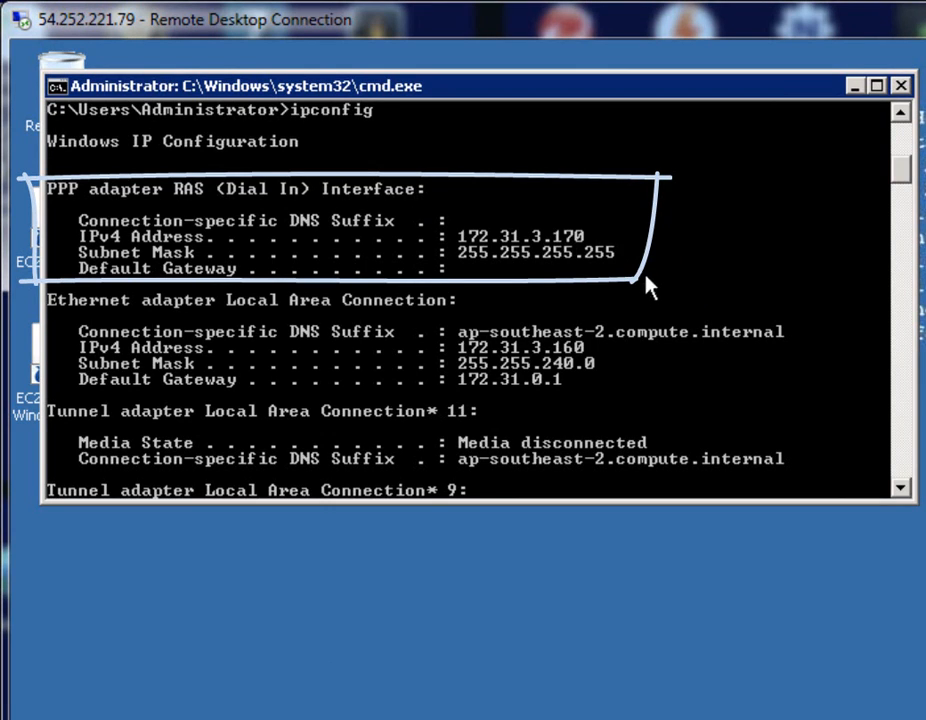
pyautogui.moveTo(555, 282)
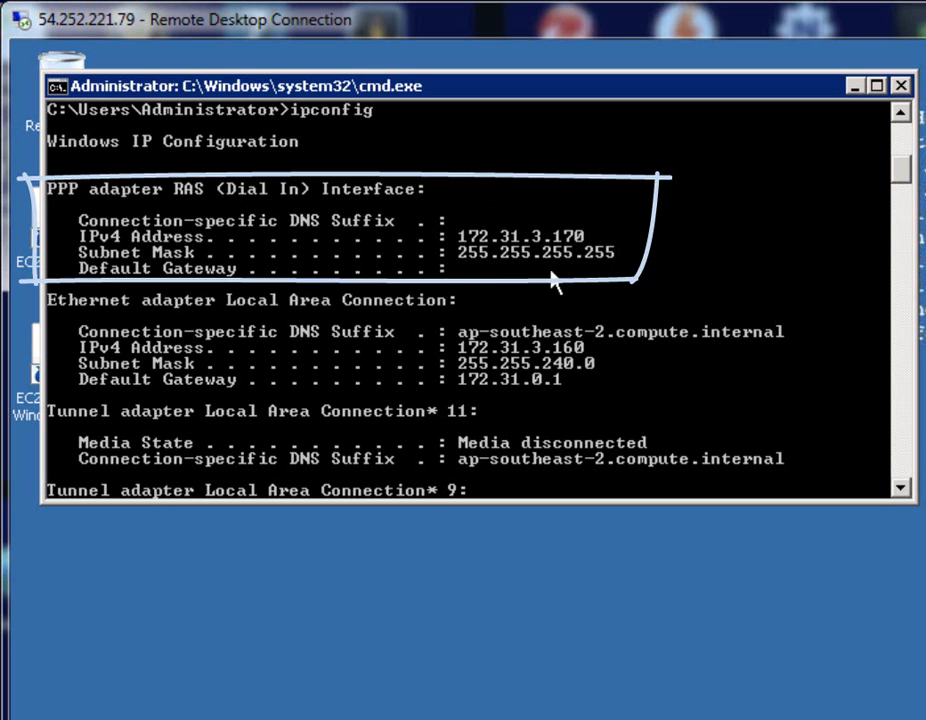
pyautogui.moveTo(553, 282)
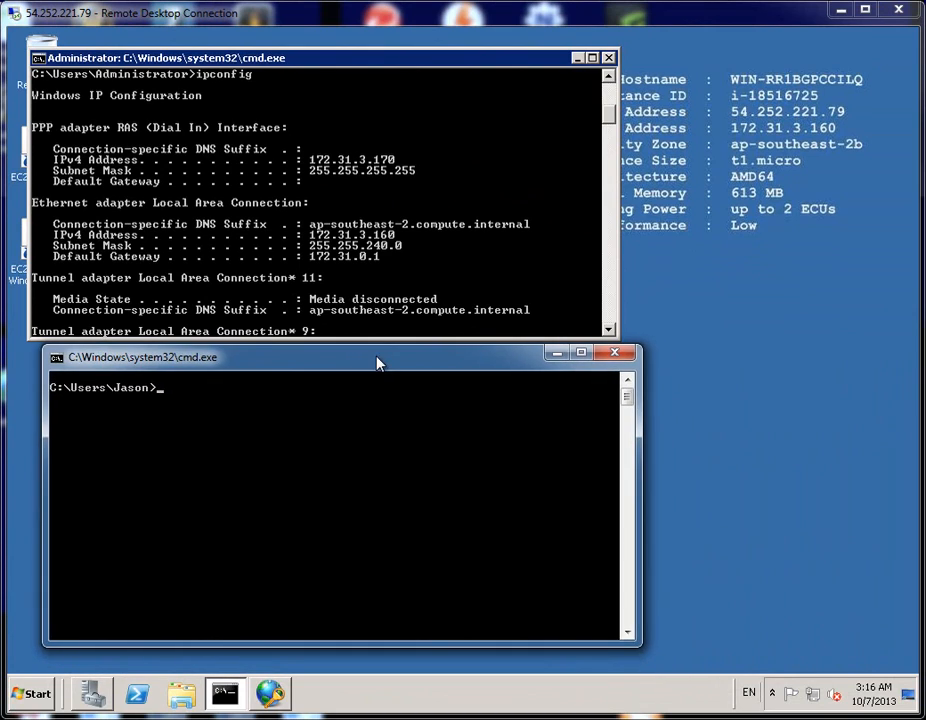
# - Run ipconfig and ping 172.31.3.160 locally, then open a file browser on the server
pyautogui.write('ip')
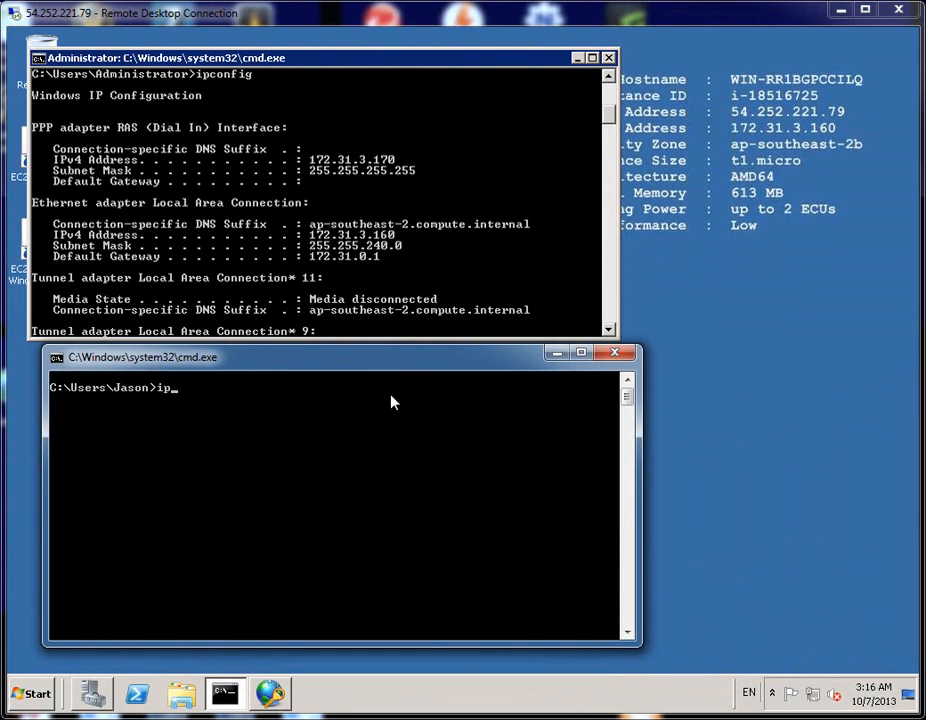
pyautogui.write('config')
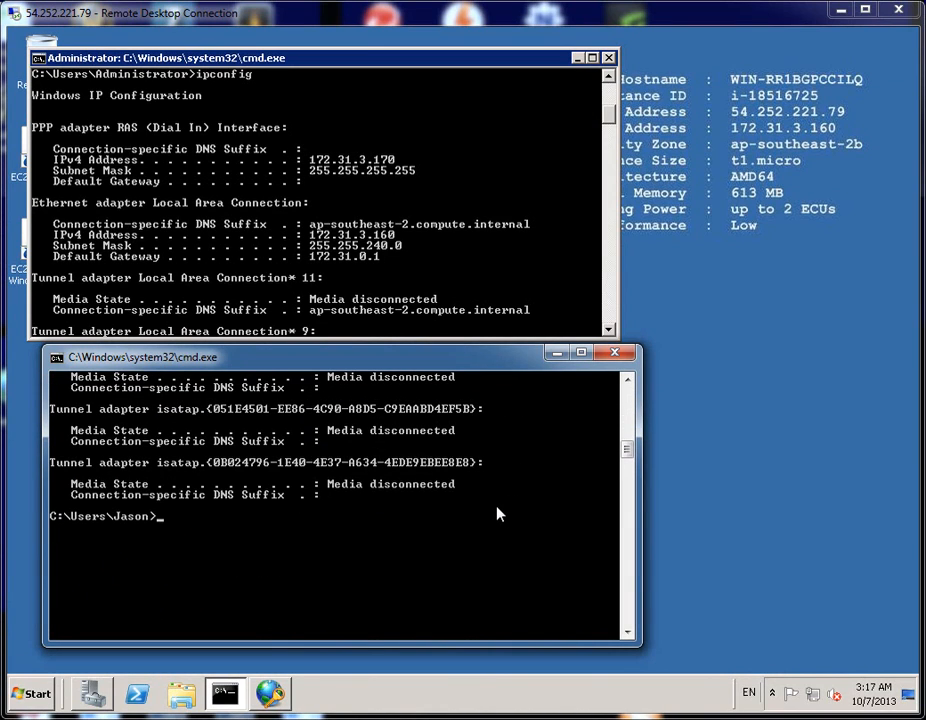
pyautogui.write('ping 172.')
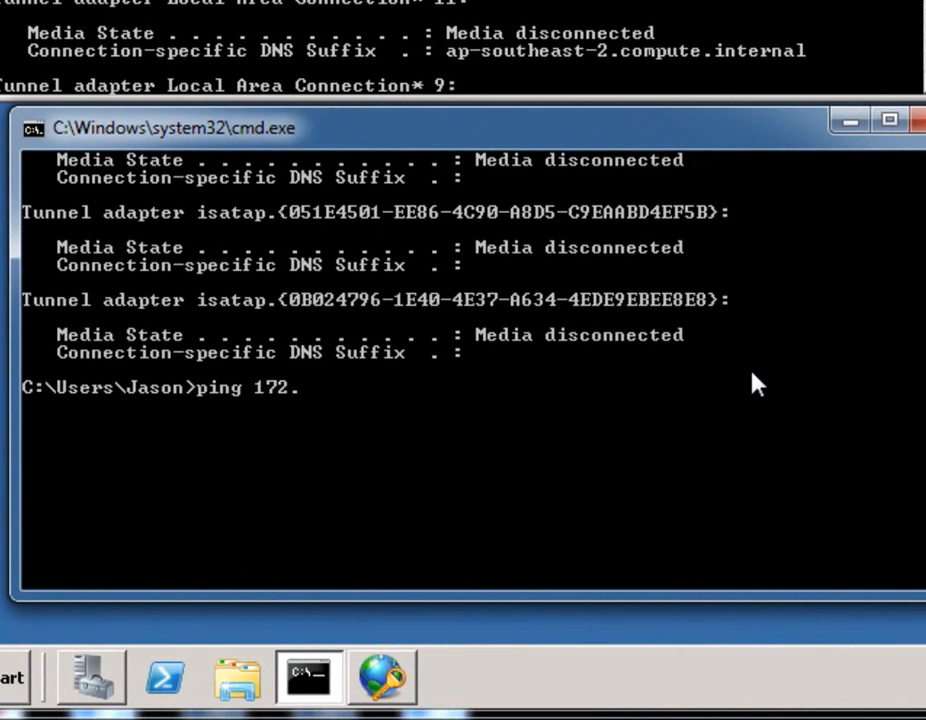
pyautogui.write('31.3.')
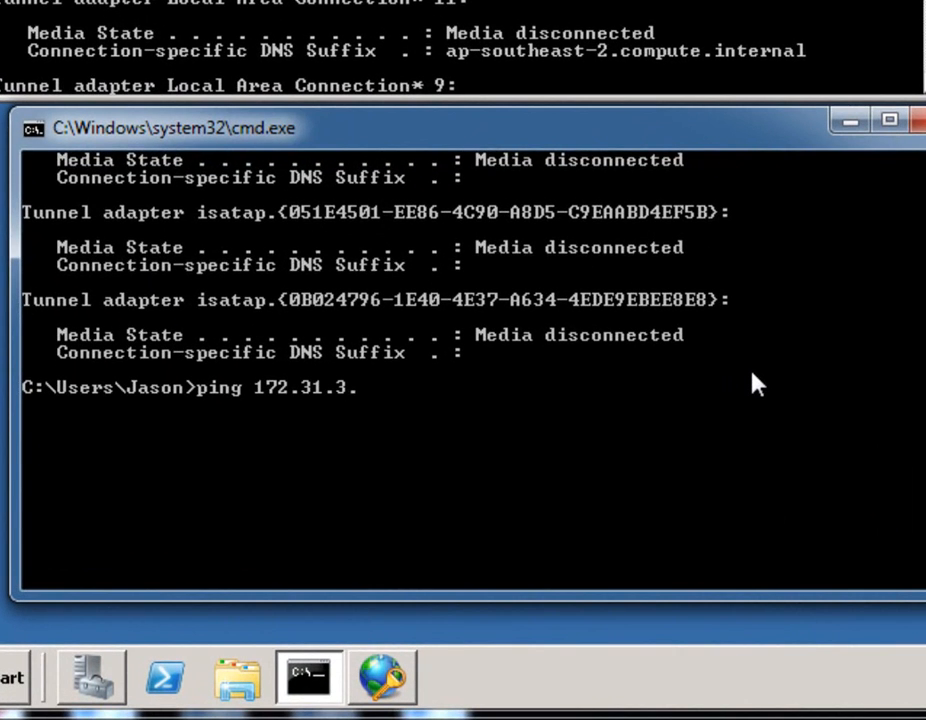
pyautogui.write('160')
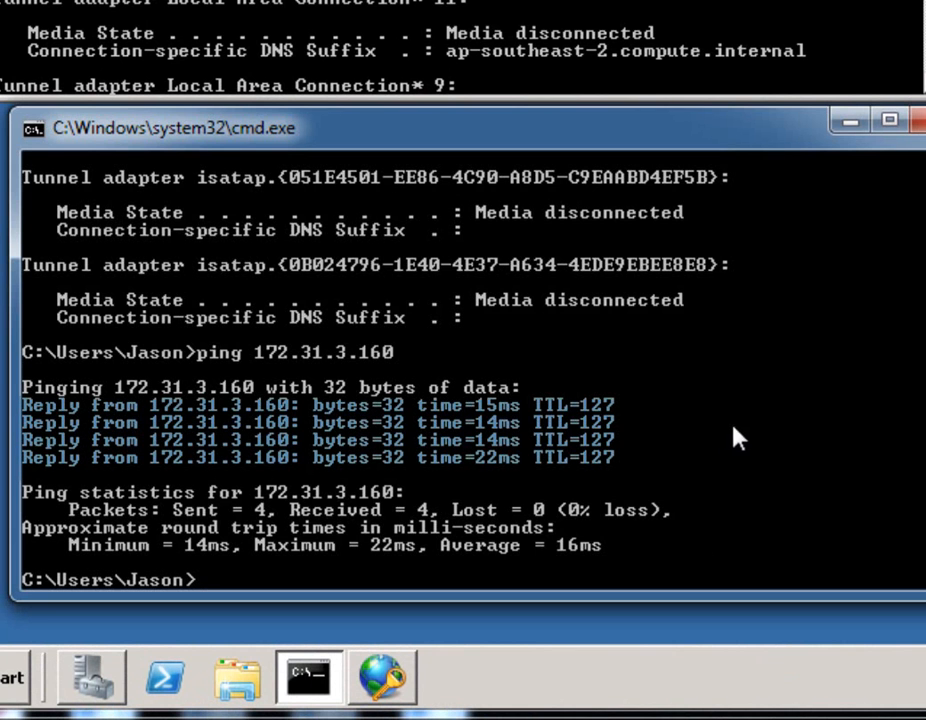
pyautogui.moveTo(148, 432)
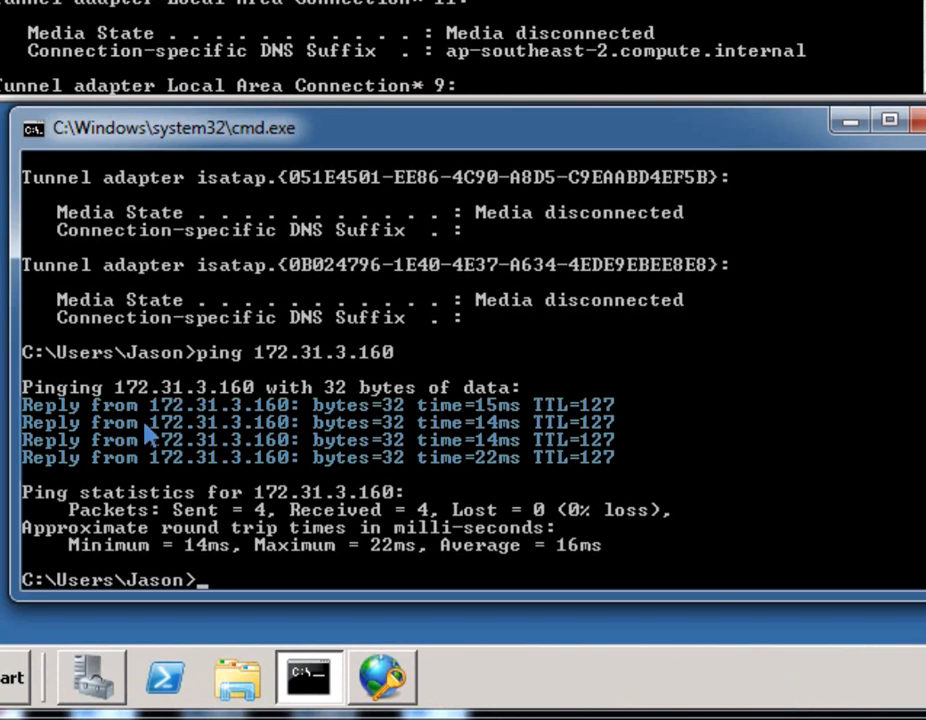
pyautogui.moveTo(628, 459)
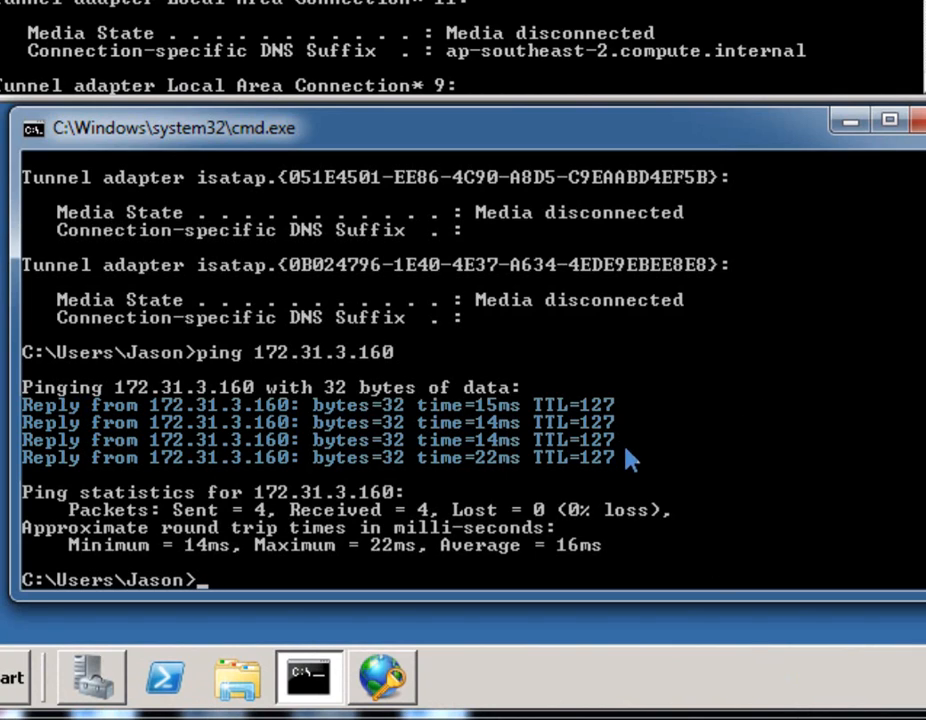
pyautogui.moveTo(605, 470)
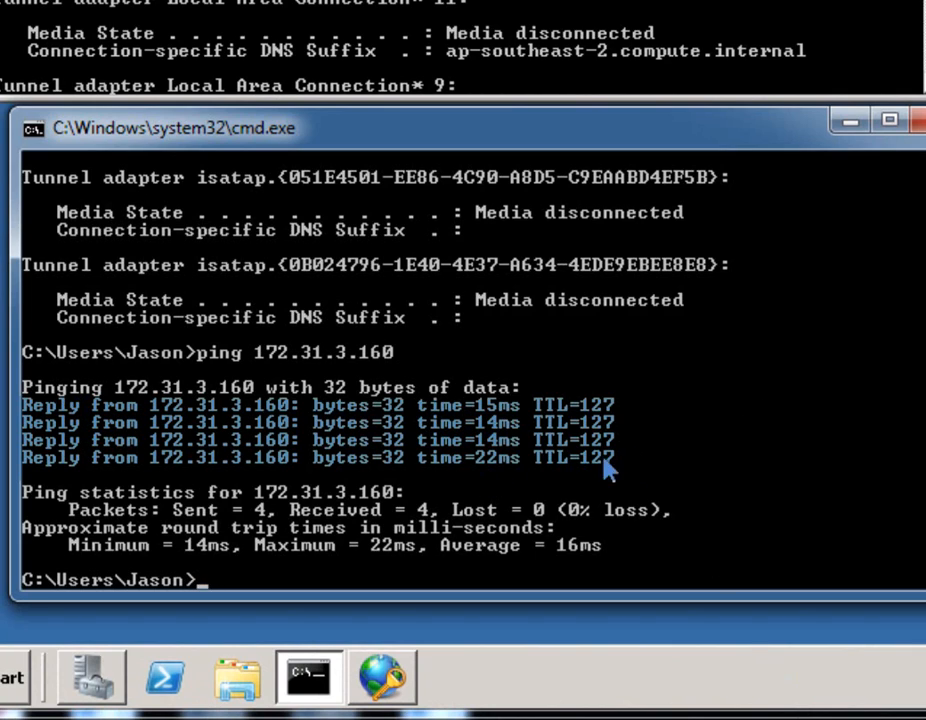
pyautogui.moveTo(265, 393)
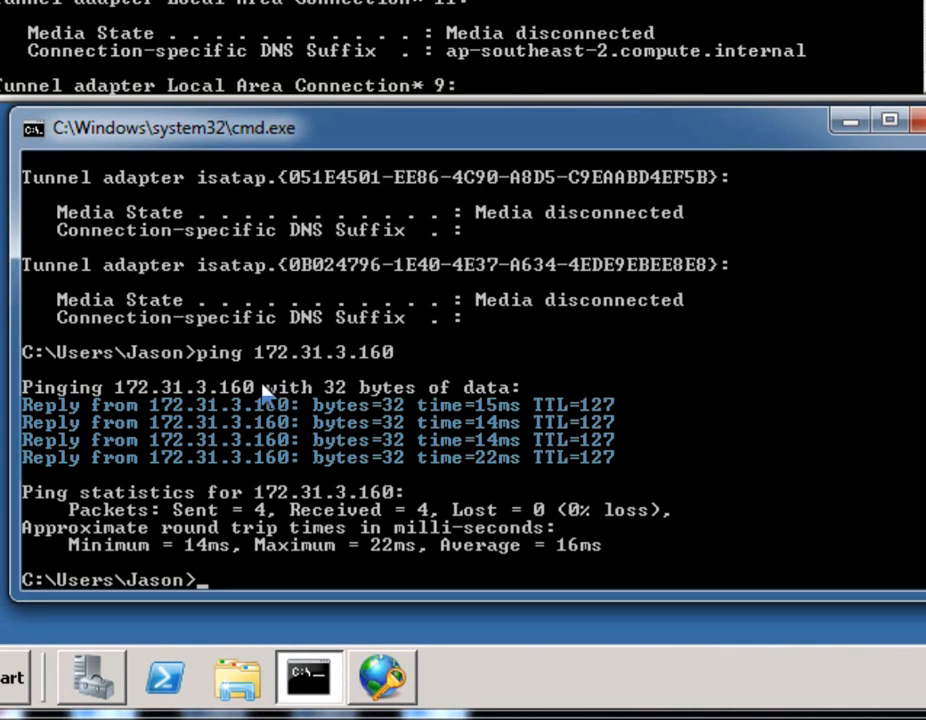
pyautogui.click(15, 680)
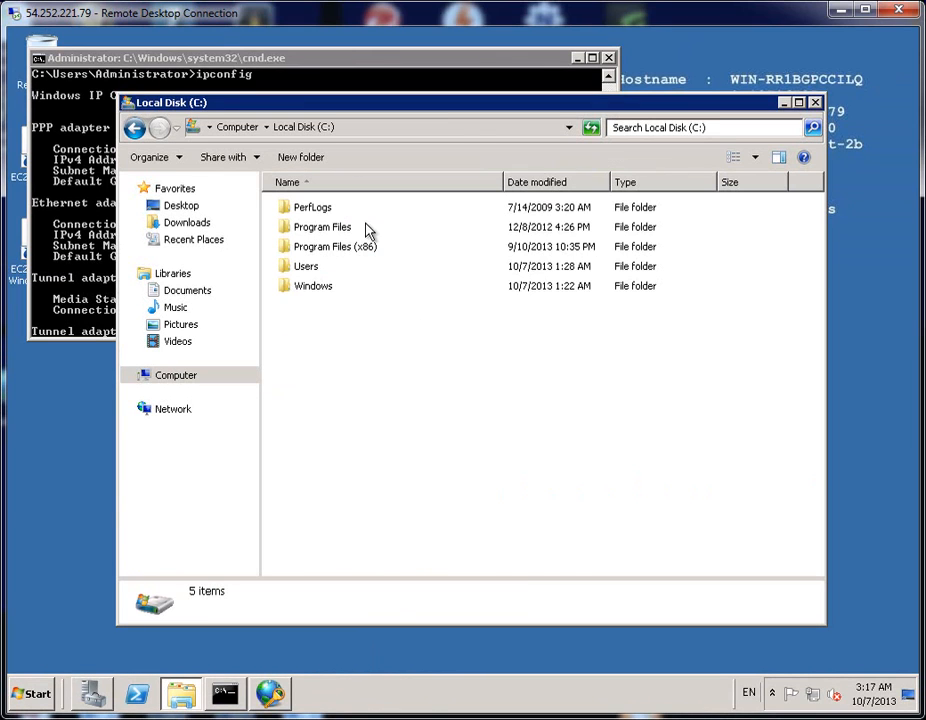
# - Create a Test folder on C:, share it with Everyone at Read/Write, and open it
pyautogui.rightClick(405, 420)
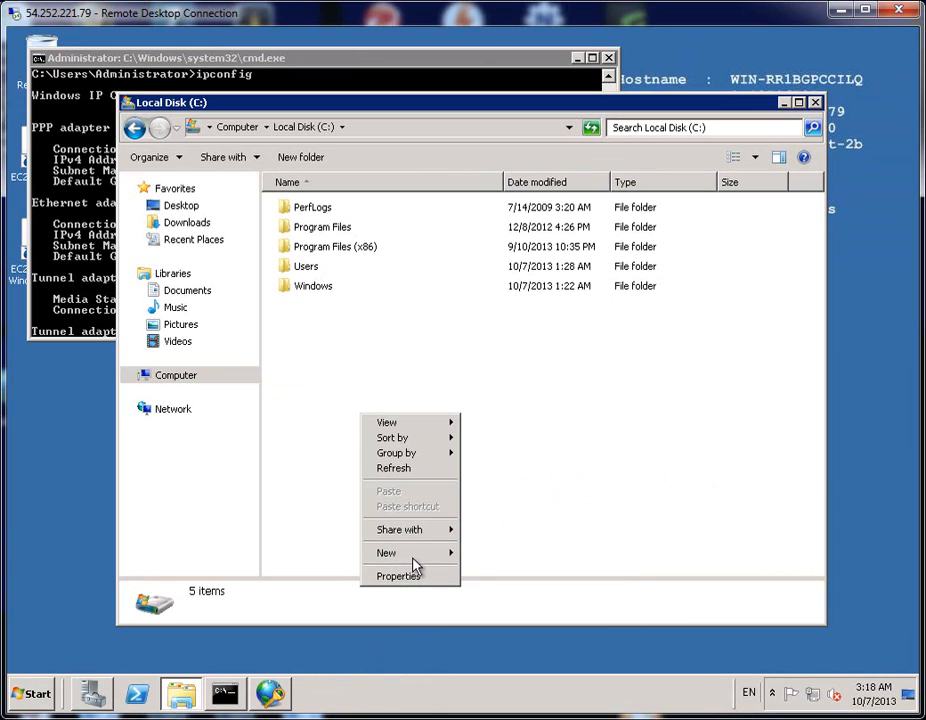
pyautogui.click(386, 553)
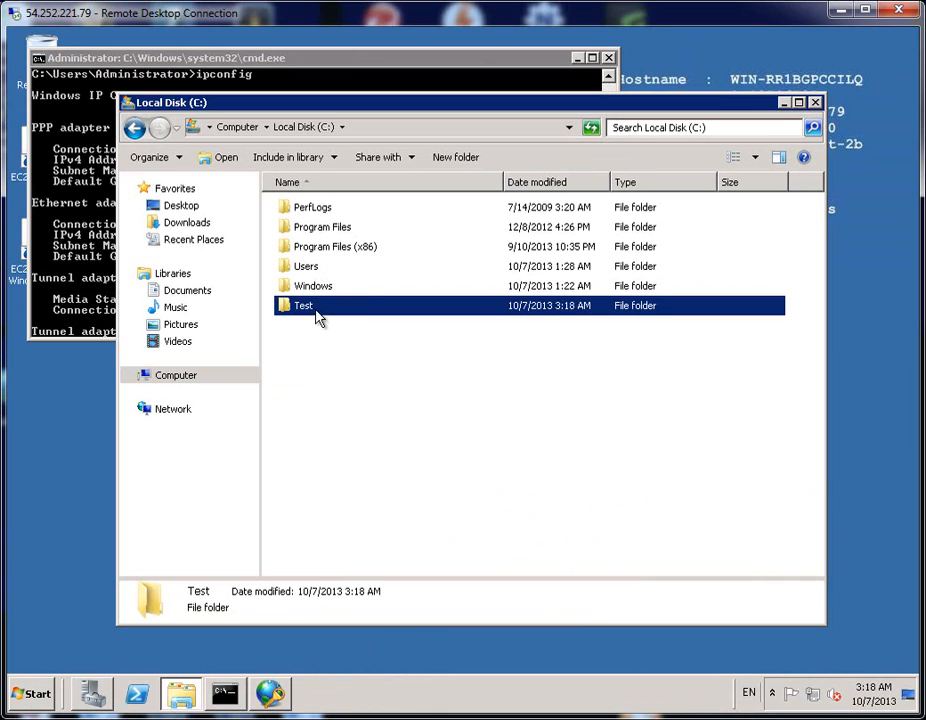
pyautogui.rightClick(303, 305)
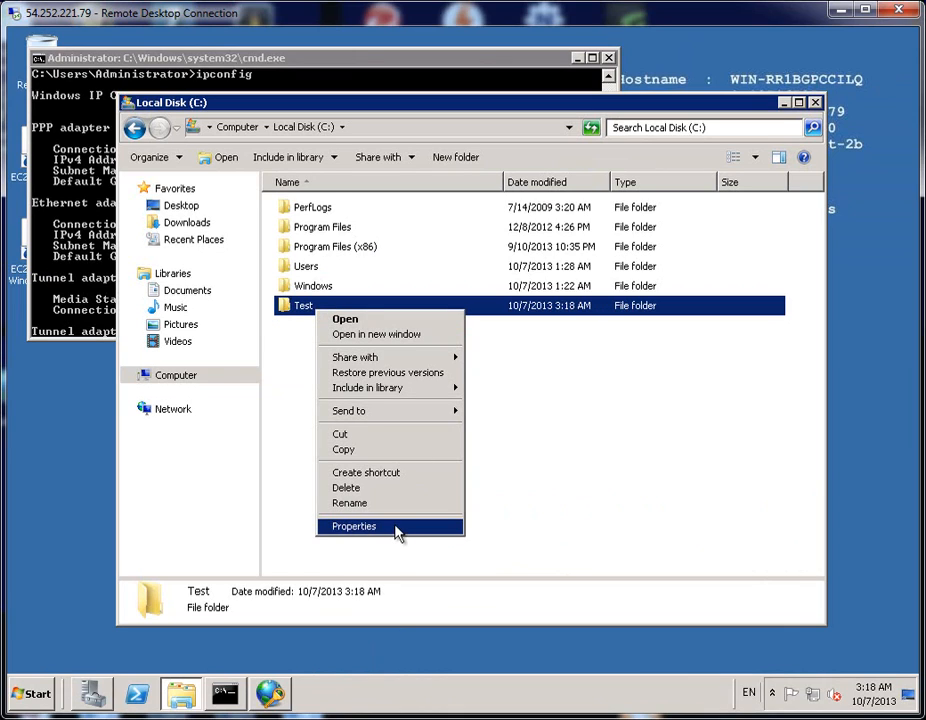
pyautogui.moveTo(355, 357)
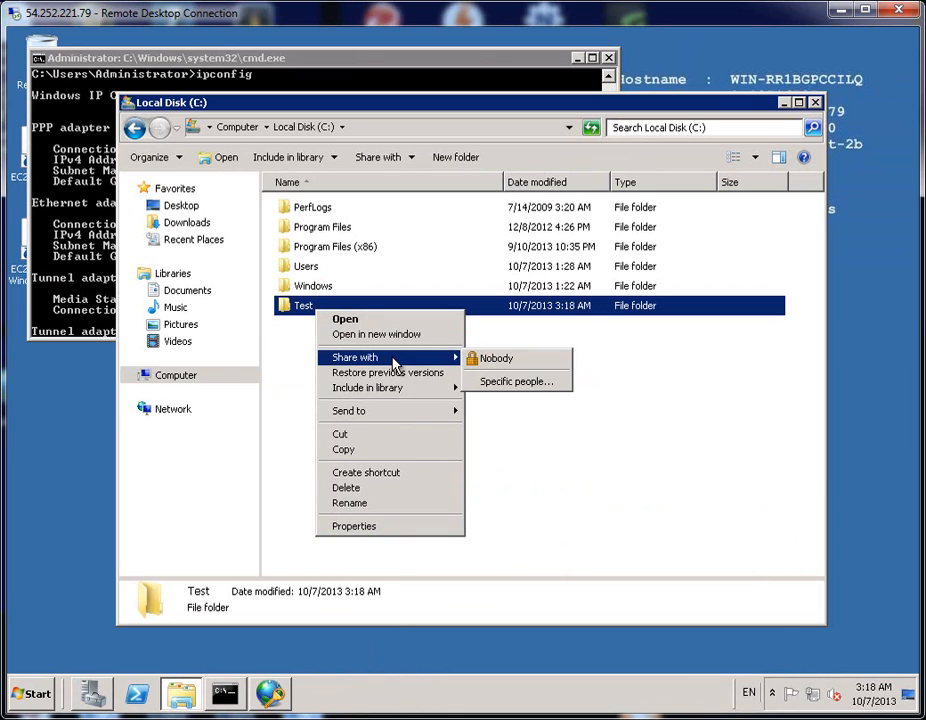
pyautogui.click(516, 381)
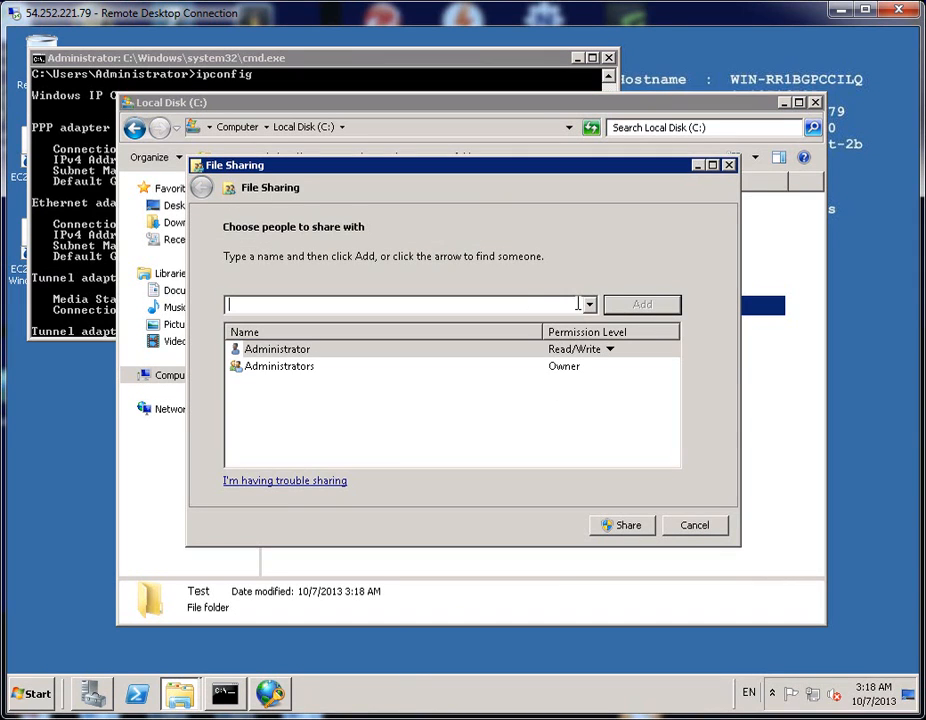
pyautogui.click(588, 304)
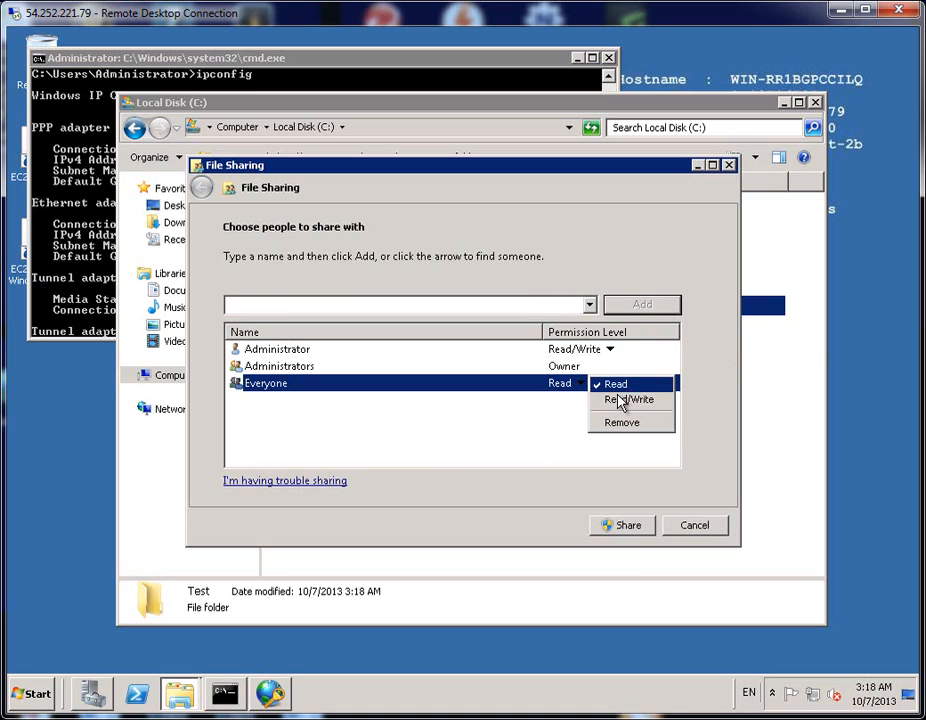
pyautogui.click(629, 399)
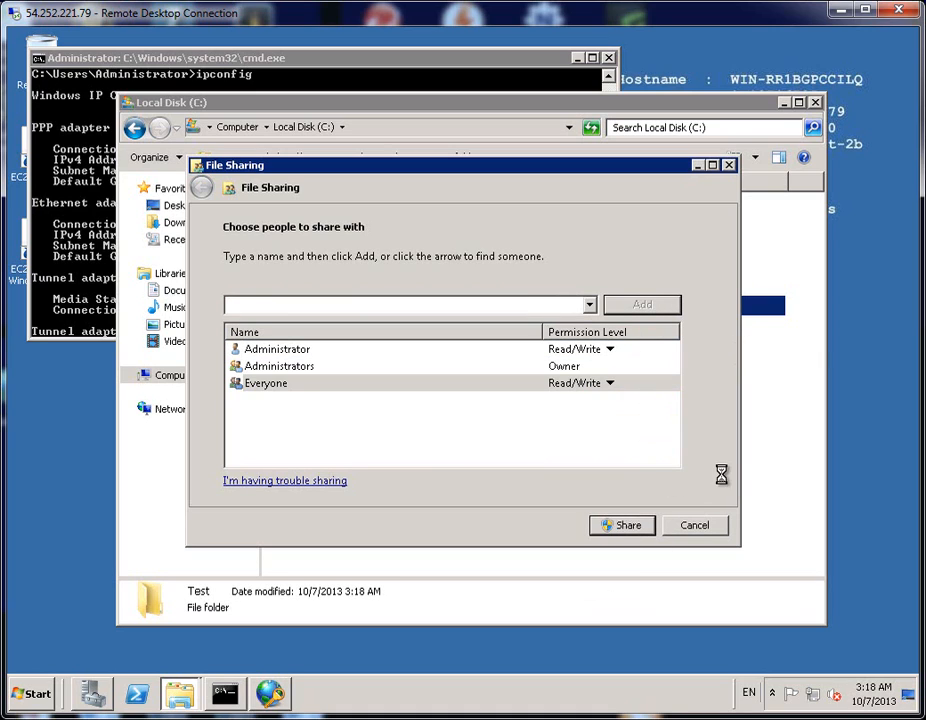
pyautogui.click(621, 525)
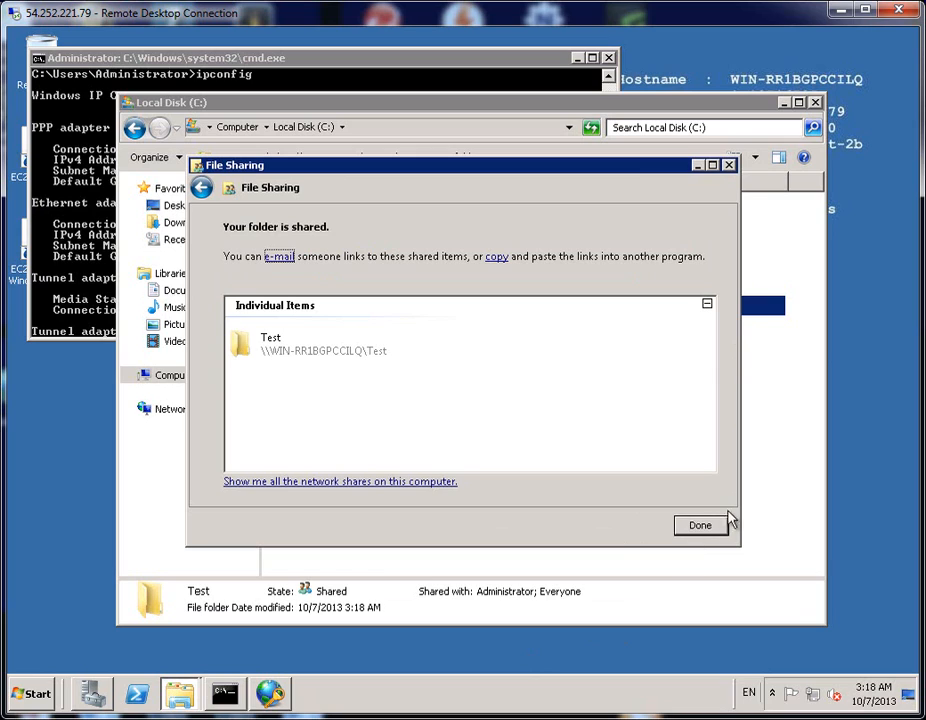
pyautogui.click(700, 525)
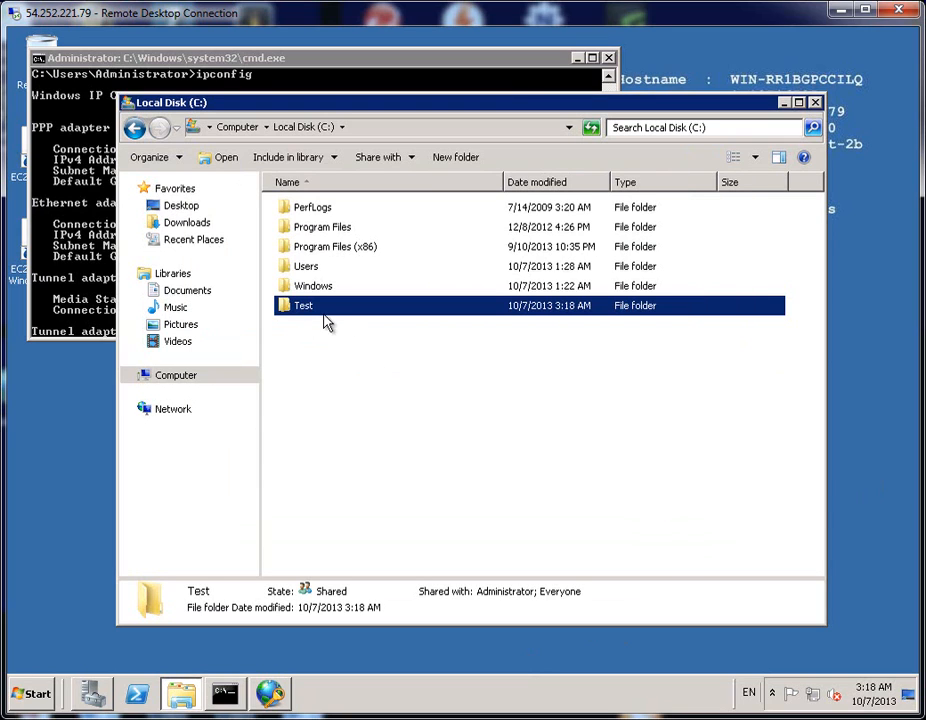
pyautogui.doubleClick(303, 305)
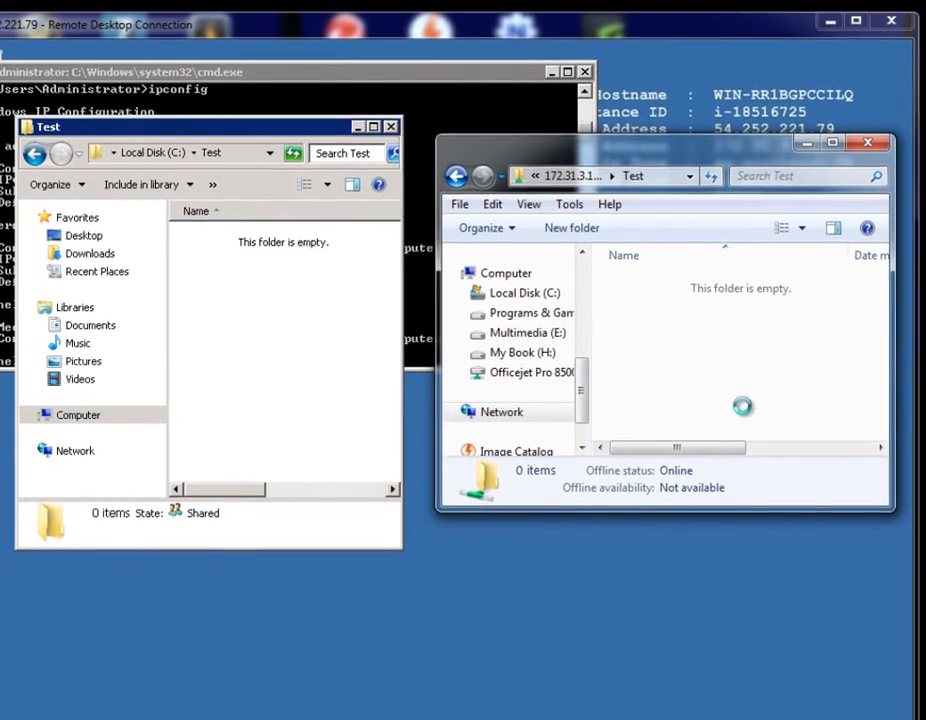
# - Create New Text Document.txt in the \\172.31.3.160\Test share, close Notepad, and select the file
pyautogui.rightClick(725, 400)
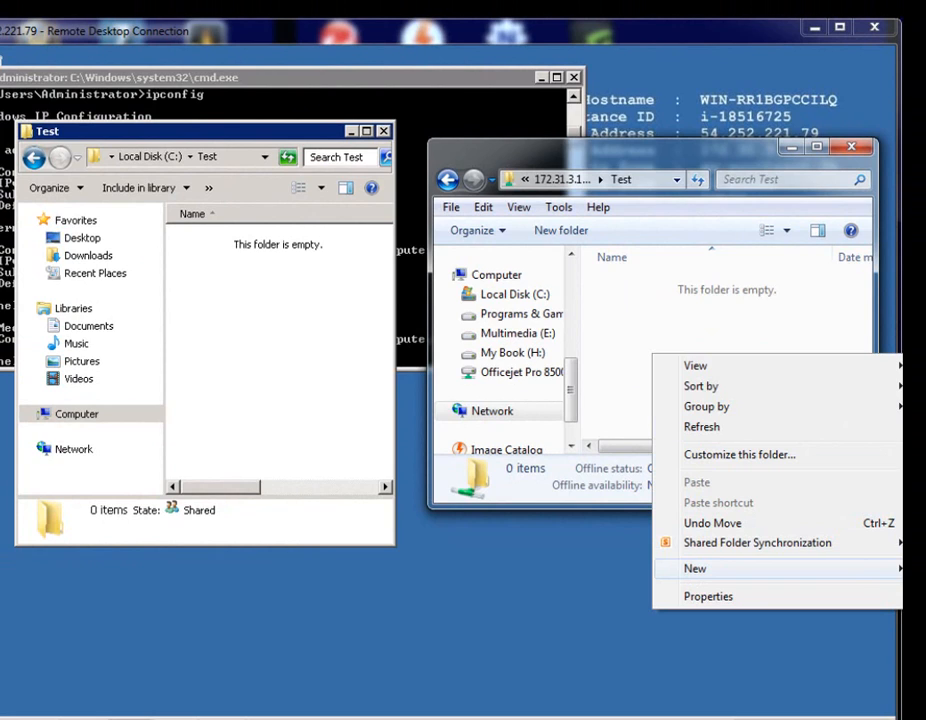
pyautogui.click(694, 568)
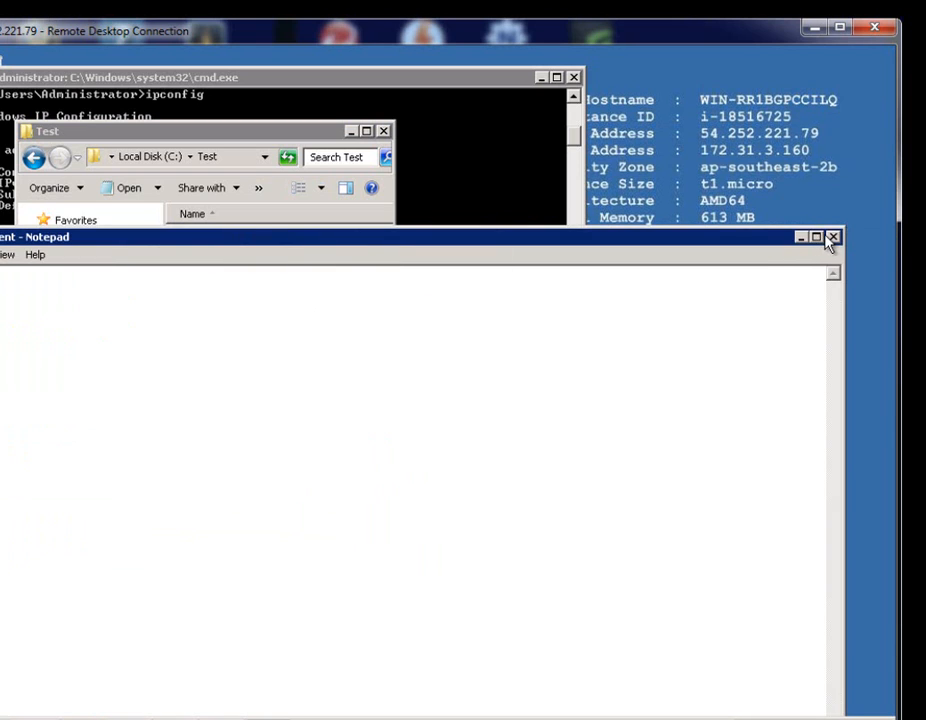
pyautogui.click(832, 237)
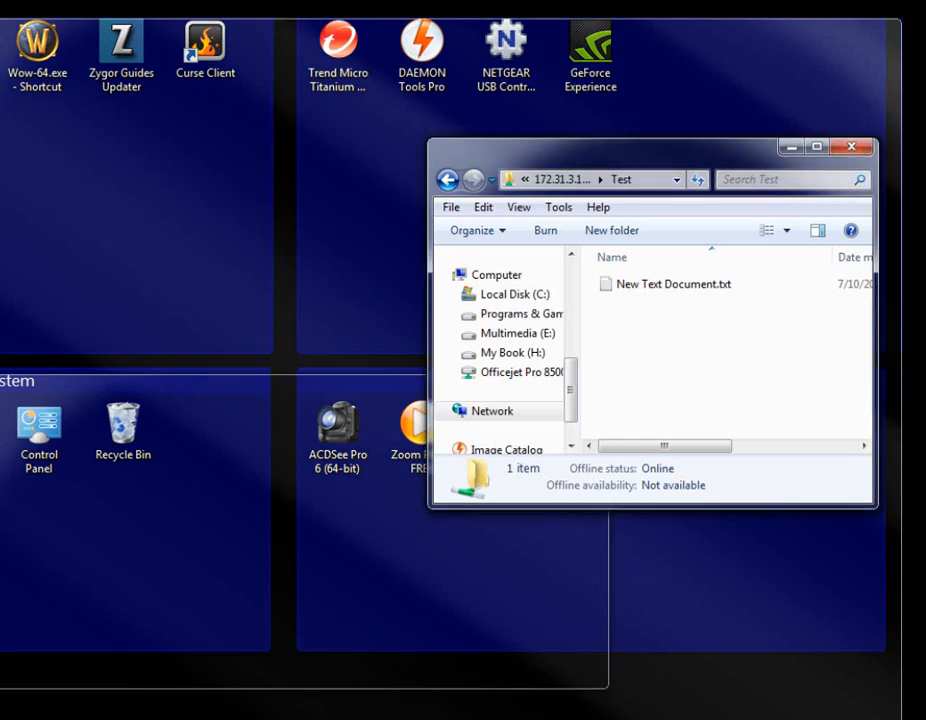
pyautogui.click(672, 284)
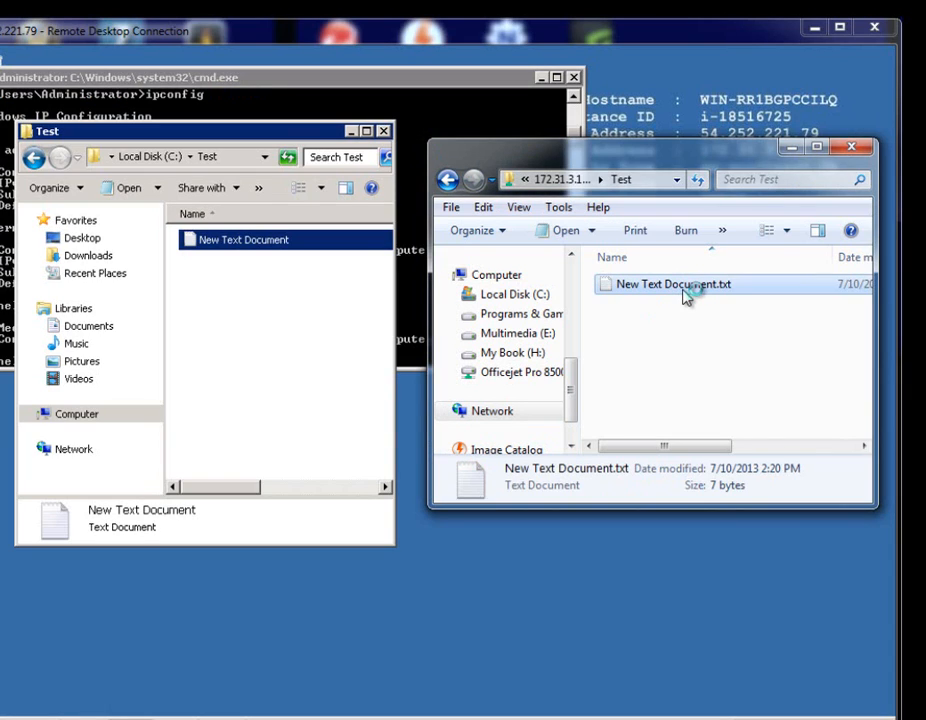